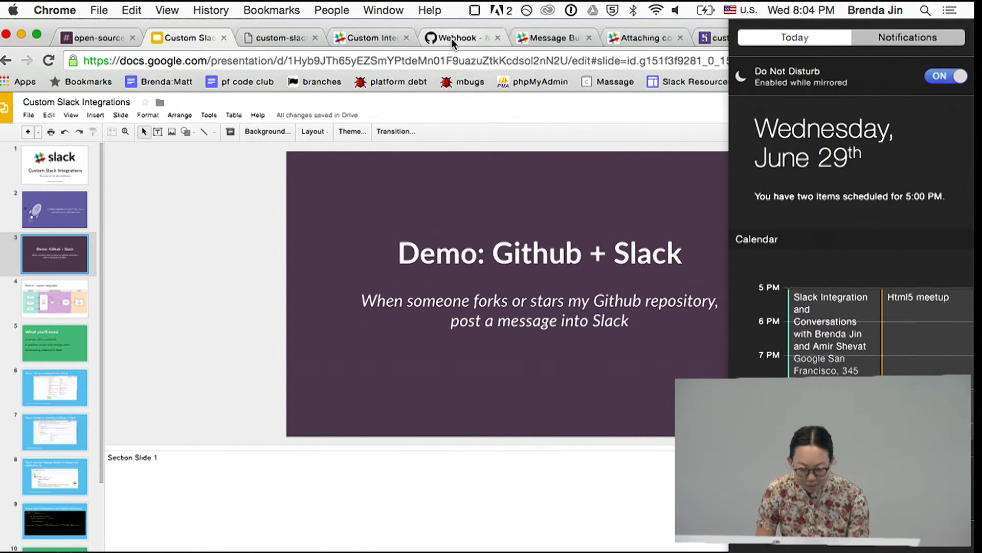
Check the GitHub webhook tab, then go to slide 4, 'Parts of a custom integration'.
{"action": "left_click", "coordinate": [461, 38]}
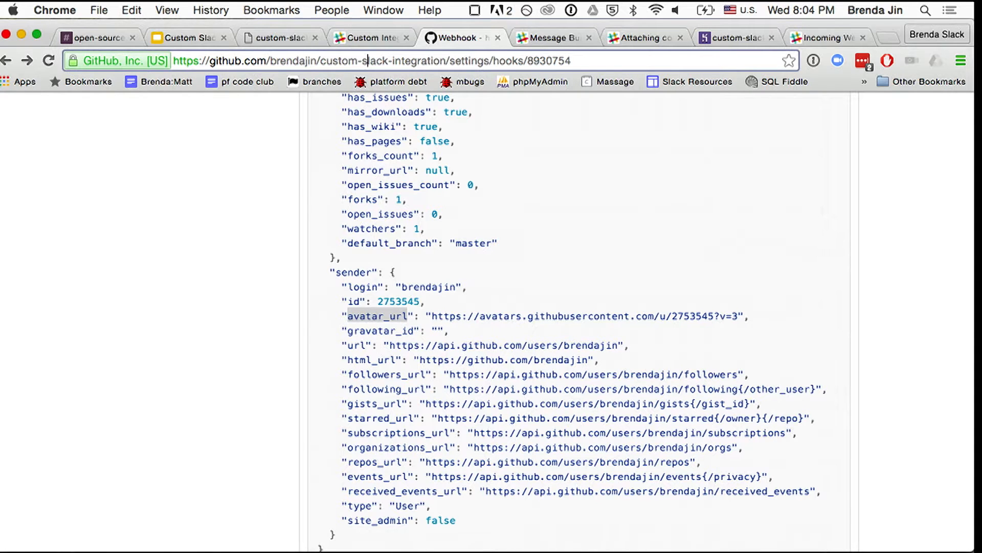
{"action": "left_click", "coordinate": [193, 37]}
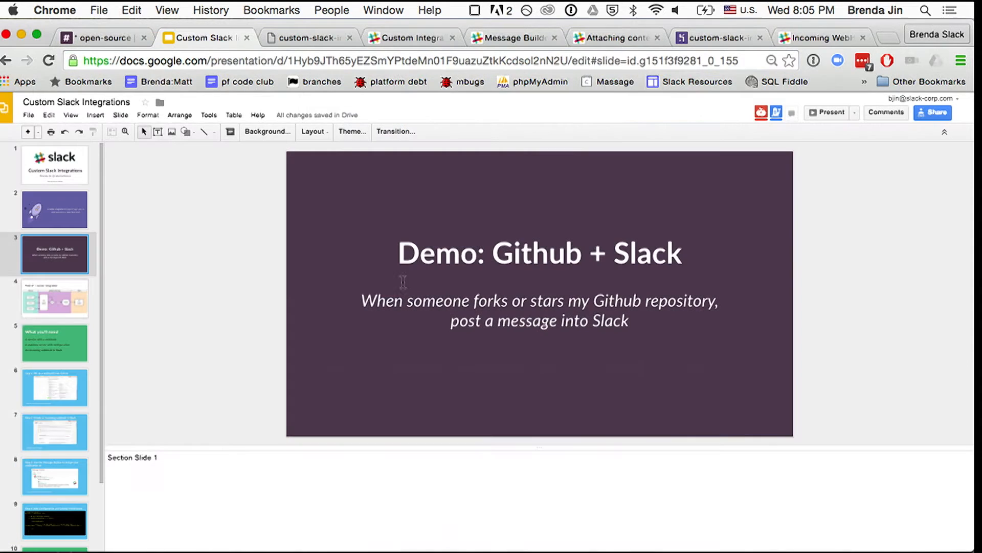
{"action": "left_click", "coordinate": [55, 299]}
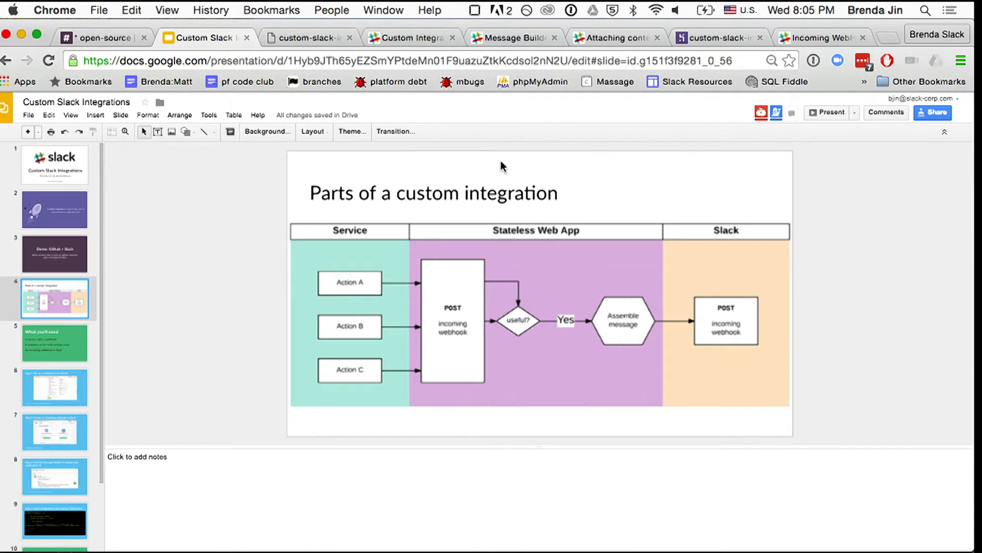
Present up to 'Step 1: Set up a webhook from Github', then show GitHub's webhook page.
{"action": "left_click", "coordinate": [828, 112]}
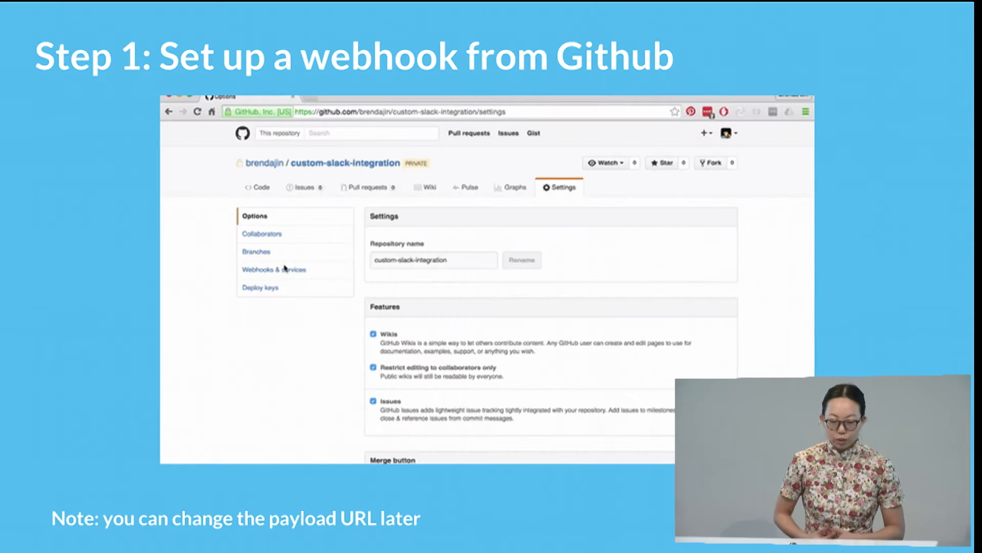
{"action": "left_click", "coordinate": [272, 269]}
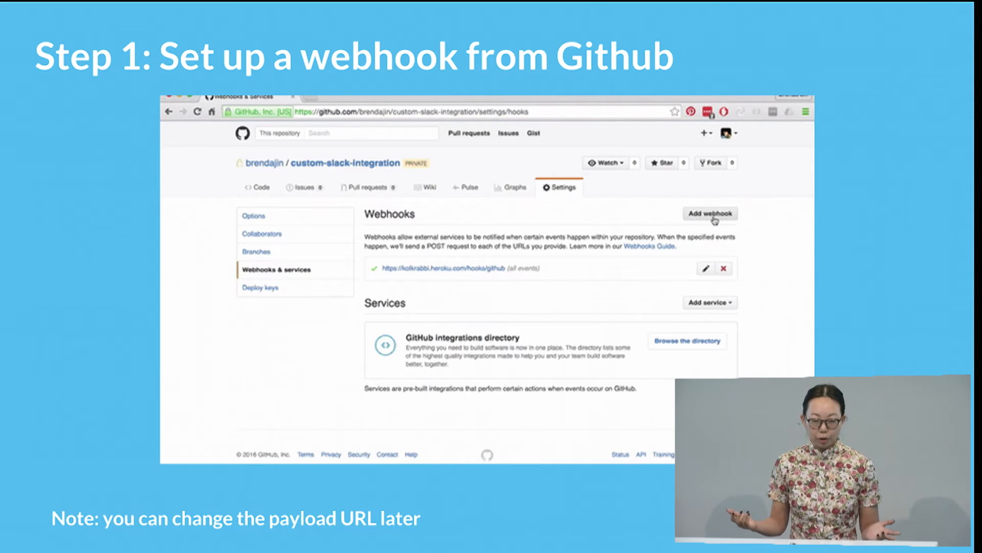
{"action": "left_click", "coordinate": [708, 212]}
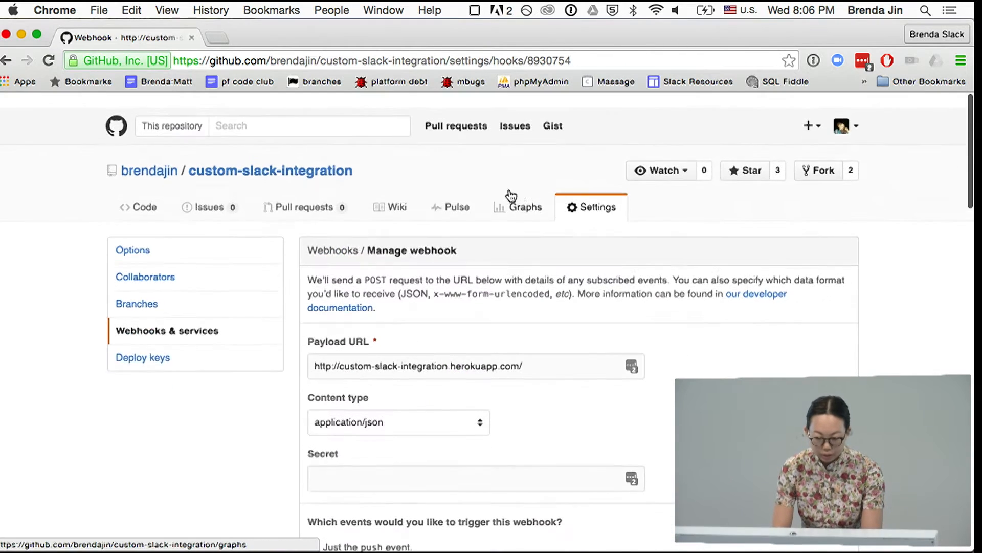
Open the repository's Settings and its Webhooks & services list showing the Heroku hook.
{"action": "scroll", "scroll_direction": "up", "scroll_amount": 3}
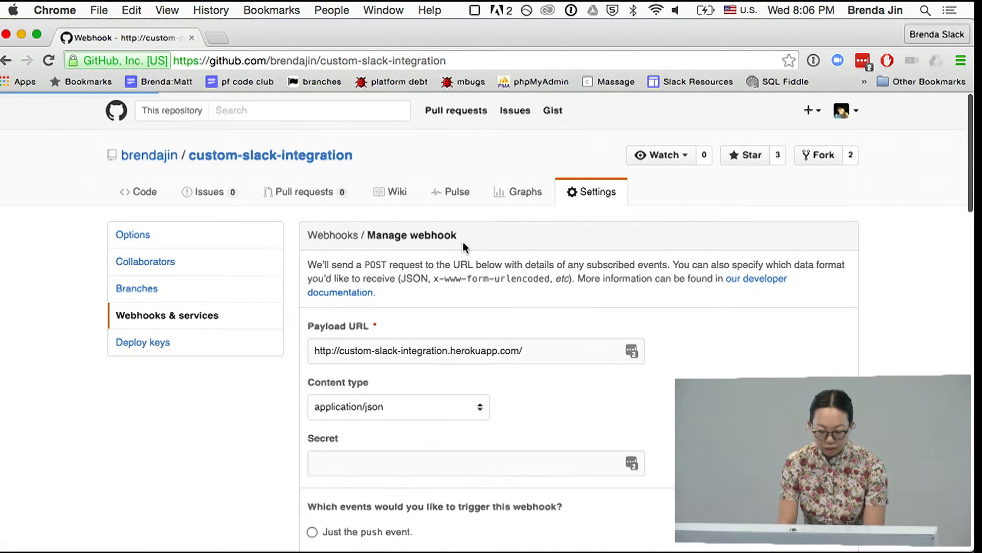
{"action": "left_click", "coordinate": [137, 192]}
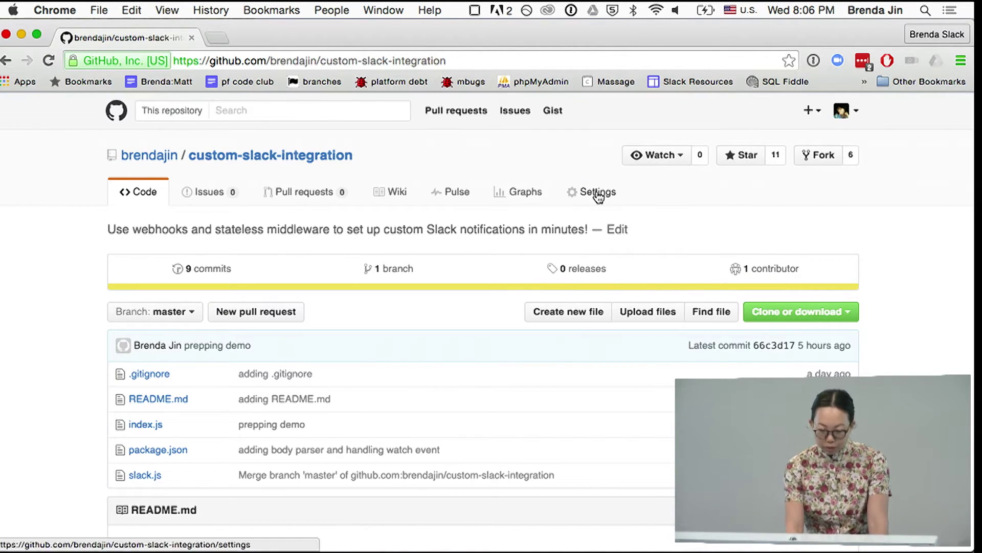
{"action": "left_click", "coordinate": [595, 192]}
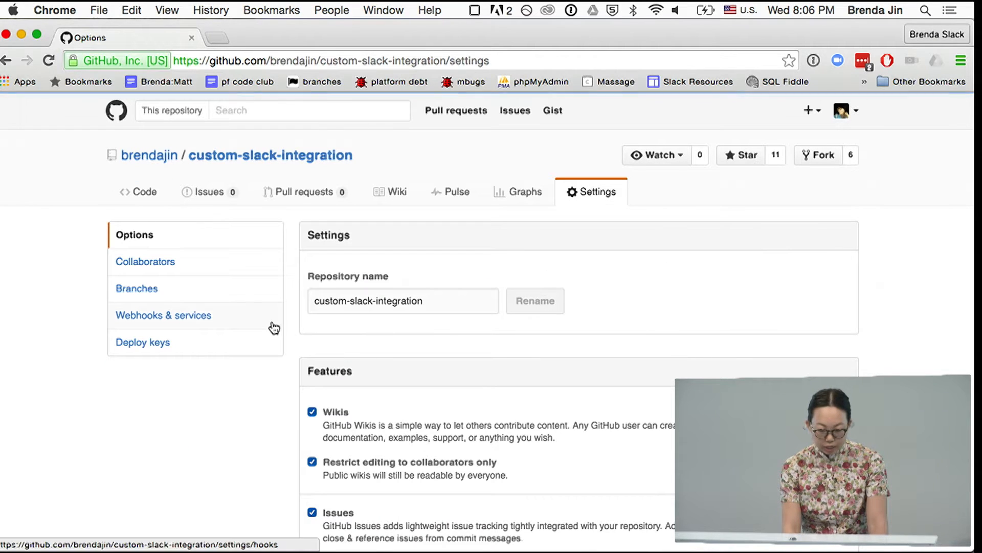
{"action": "left_click", "coordinate": [163, 315]}
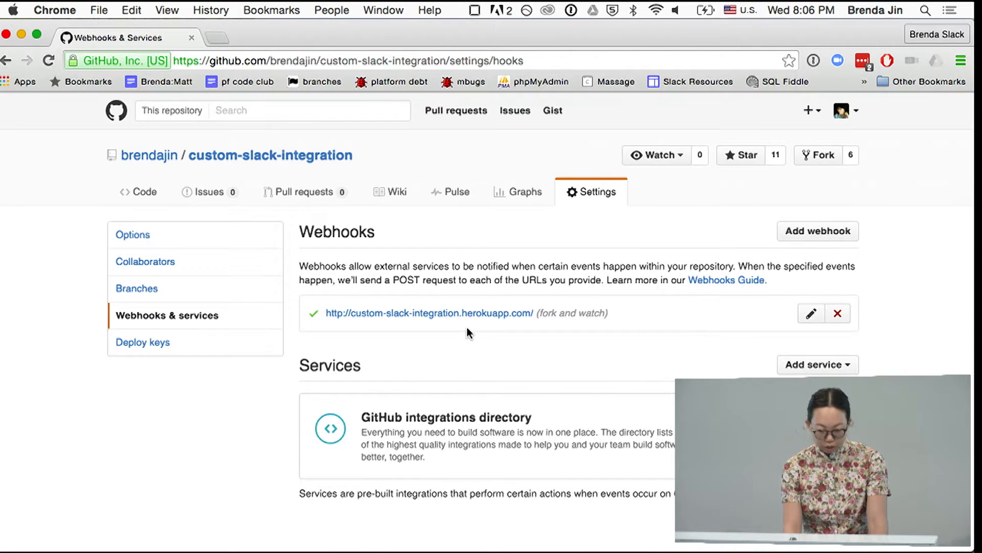
{"action": "mouse_move", "coordinate": [905, 312]}
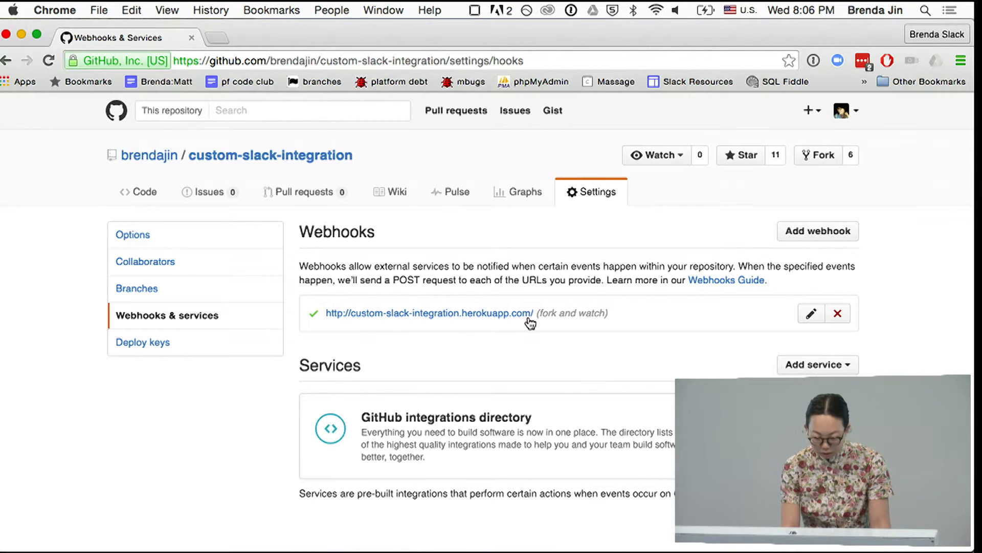
{"action": "mouse_move", "coordinate": [331, 315]}
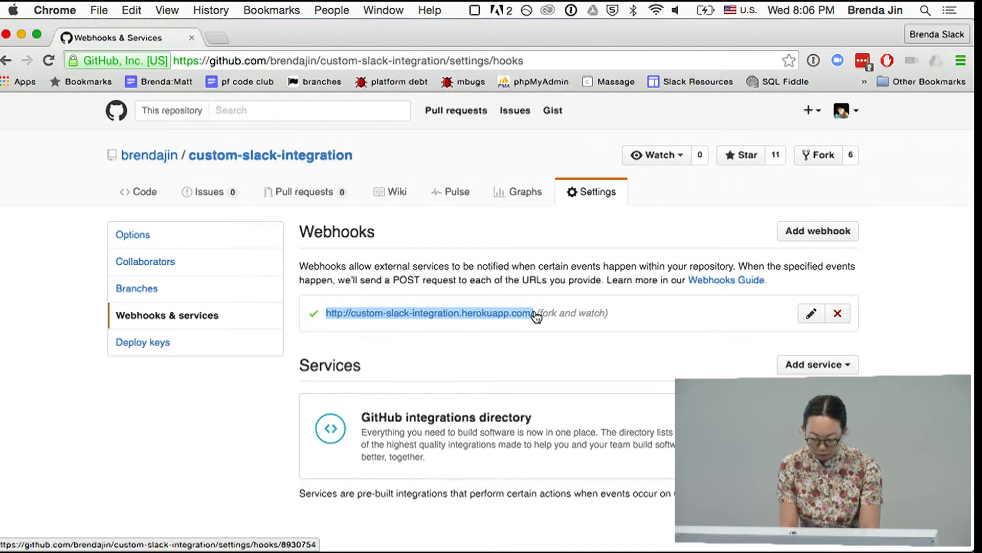
{"action": "left_click", "coordinate": [818, 231]}
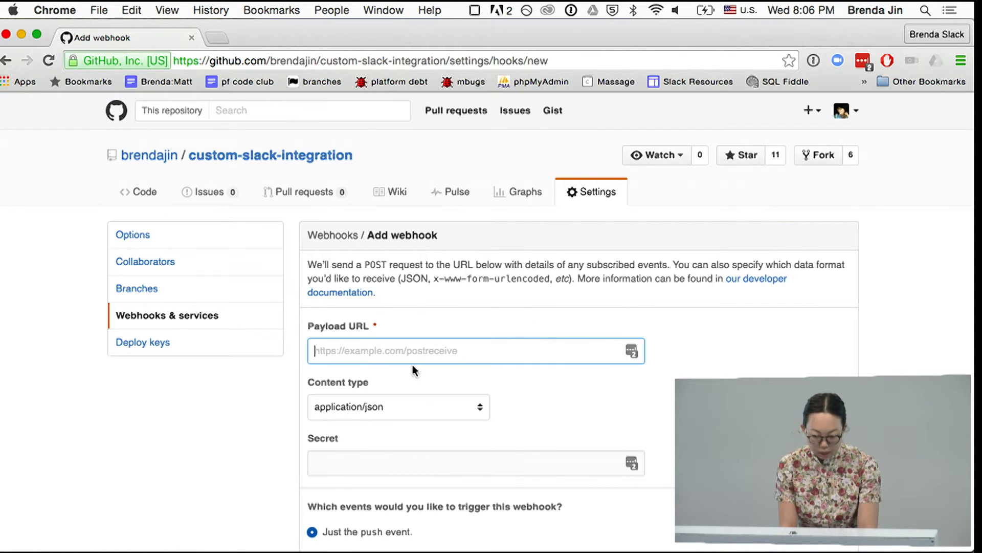
{"action": "type", "text": "http://custom-slack-integration.herokuapp.com/"}
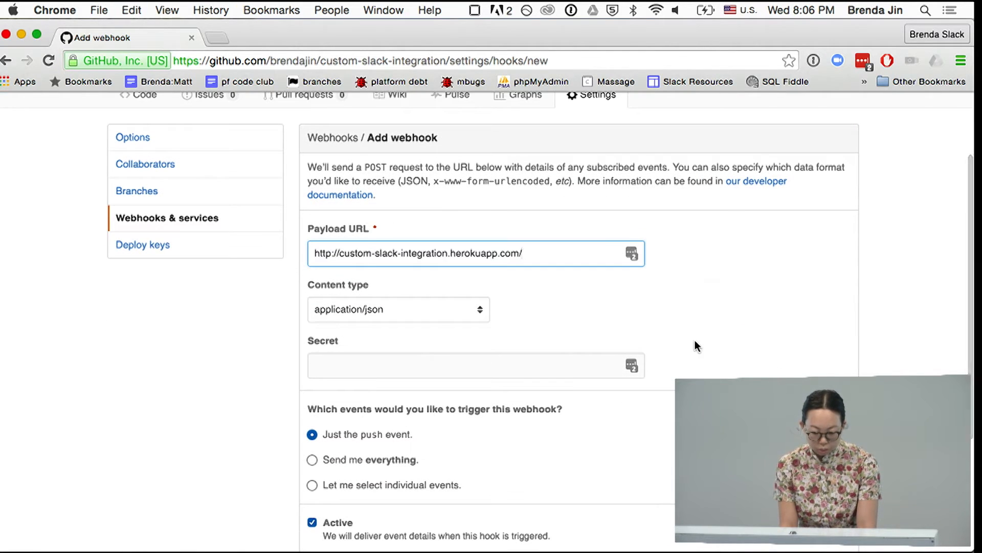
{"action": "mouse_move", "coordinate": [726, 294]}
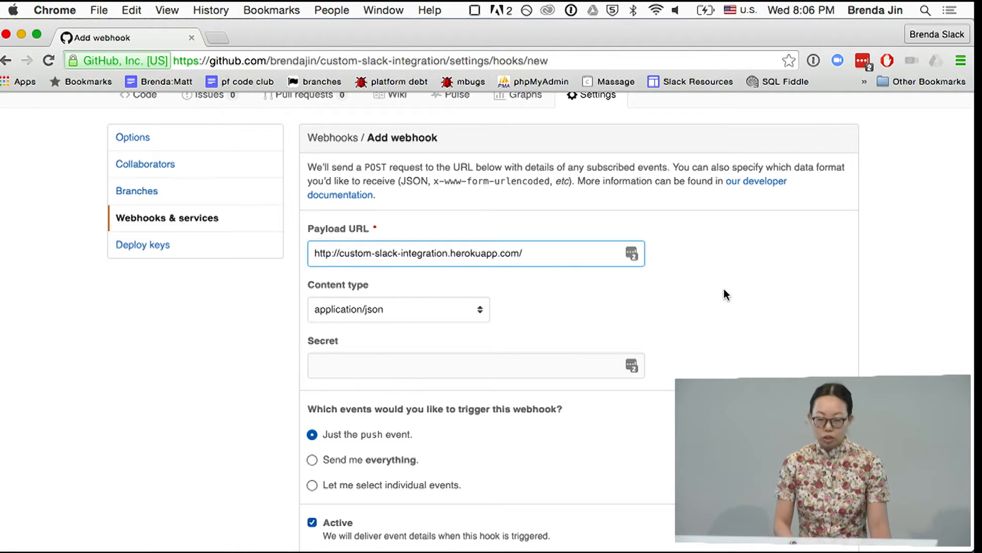
{"action": "mouse_move", "coordinate": [699, 295]}
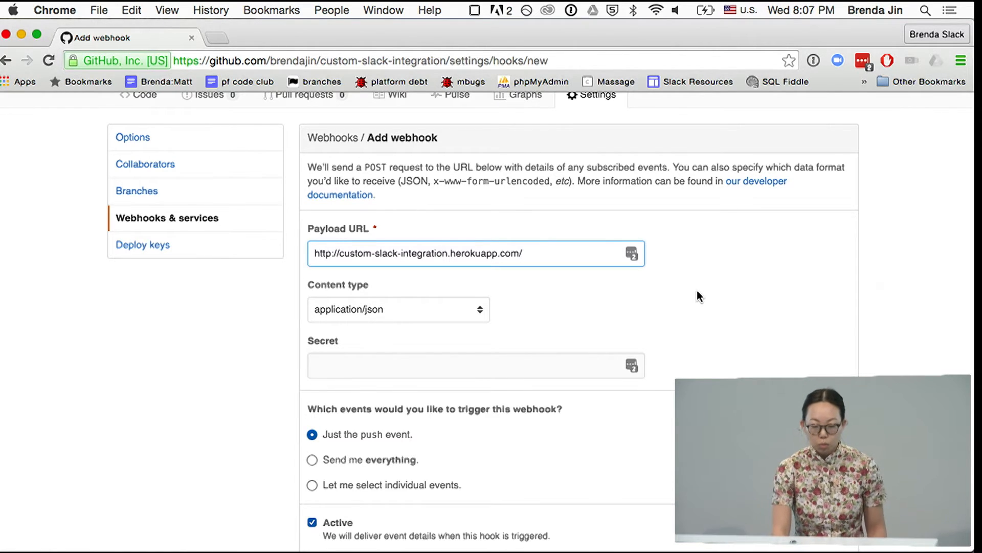
{"action": "scroll", "scroll_direction": "down", "scroll_amount": 3}
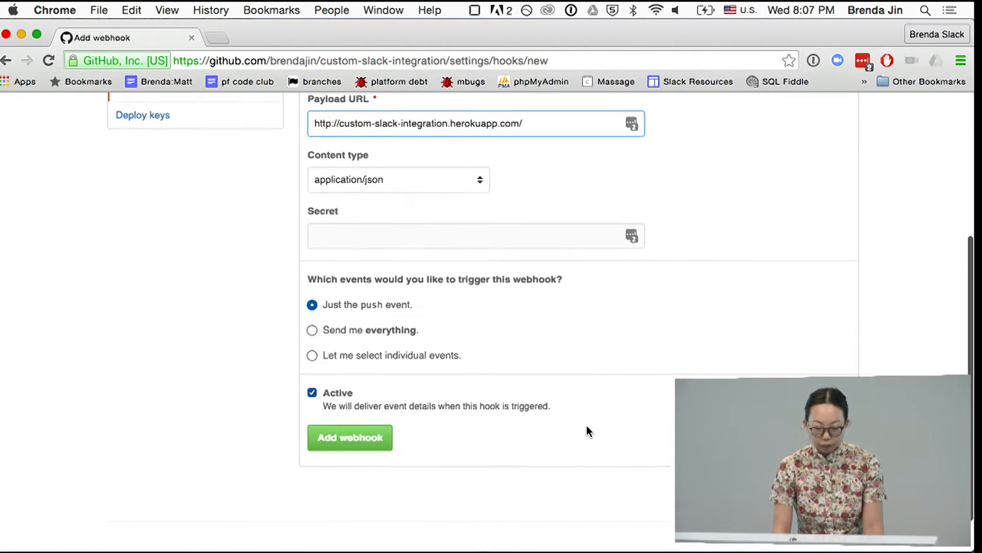
{"action": "left_click", "coordinate": [312, 355]}
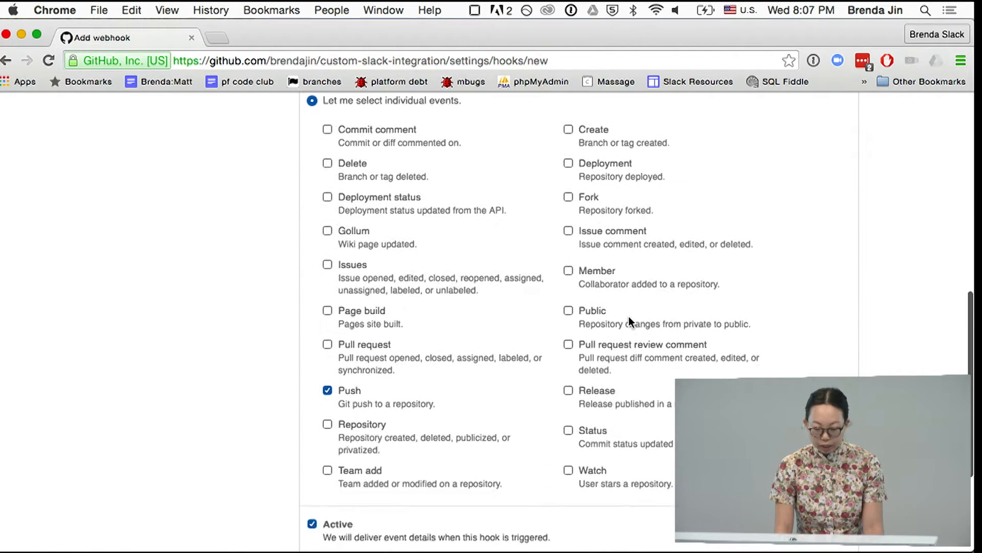
{"action": "scroll", "scroll_direction": "down", "scroll_amount": 3}
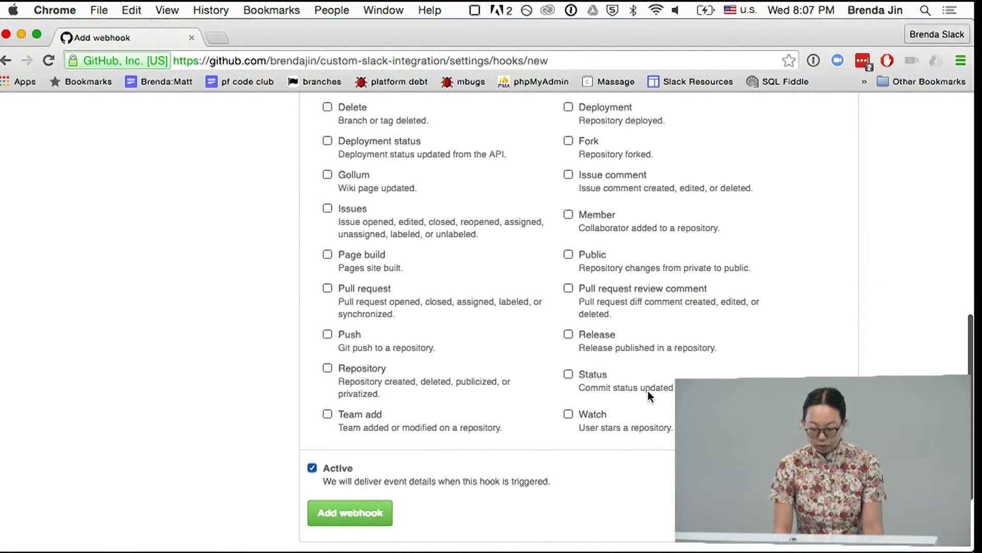
{"action": "left_click", "coordinate": [569, 202]}
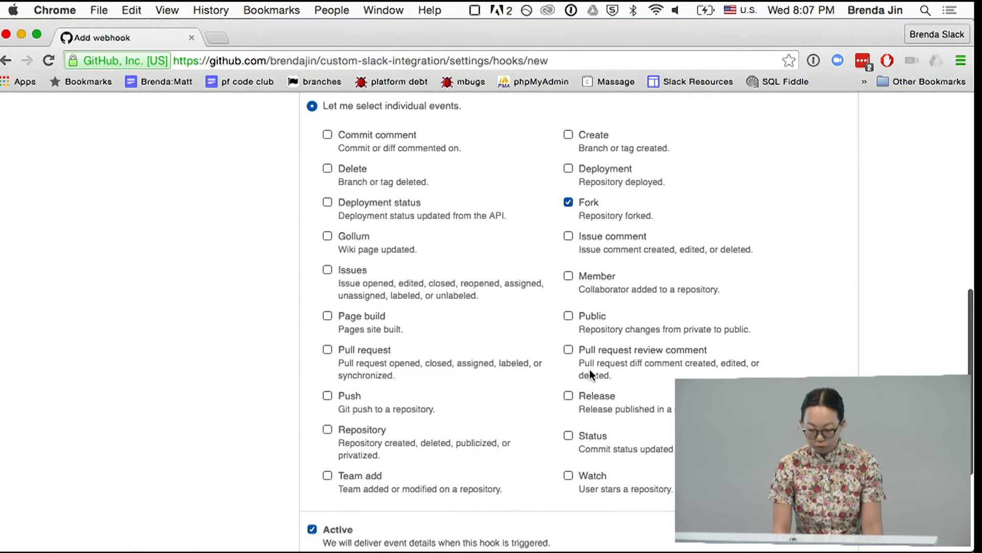
{"action": "scroll", "scroll_direction": "down", "scroll_amount": 3}
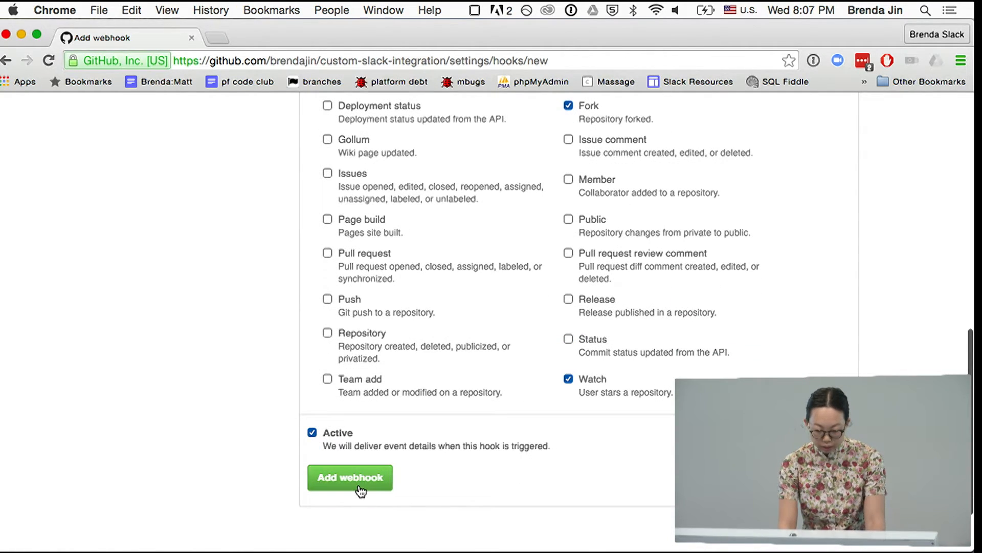
{"action": "left_click", "coordinate": [350, 477]}
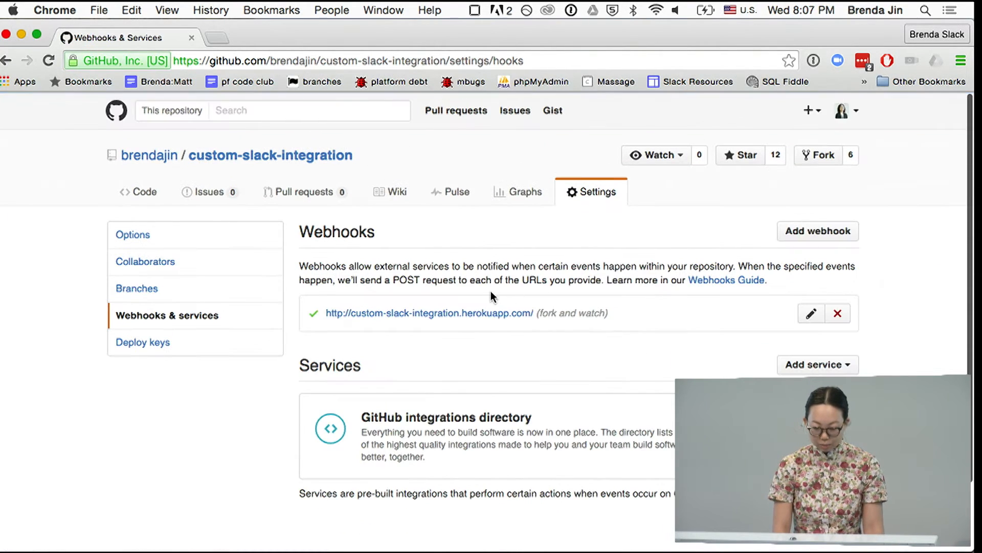
Open the Heroku webhook and scroll the latest watch delivery's payload down to the sender details.
{"action": "left_click", "coordinate": [429, 313]}
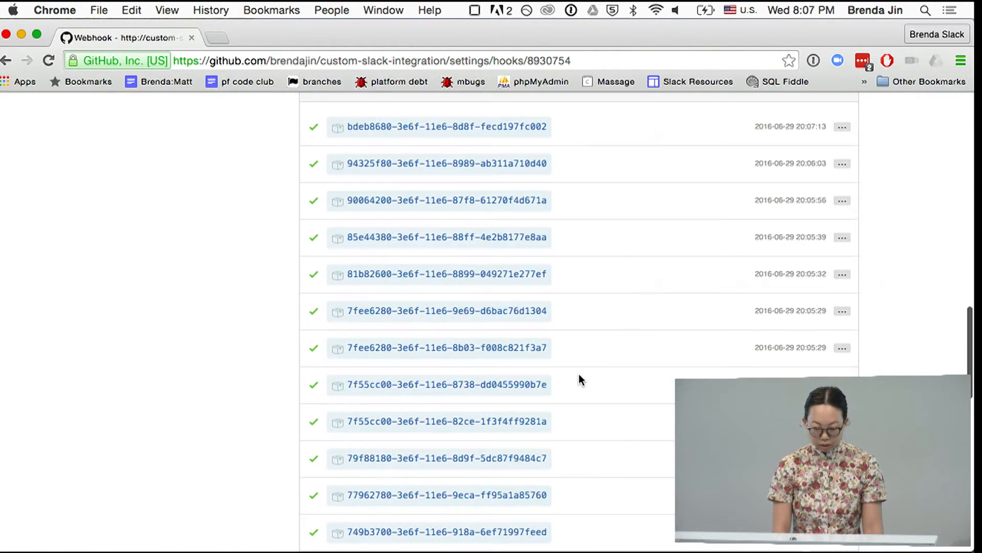
{"action": "scroll", "scroll_direction": "up", "scroll_amount": 3}
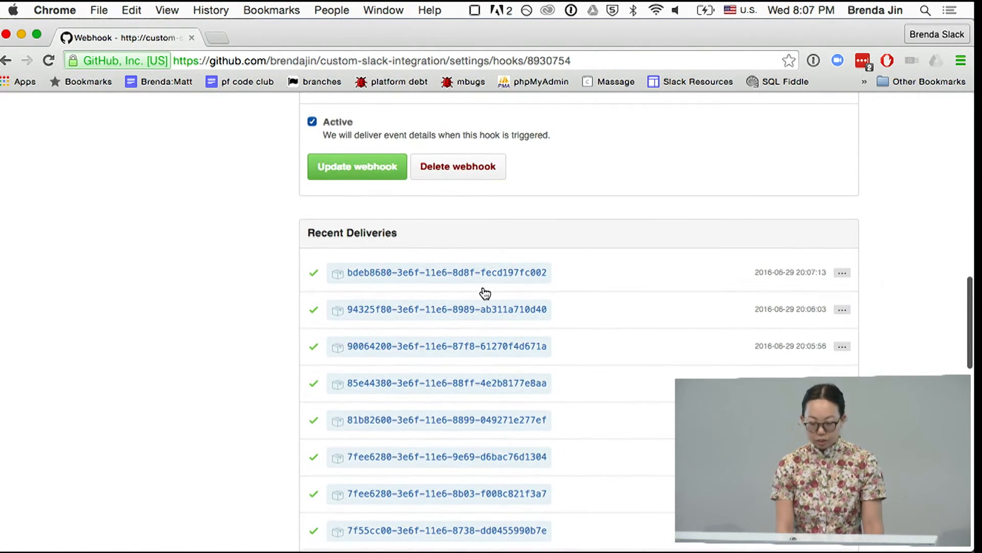
{"action": "mouse_move", "coordinate": [526, 281]}
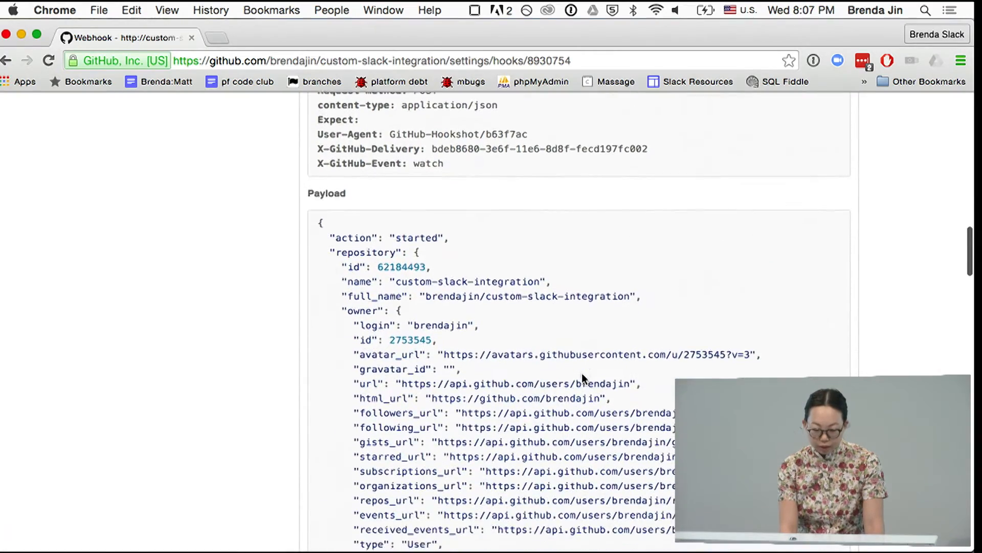
{"action": "scroll", "scroll_direction": "down", "scroll_amount": 3}
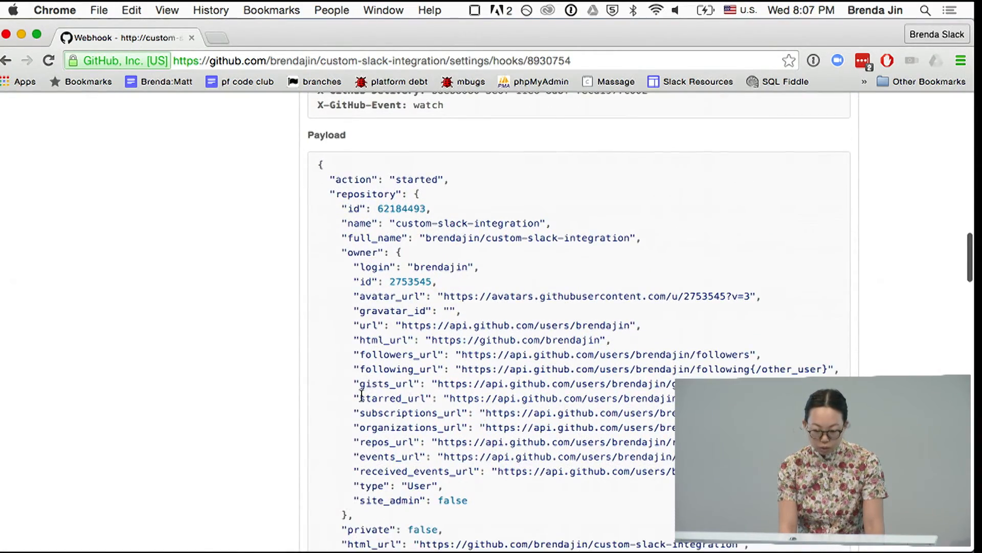
{"action": "scroll", "scroll_direction": "down", "scroll_amount": 3}
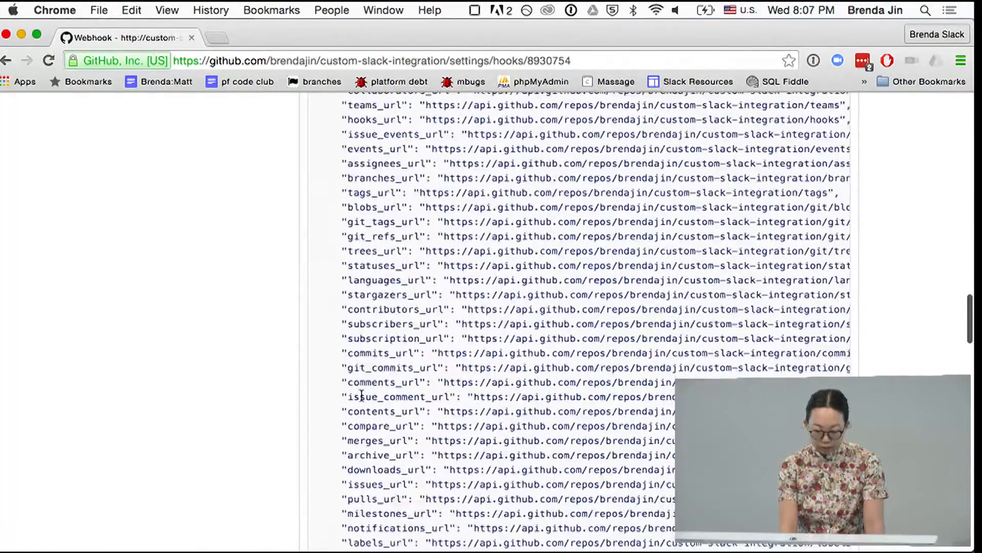
{"action": "scroll", "scroll_direction": "down", "scroll_amount": 3}
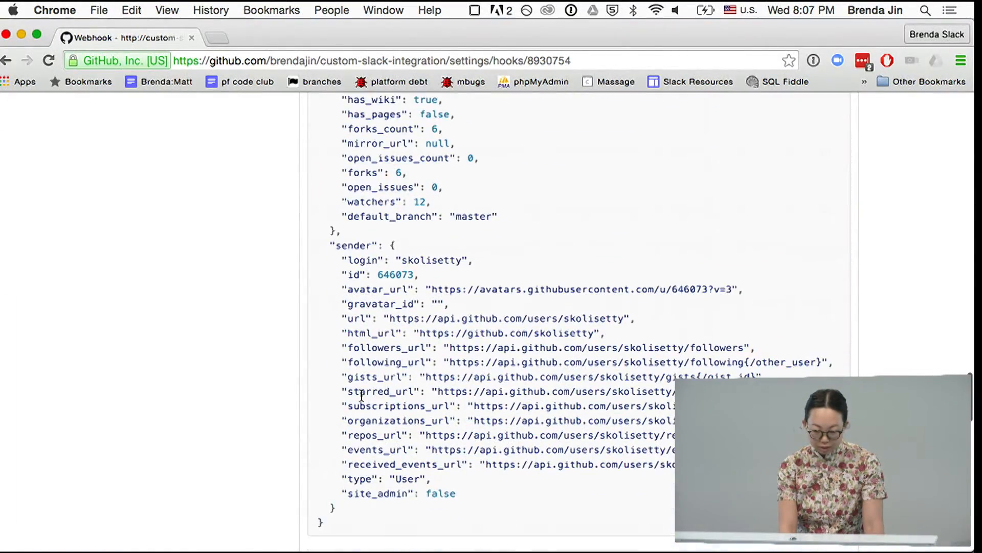
{"action": "scroll", "scroll_direction": "down", "scroll_amount": 3}
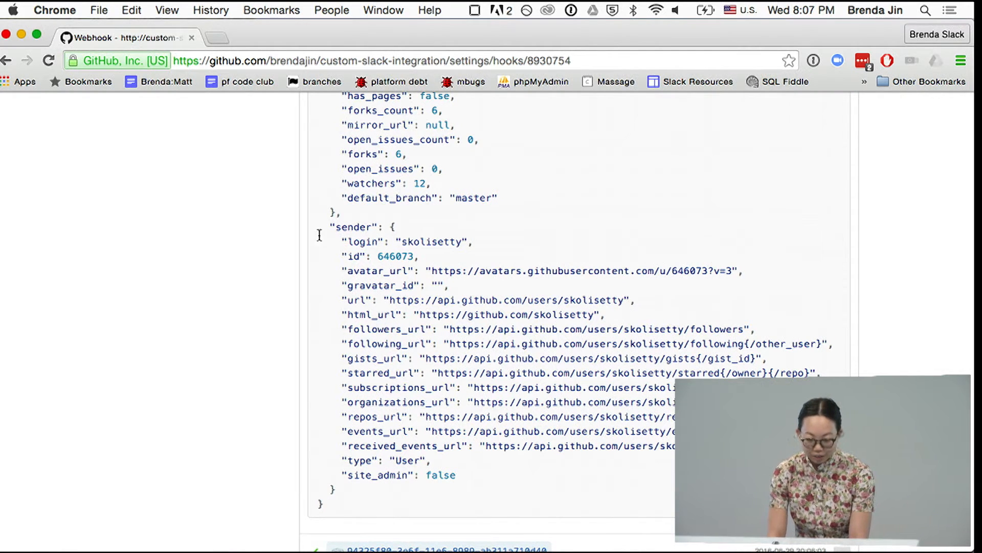
Advance the deck to slide 7, then open Apps & integrations from the Slack team menu.
{"action": "left_click", "coordinate": [204, 37]}
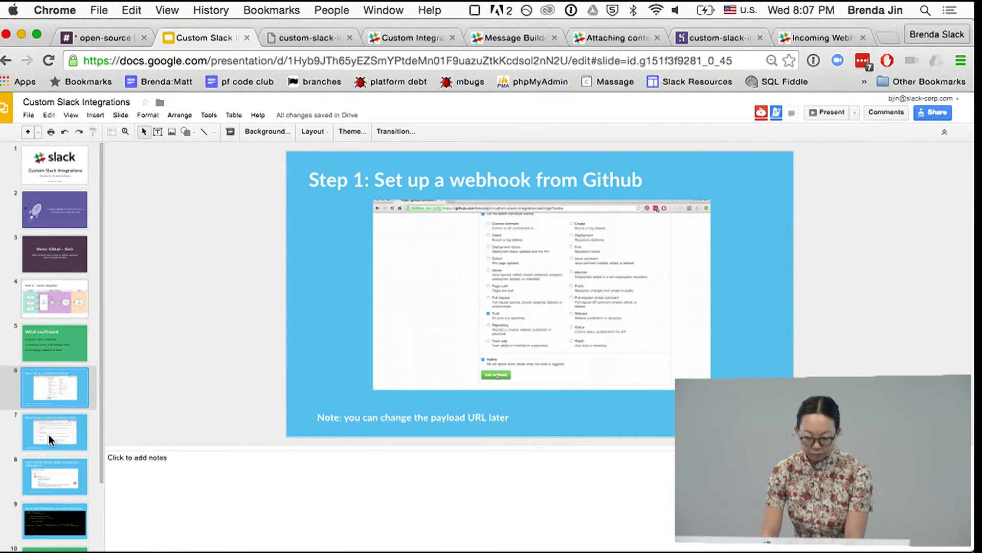
{"action": "left_click", "coordinate": [54, 430]}
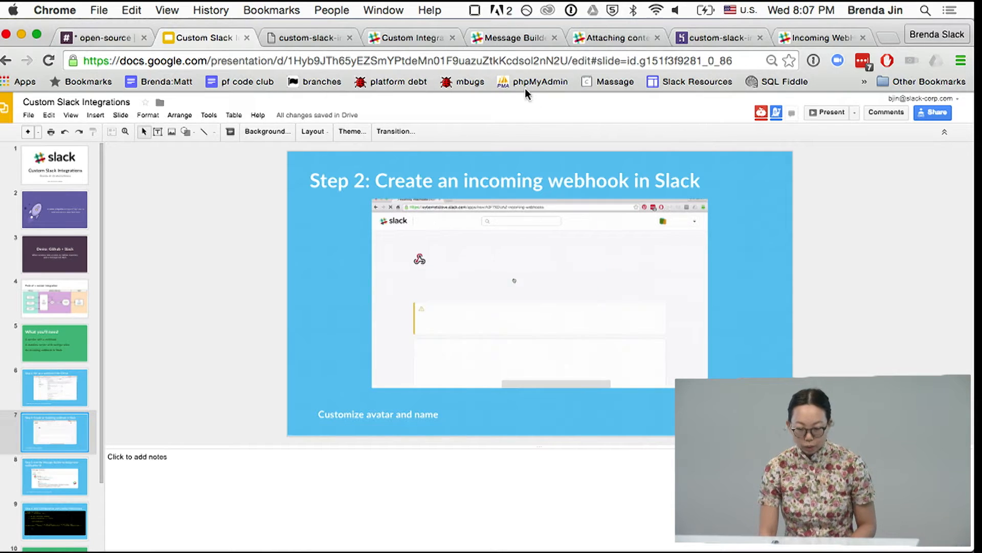
{"action": "left_click", "coordinate": [100, 37]}
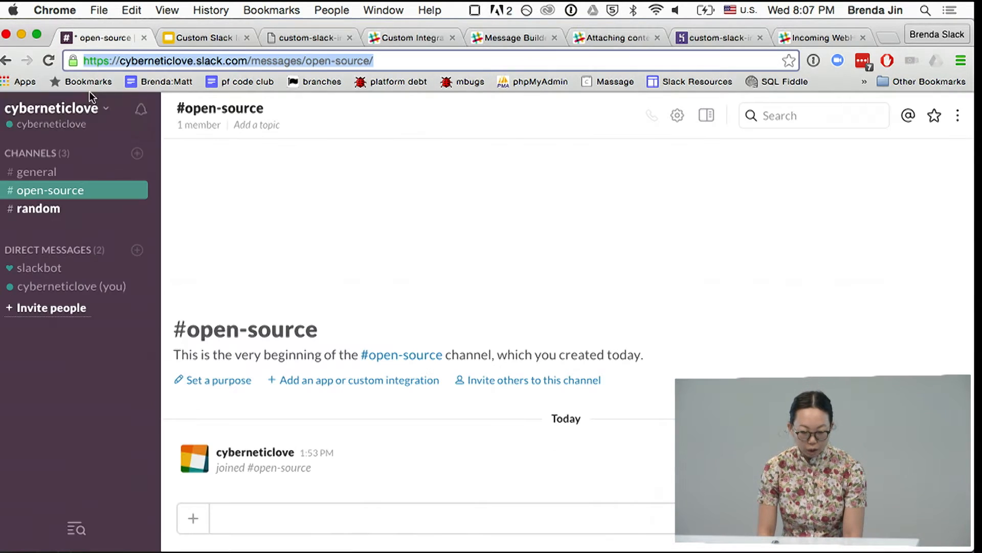
{"action": "left_click", "coordinate": [53, 108]}
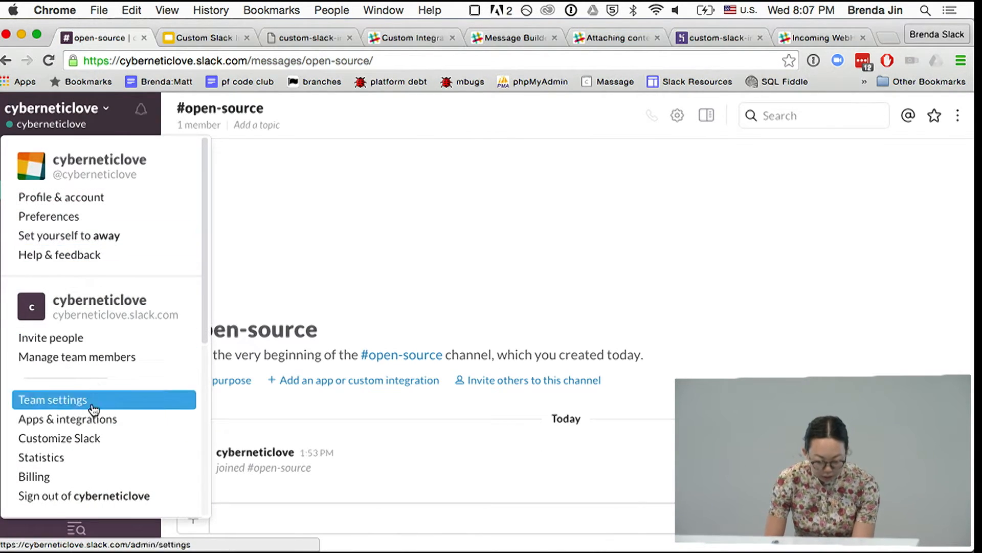
{"action": "left_click", "coordinate": [67, 419]}
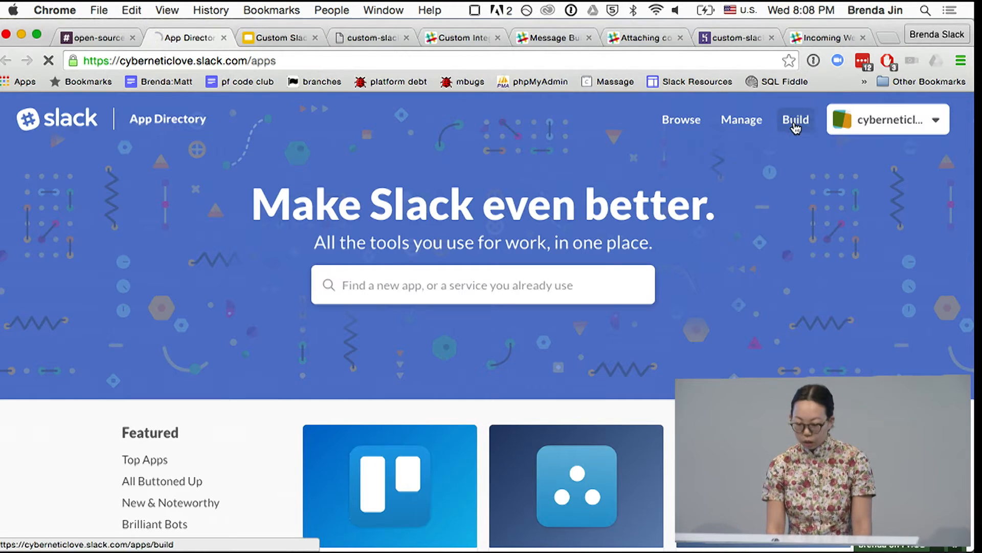
Create a custom Incoming WebHooks integration that posts to #open-source.
{"action": "left_click", "coordinate": [795, 119]}
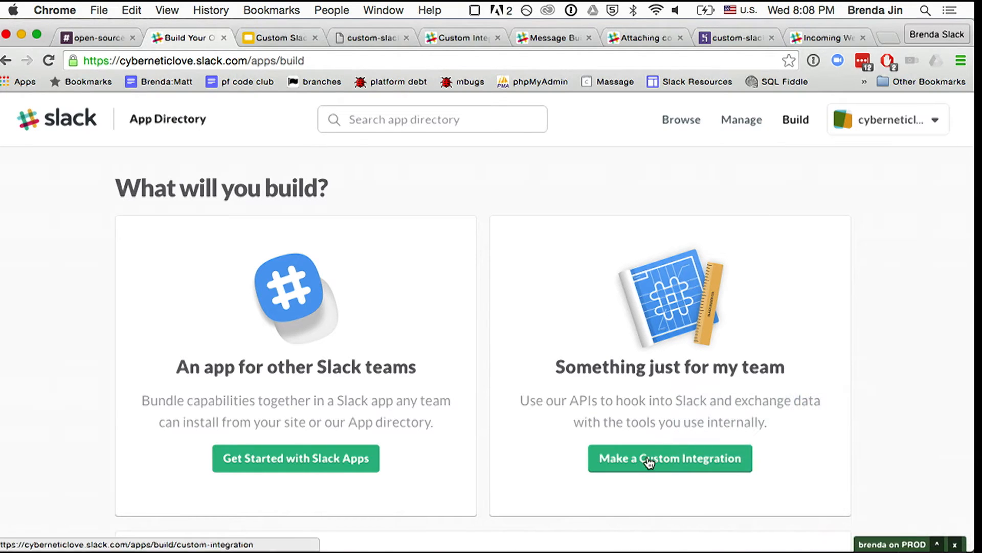
{"action": "left_click", "coordinate": [669, 458]}
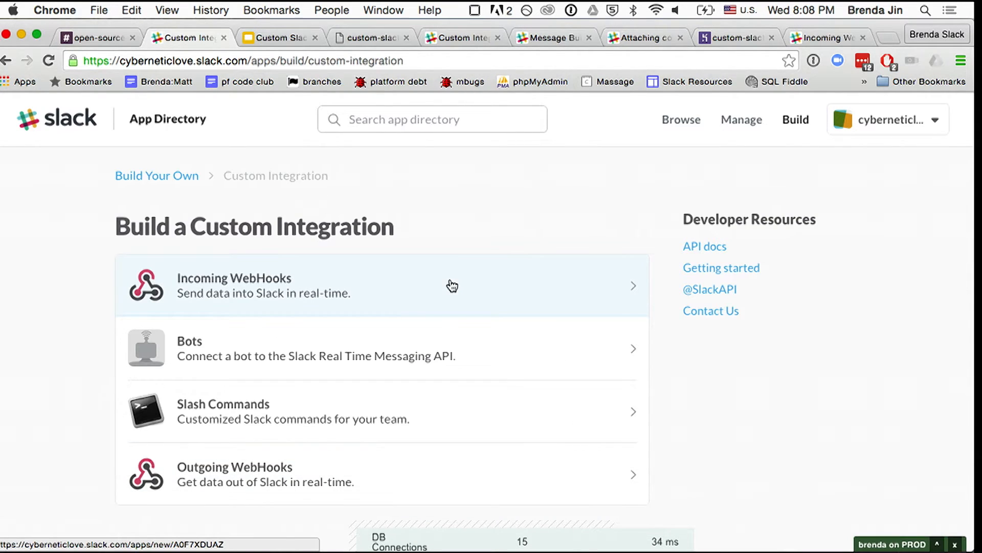
{"action": "left_click", "coordinate": [451, 285]}
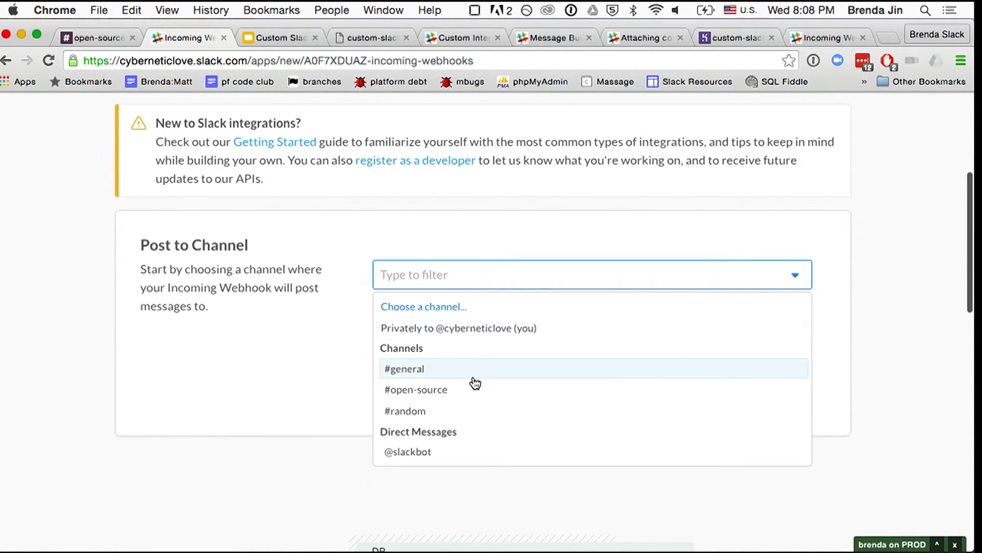
{"action": "left_click", "coordinate": [416, 389]}
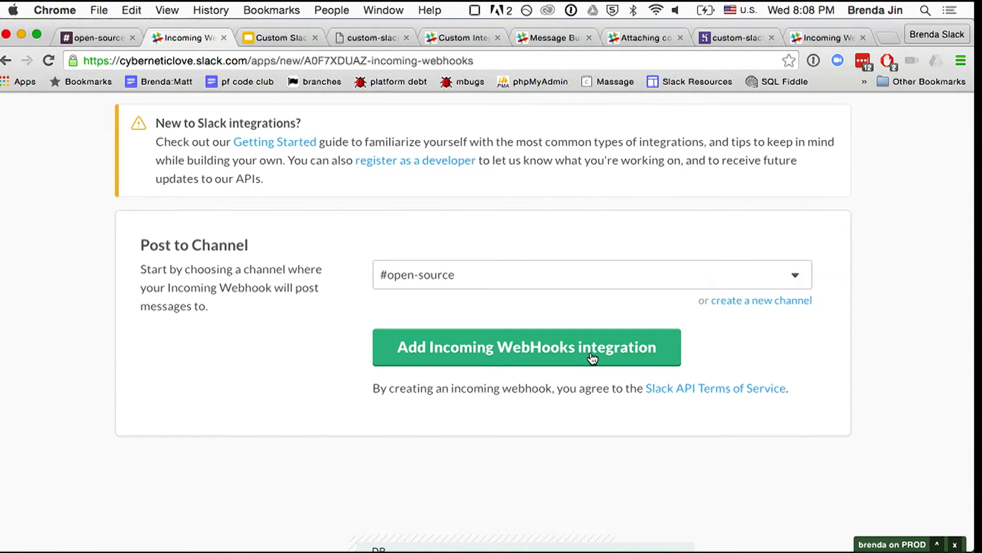
{"action": "left_click", "coordinate": [526, 347]}
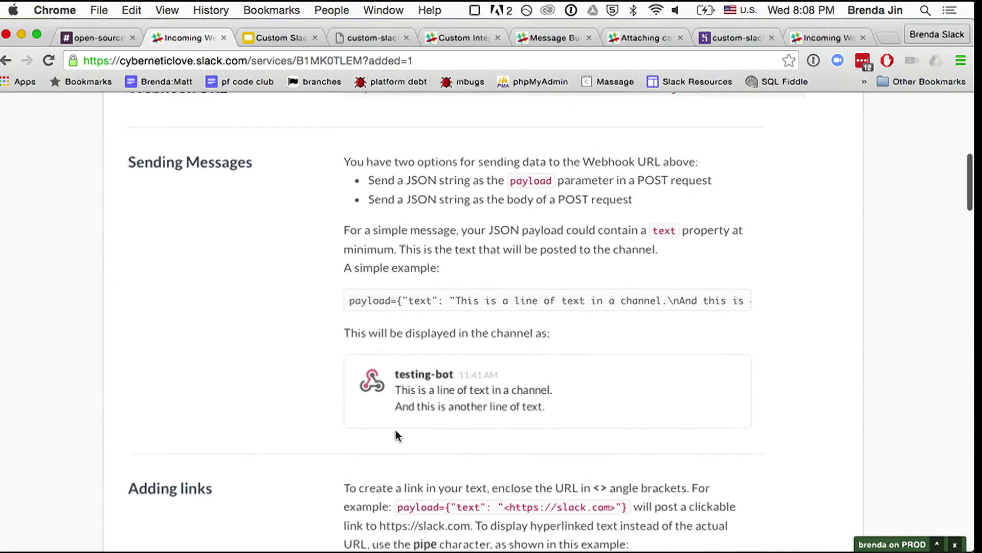
Scroll to the webhook's icon setting and begin uploading a custom image.
{"action": "scroll", "scroll_direction": "down", "scroll_amount": 3}
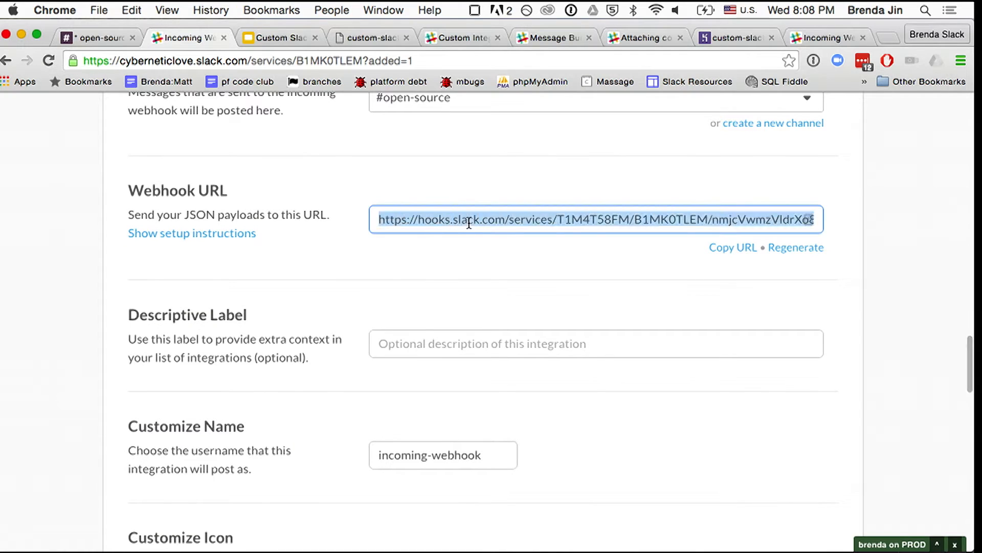
{"action": "scroll", "scroll_direction": "down", "scroll_amount": 3}
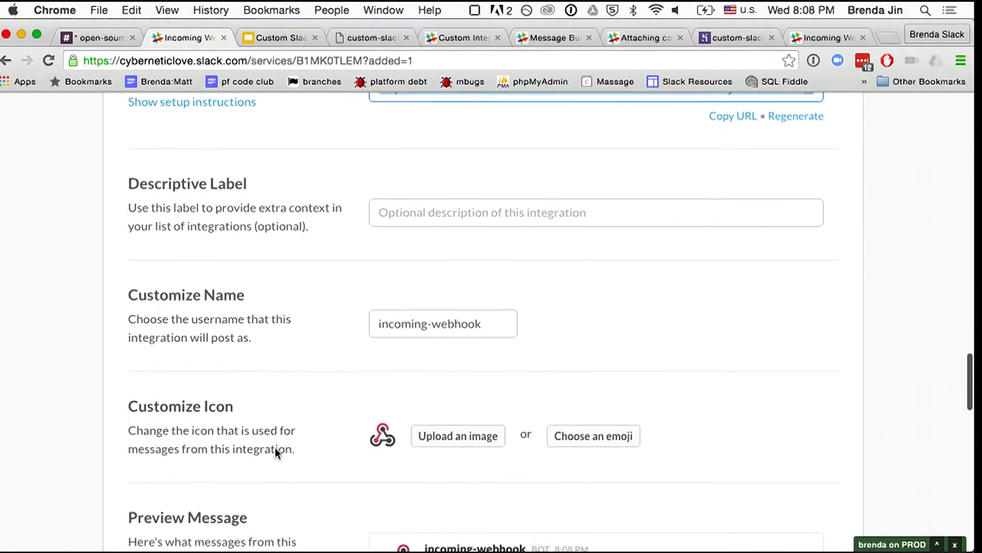
{"action": "left_click", "coordinate": [458, 435]}
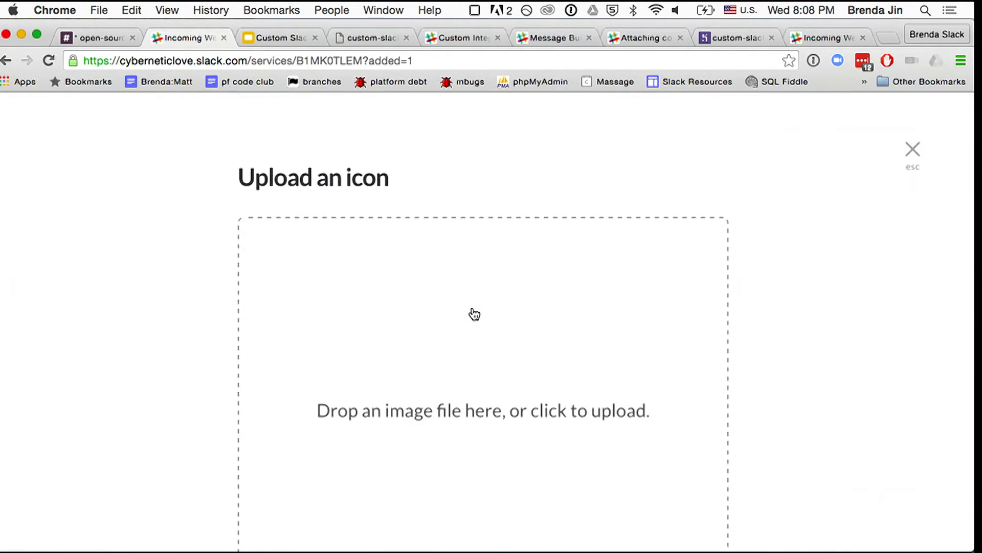
Upload and crop the code-window icon image, then save the webhook settings.
{"action": "left_click", "coordinate": [737, 520]}
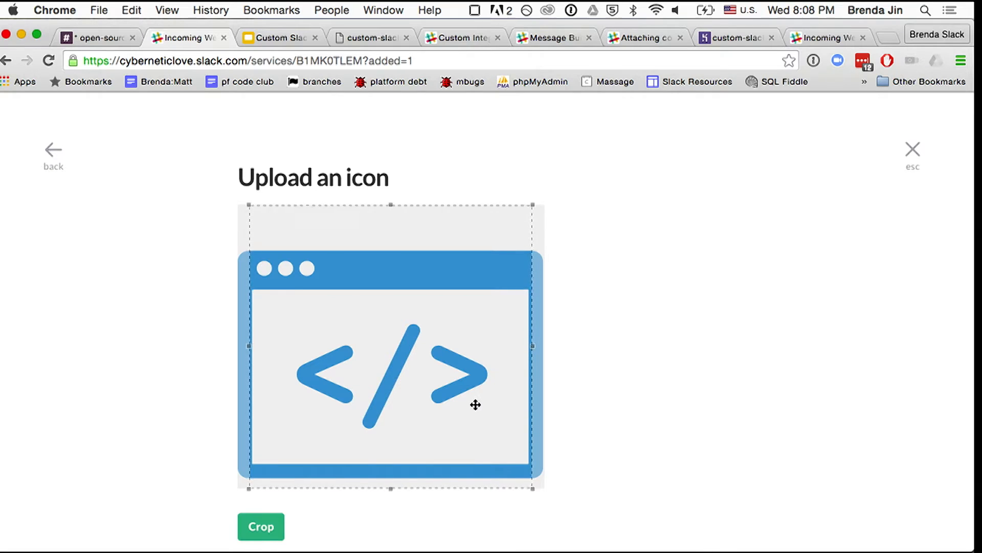
{"action": "left_click", "coordinate": [260, 526]}
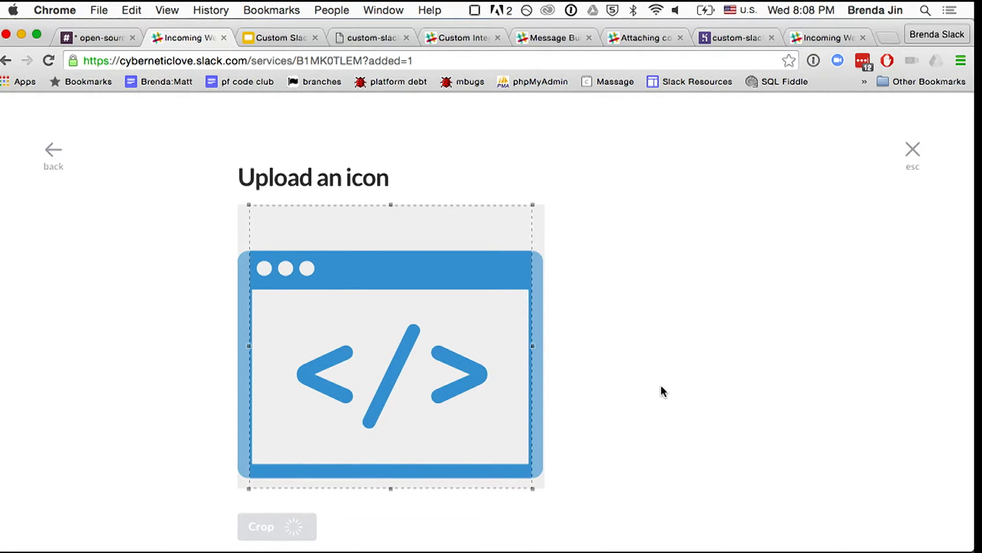
{"action": "left_click", "coordinate": [276, 526]}
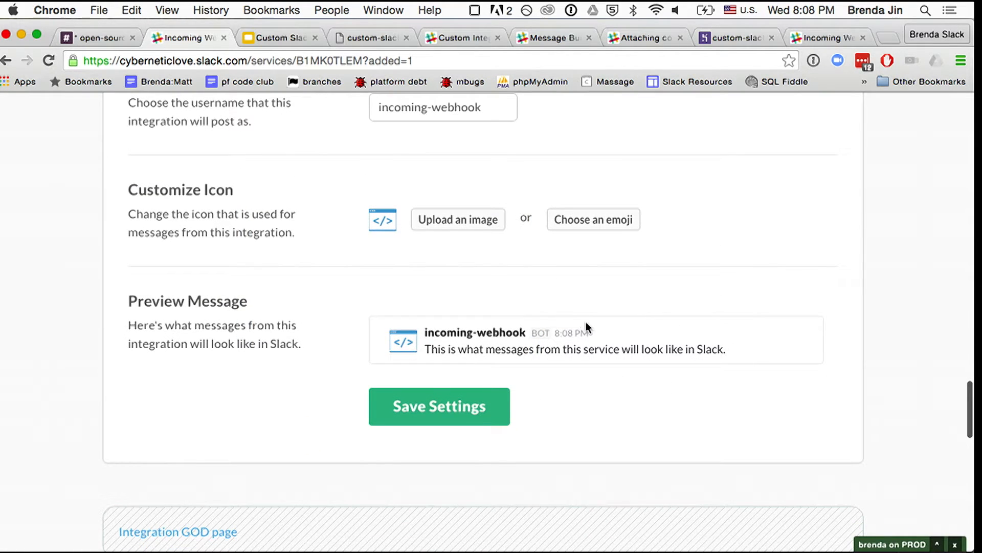
{"action": "left_click", "coordinate": [438, 406]}
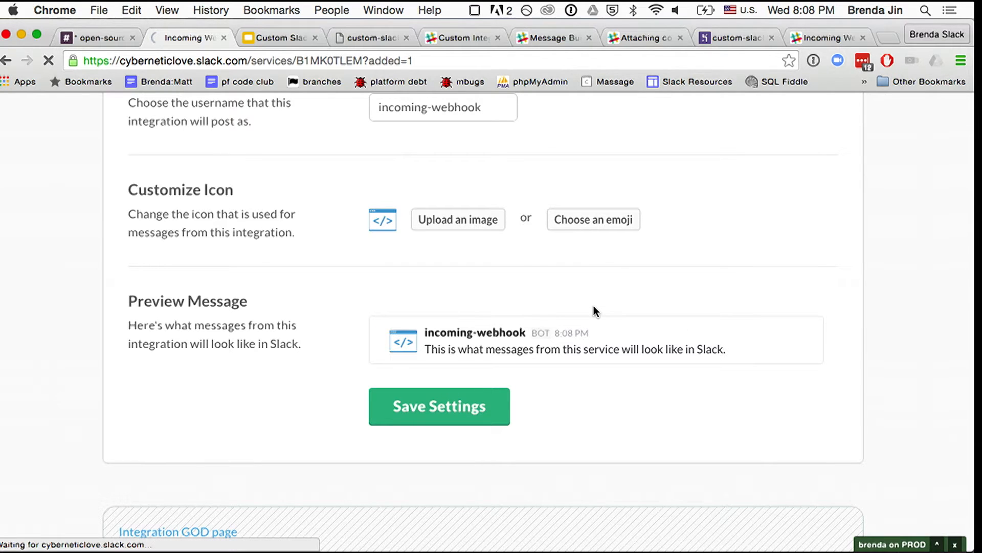
{"action": "left_click", "coordinate": [439, 406]}
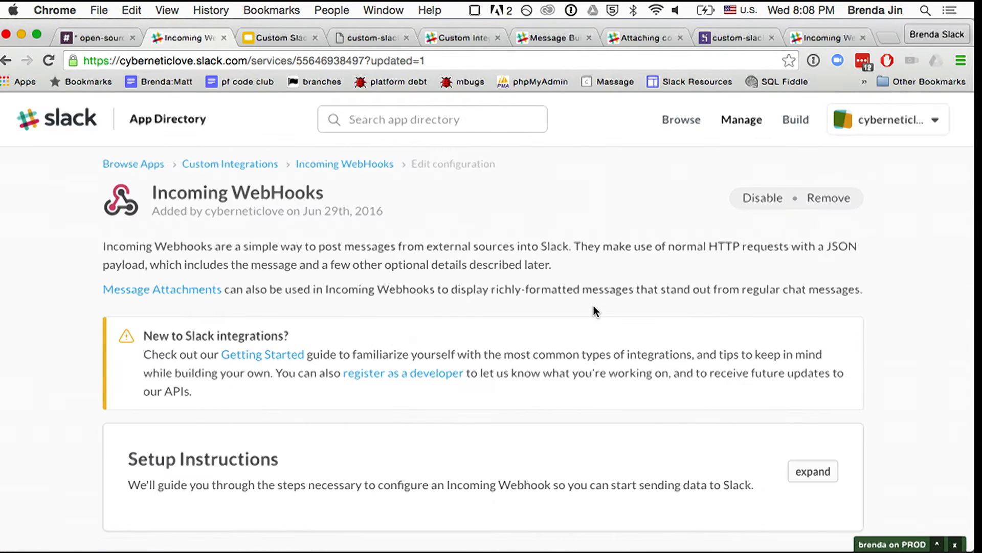
Scroll down the saved Incoming WebHooks configuration page.
{"action": "scroll", "scroll_direction": "down", "scroll_amount": 3}
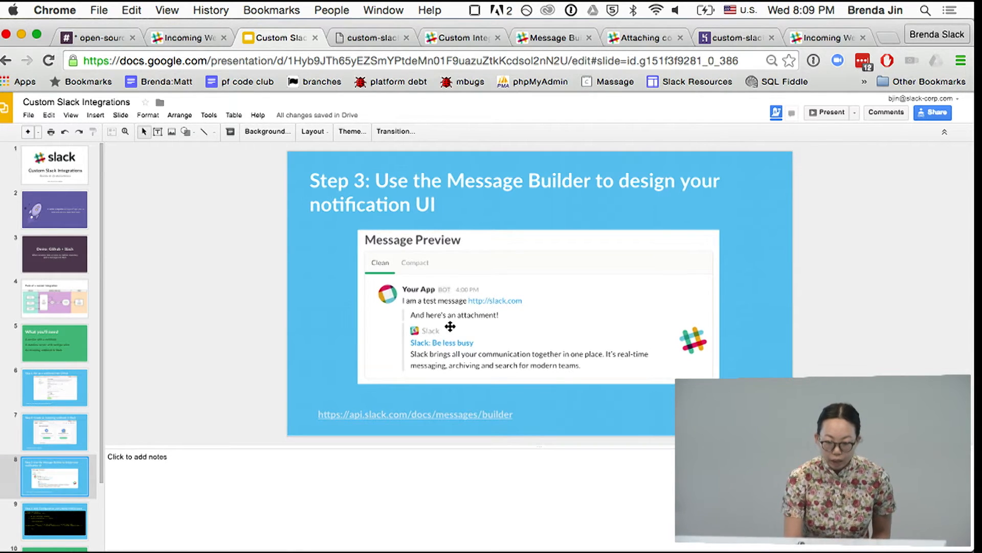
{"action": "mouse_move", "coordinate": [488, 229]}
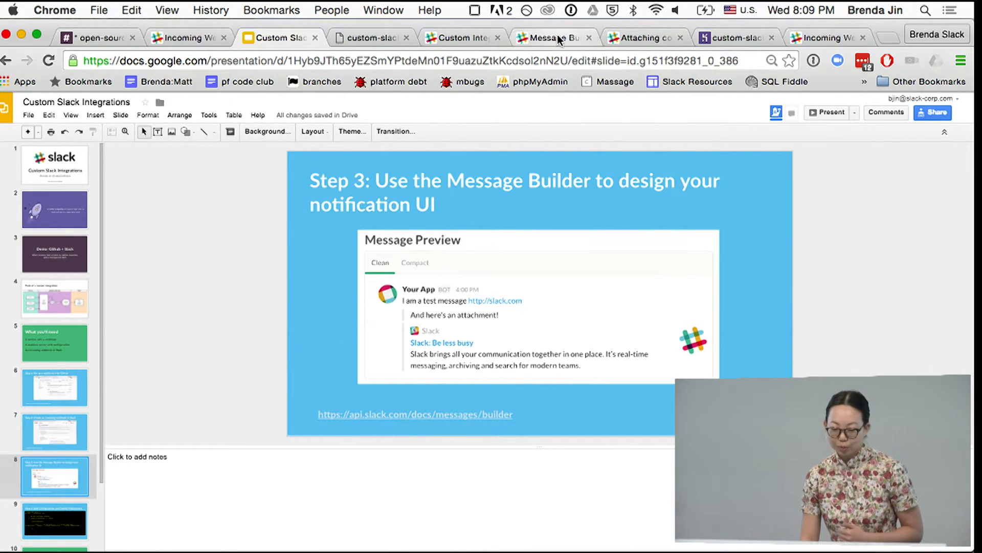
Switch to the Slack Message Builder page with its sample attachment JSON.
{"action": "left_click", "coordinate": [553, 38]}
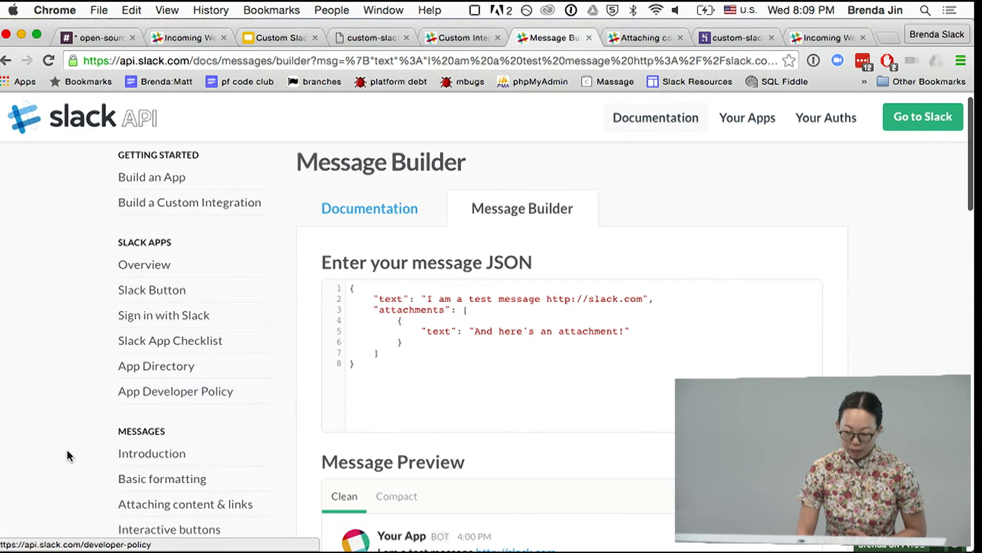
Change the main message text to 'Your repository is now being watched'.
{"action": "scroll", "scroll_direction": "down", "scroll_amount": 3}
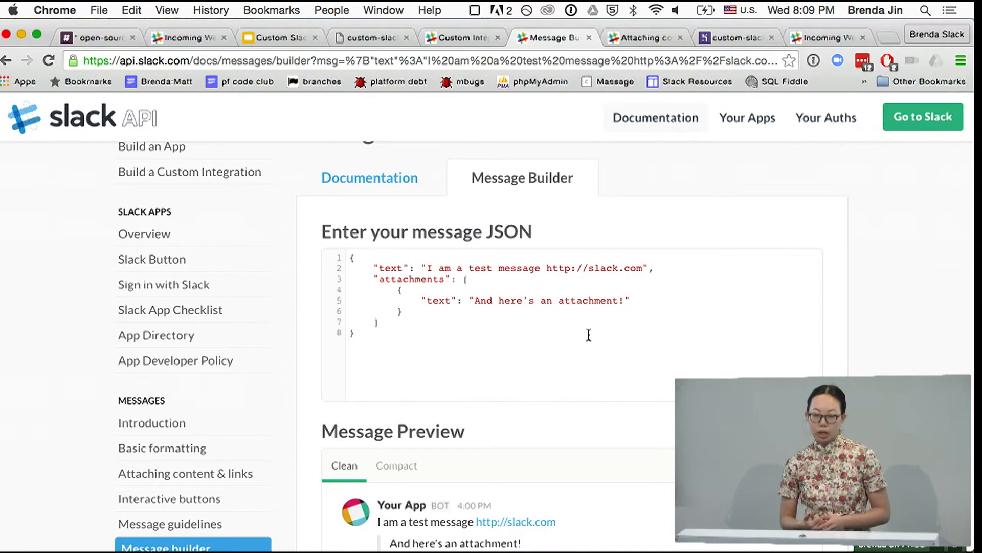
{"action": "scroll", "scroll_direction": "down", "scroll_amount": 3}
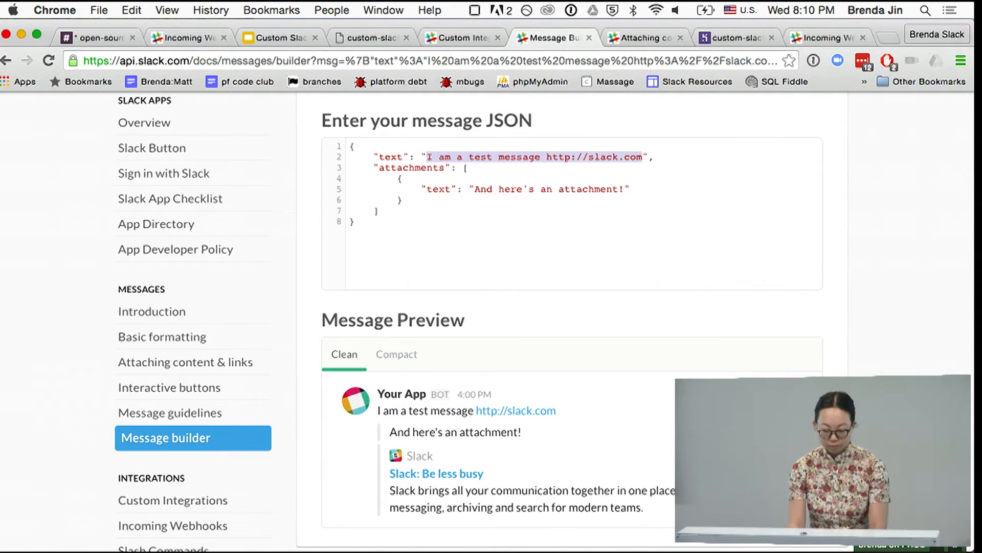
{"action": "type", "text": "Your repository \","}
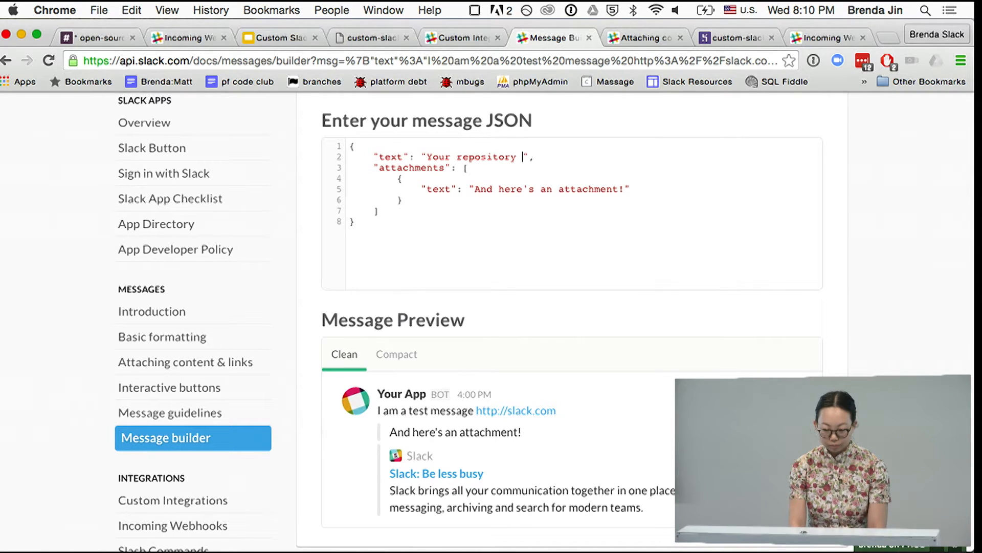
{"action": "type", "text": "is now being watched"}
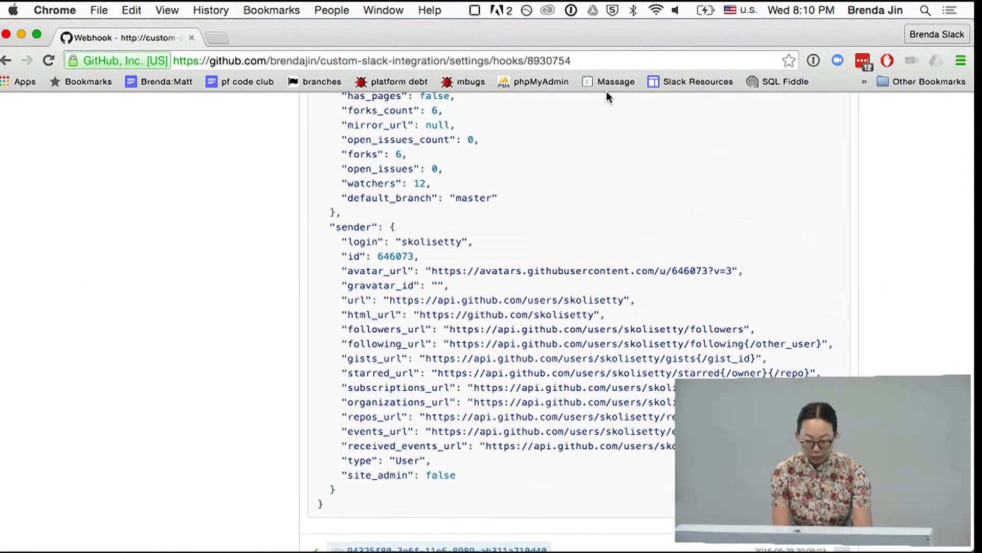
{"action": "mouse_move", "coordinate": [437, 308]}
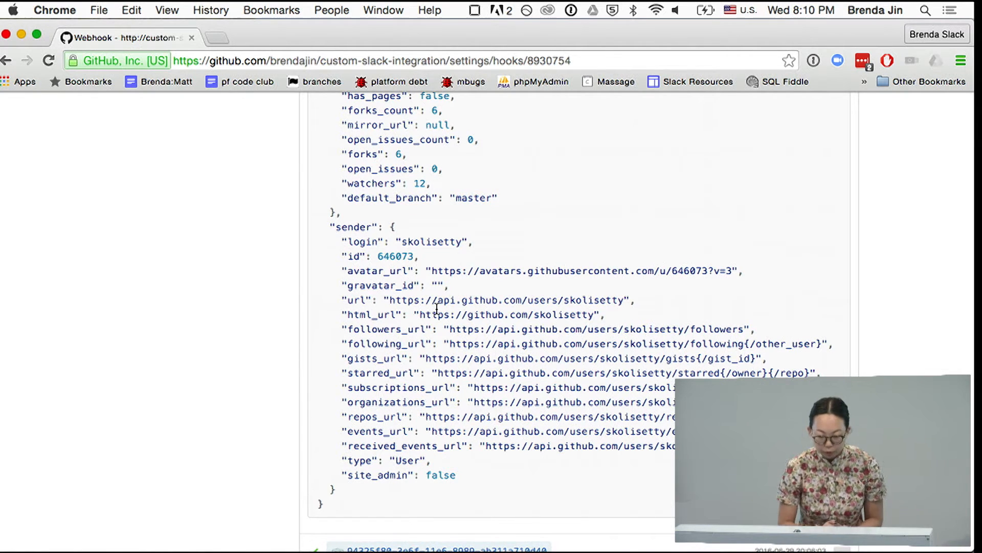
Inspect the sender's profile URL in GitHub's fork event payload.
{"action": "double_click", "coordinate": [450, 271]}
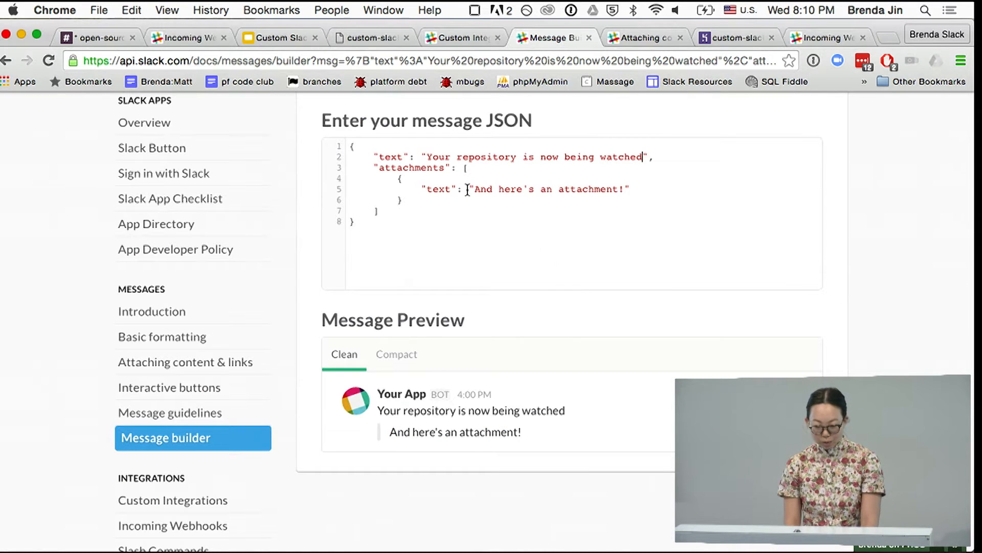
Add a comma after the attachment text and open the Attaching content & links docs.
{"action": "left_click", "coordinate": [520, 189]}
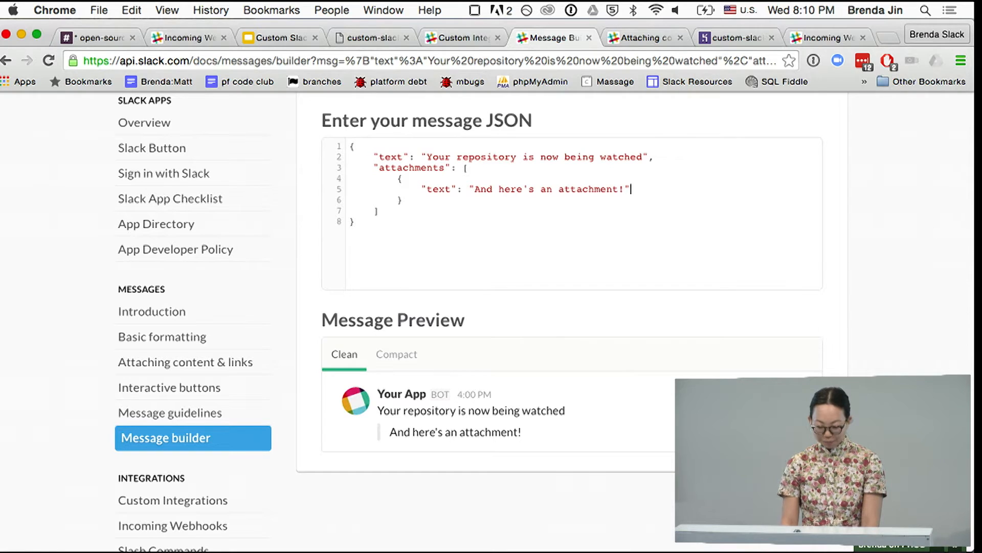
{"action": "type", "text": ","}
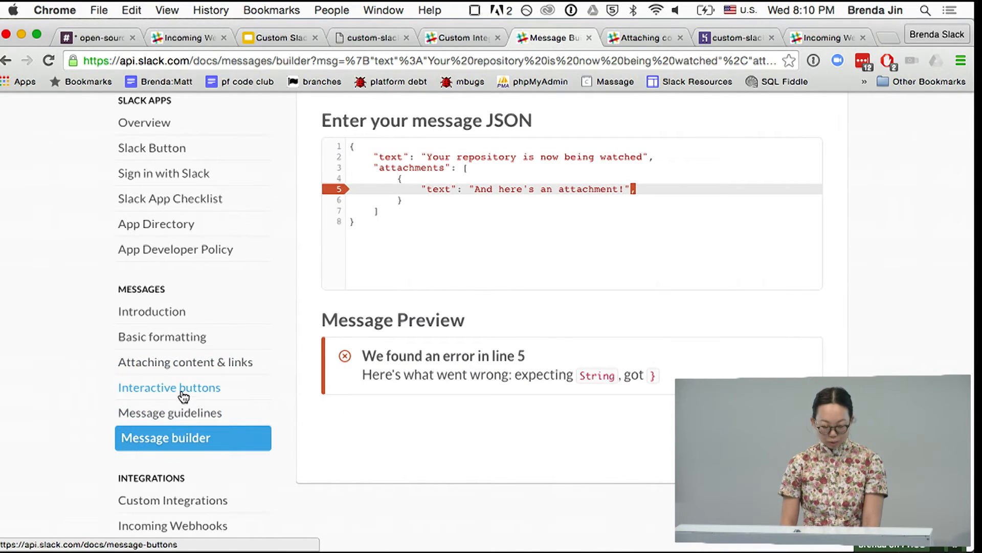
{"action": "mouse_move", "coordinate": [125, 363]}
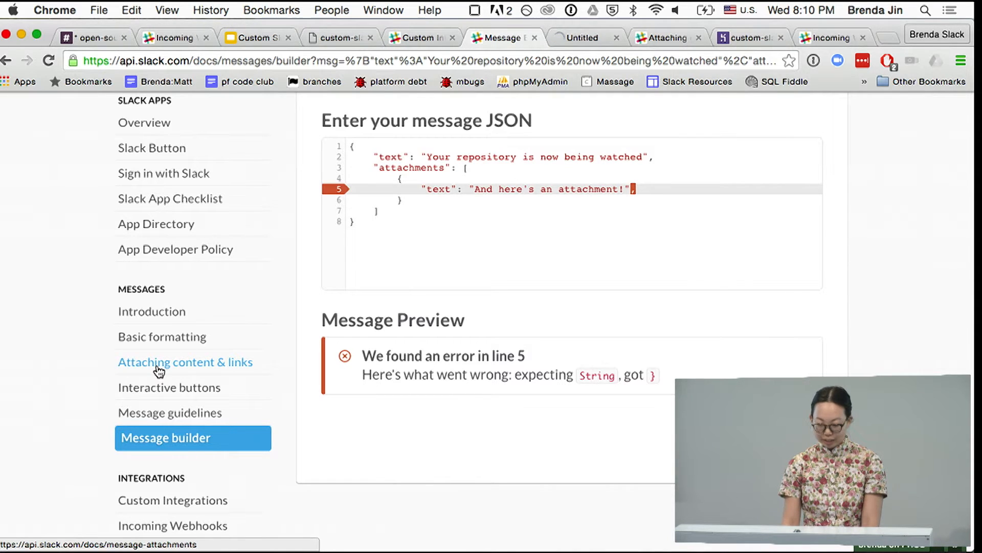
{"action": "left_click", "coordinate": [185, 361]}
{"action": "type", "text": "image"}
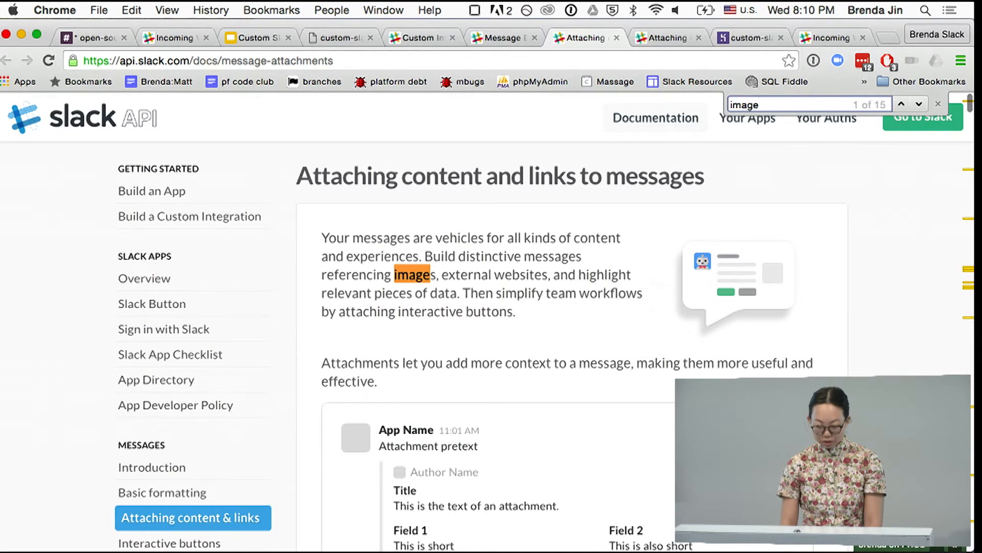
Locate the image_url example in the docs, then return to Message Builder.
{"action": "left_click", "coordinate": [919, 103]}
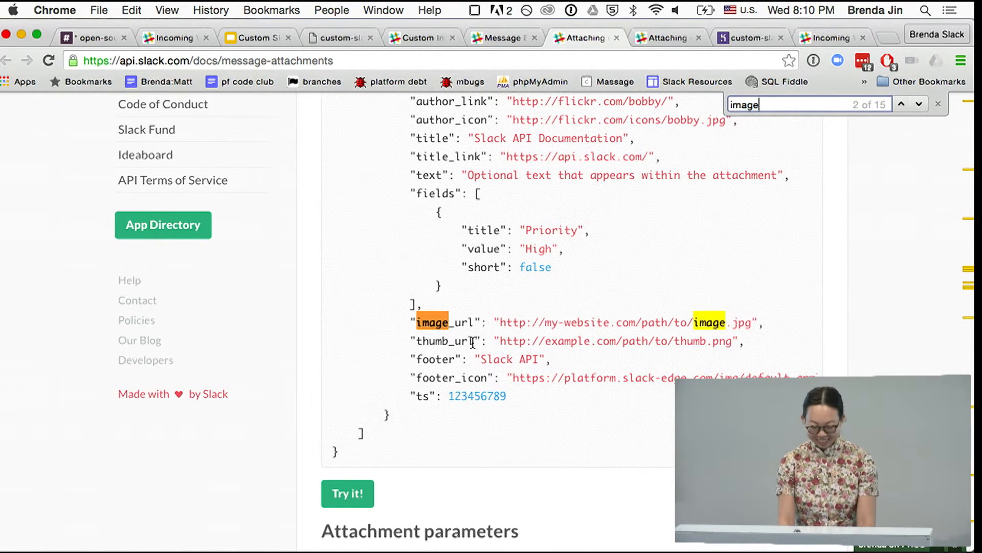
{"action": "left_click", "coordinate": [502, 37]}
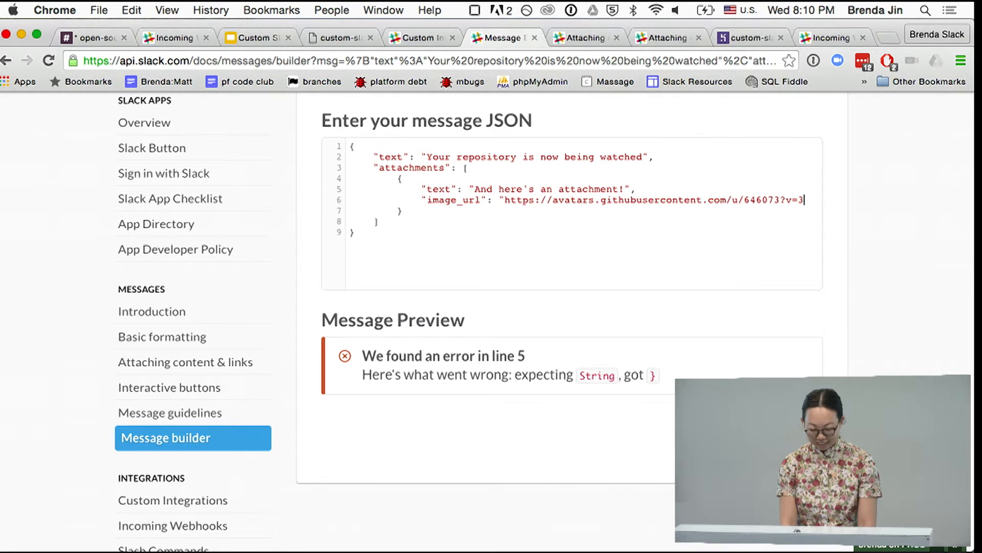
Close the image_url quote so the preview renders the sender's avatar.
{"action": "type", "text": "\""}
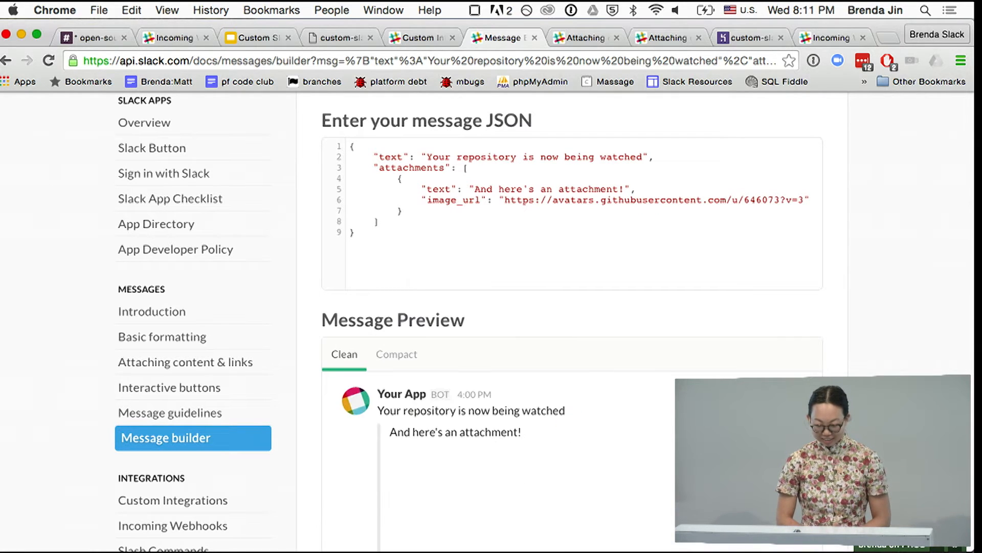
{"action": "scroll", "scroll_direction": "down", "scroll_amount": 3}
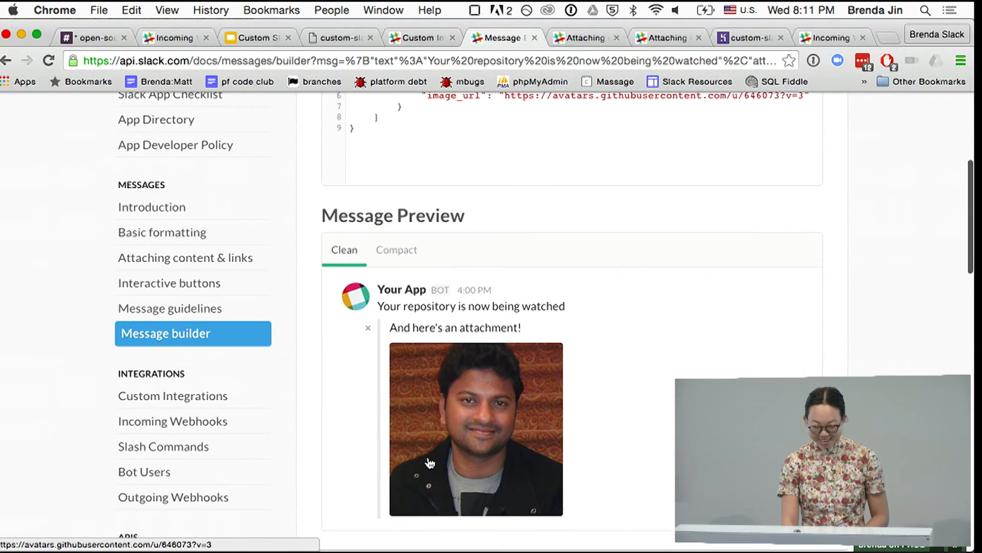
{"action": "scroll", "scroll_direction": "up", "scroll_amount": 3}
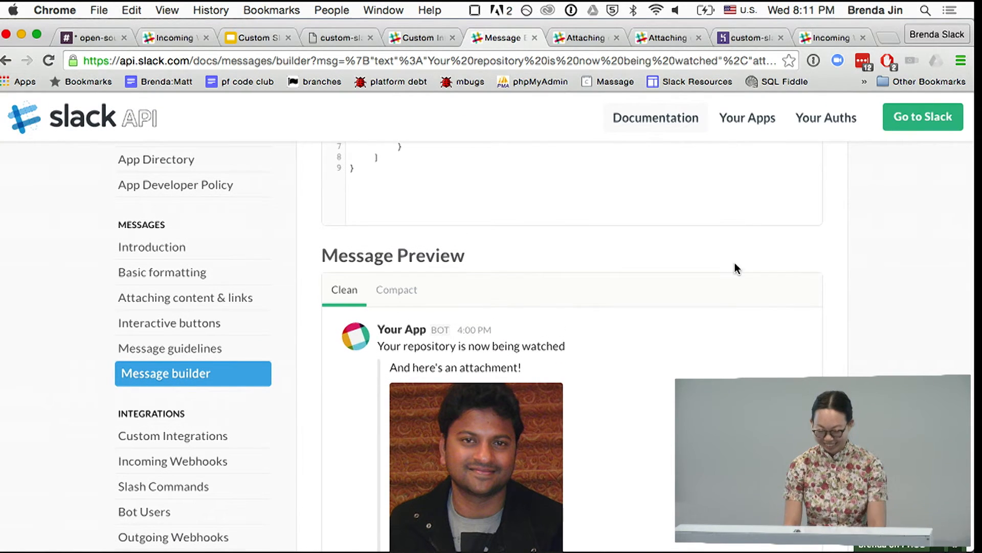
{"action": "scroll", "scroll_direction": "up", "scroll_amount": 3}
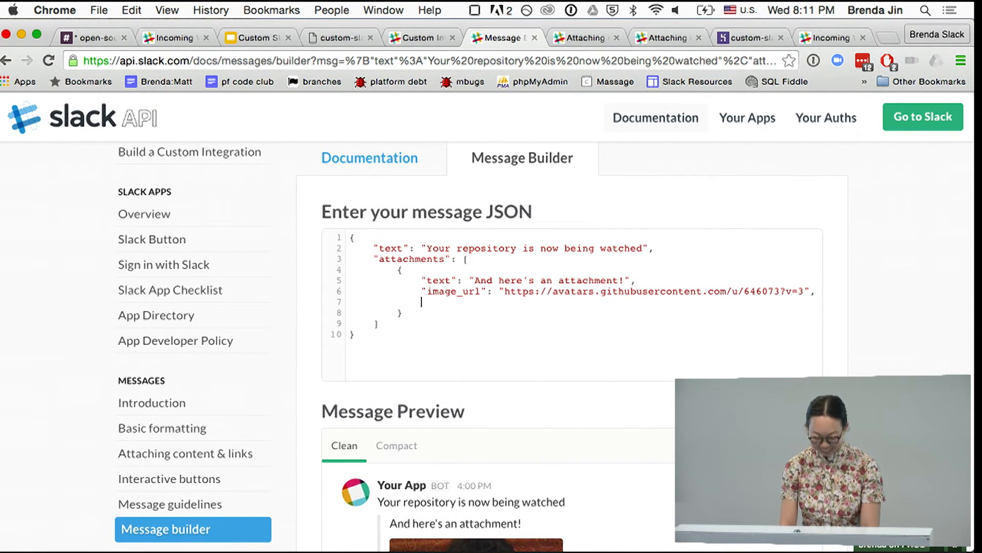
Give the attachment color "#00ffff" and check the cyan bar in the preview.
{"action": "type", "text": "\"color\":"}
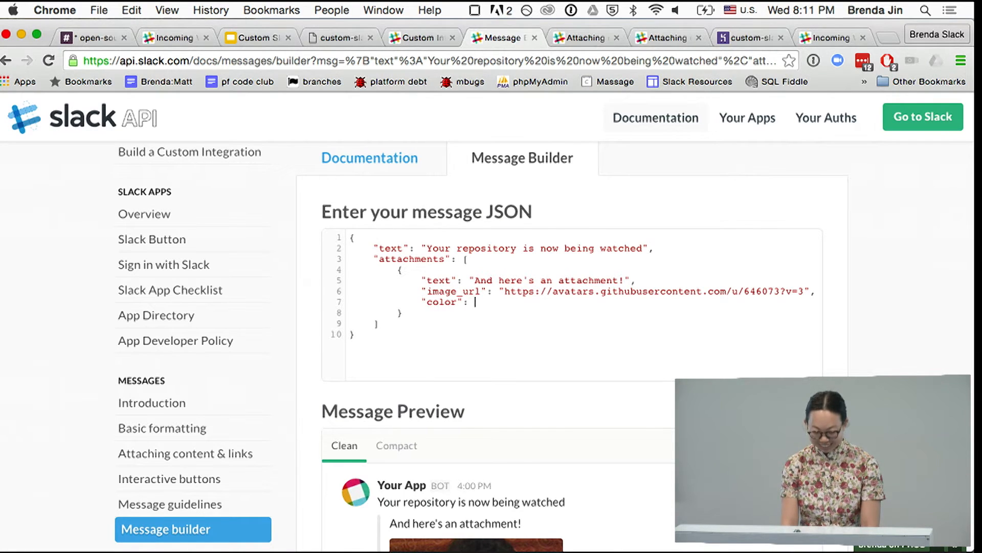
{"action": "type", "text": "\""}
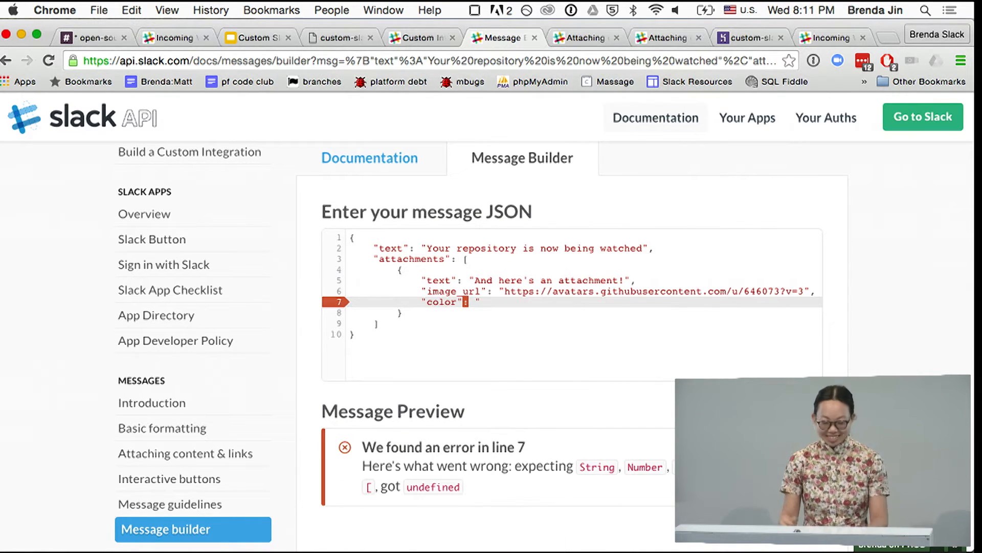
{"action": "type", "text": "#"}
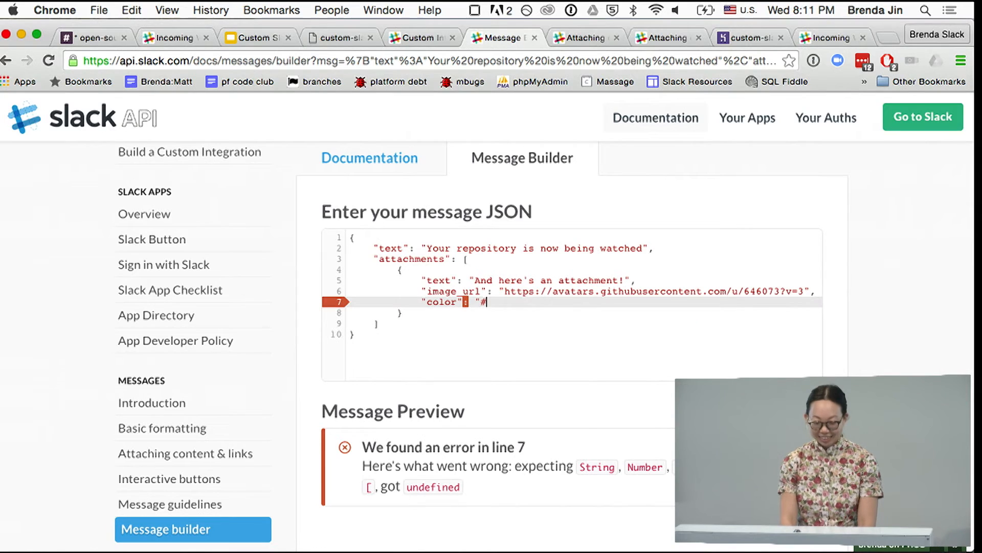
{"action": "type", "text": "YR"}
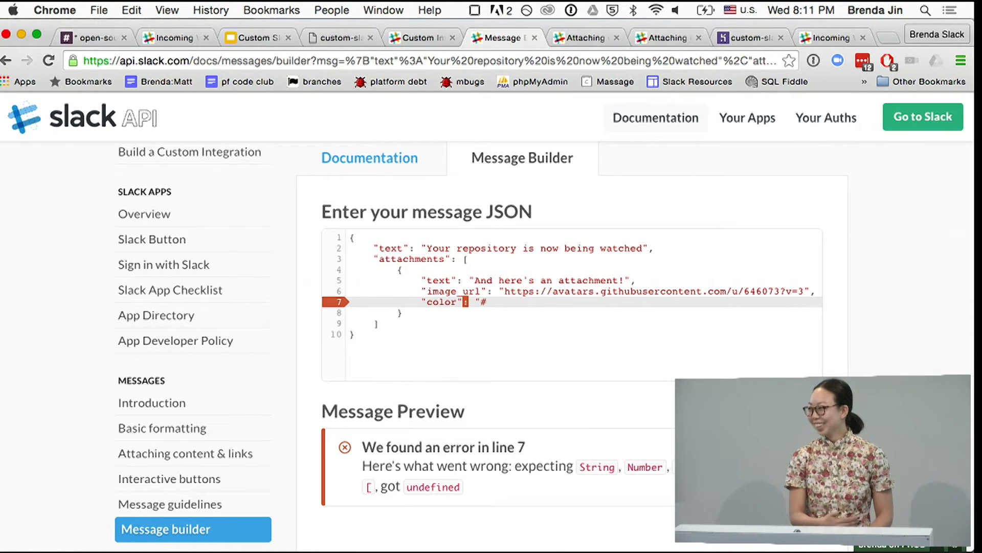
{"action": "type", "text": "00"}
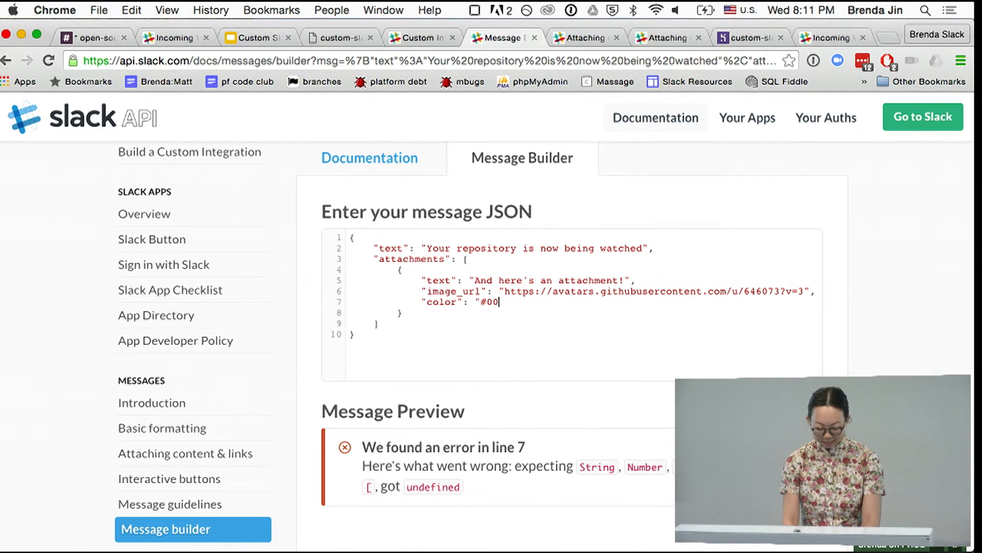
{"action": "type", "text": "fff"}
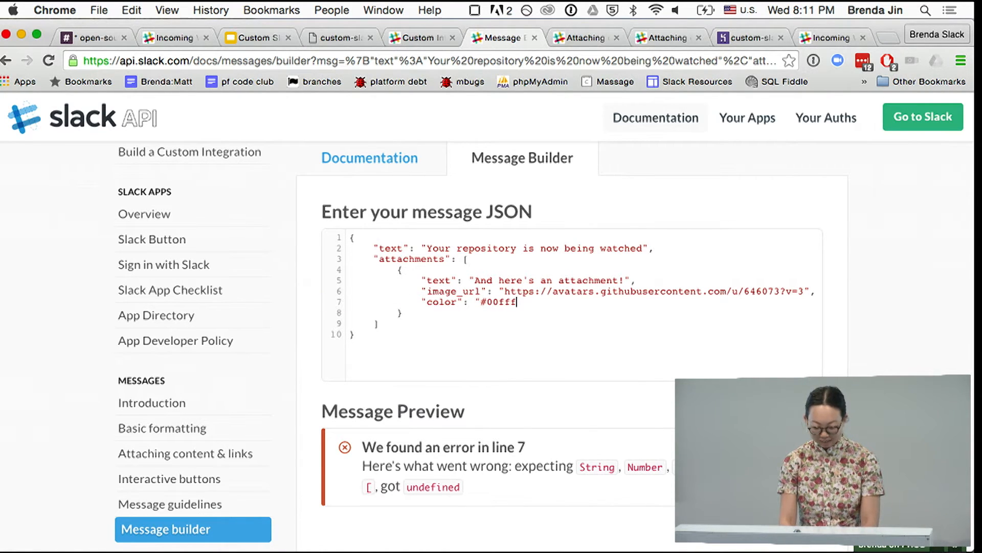
{"action": "type", "text": "f"}
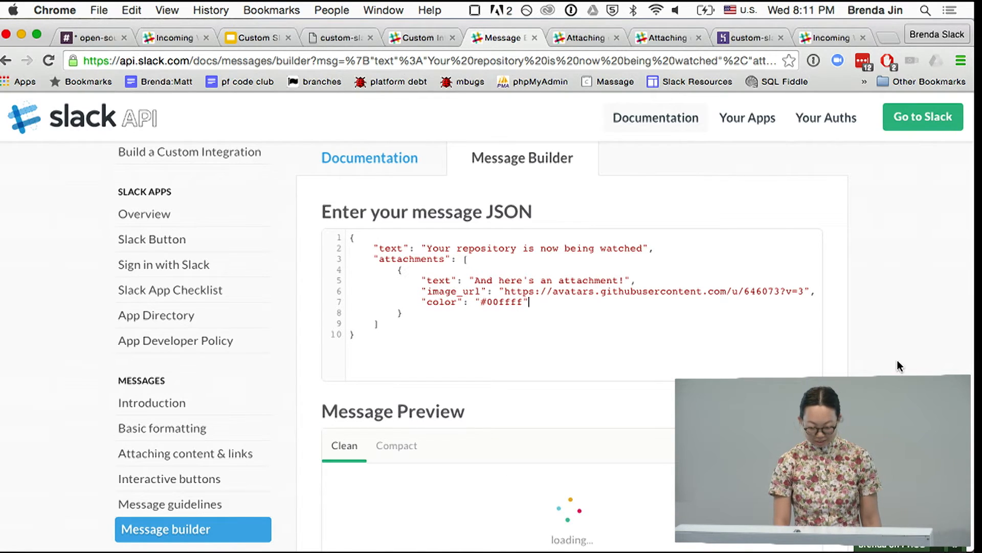
{"action": "scroll", "scroll_direction": "down", "scroll_amount": 3}
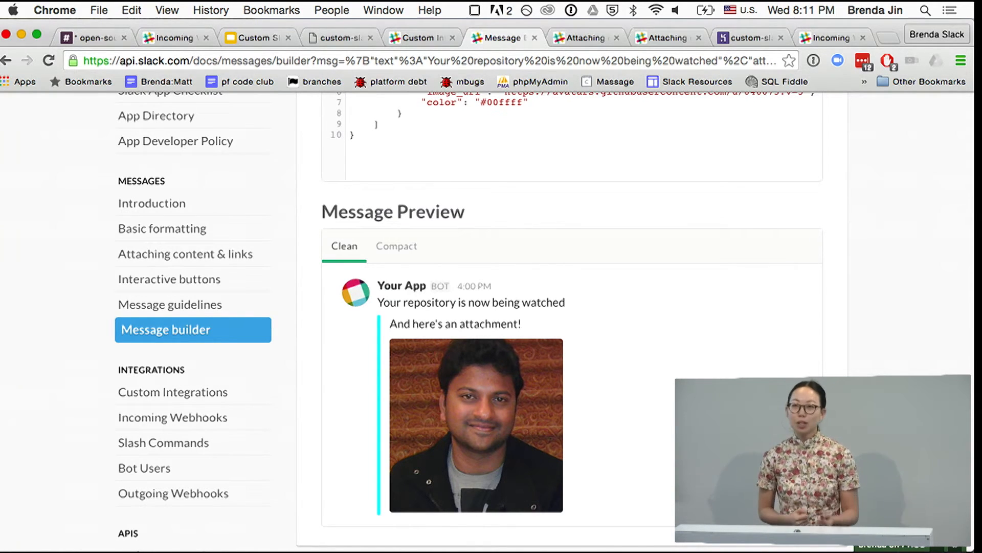
{"action": "scroll", "scroll_direction": "up", "scroll_amount": 3}
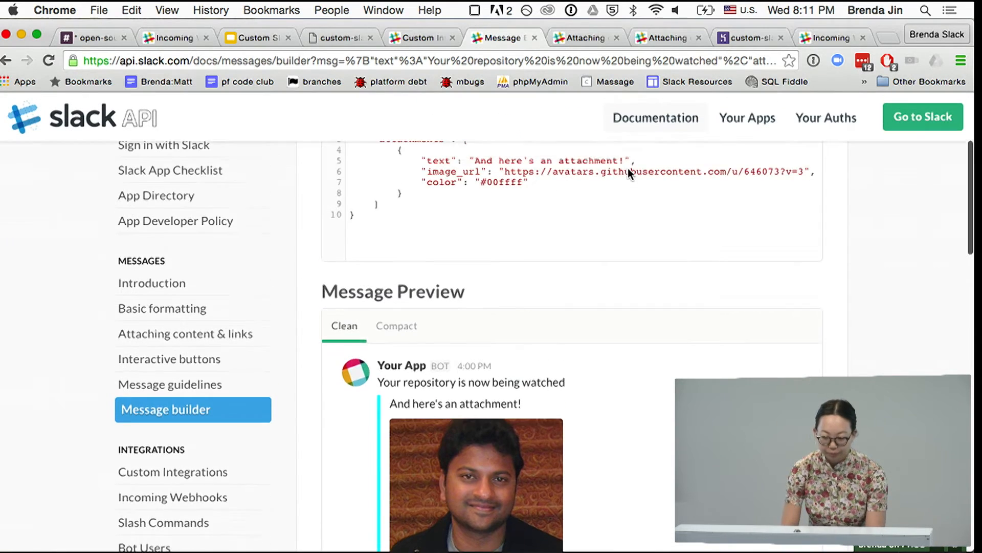
{"action": "scroll", "scroll_direction": "up", "scroll_amount": 3}
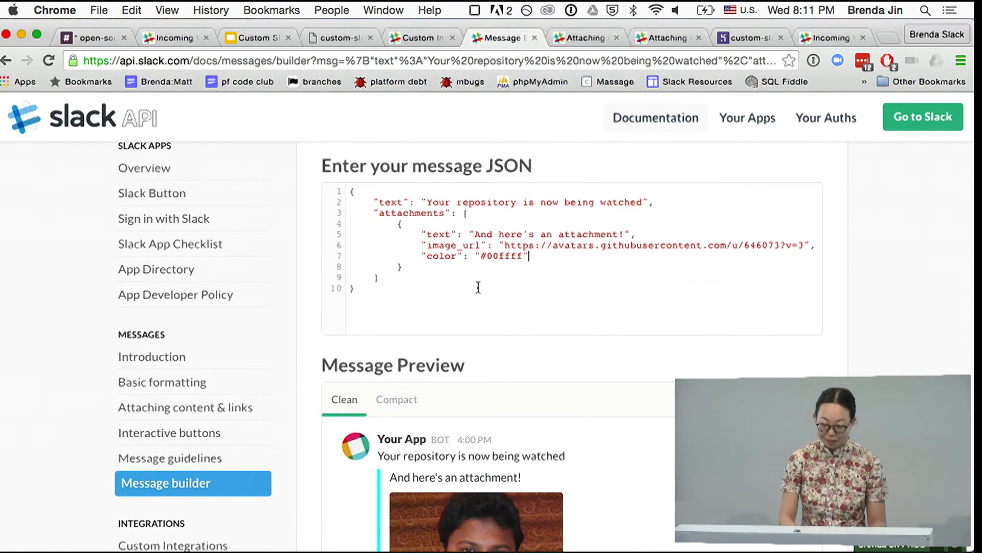
{"action": "mouse_move", "coordinate": [408, 313]}
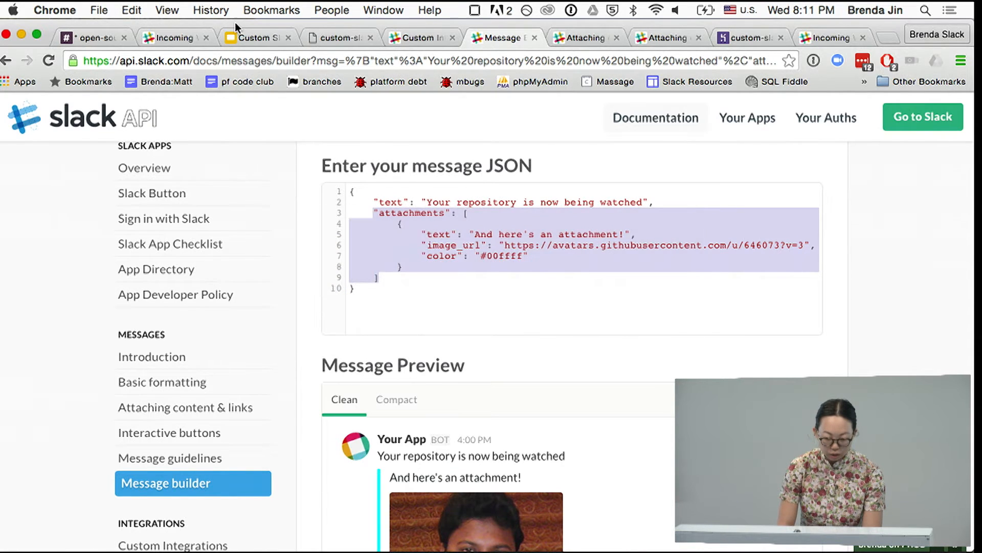
Bring up the Step 4 middleware slide, then switch to the code editor project.
{"action": "left_click", "coordinate": [257, 37]}
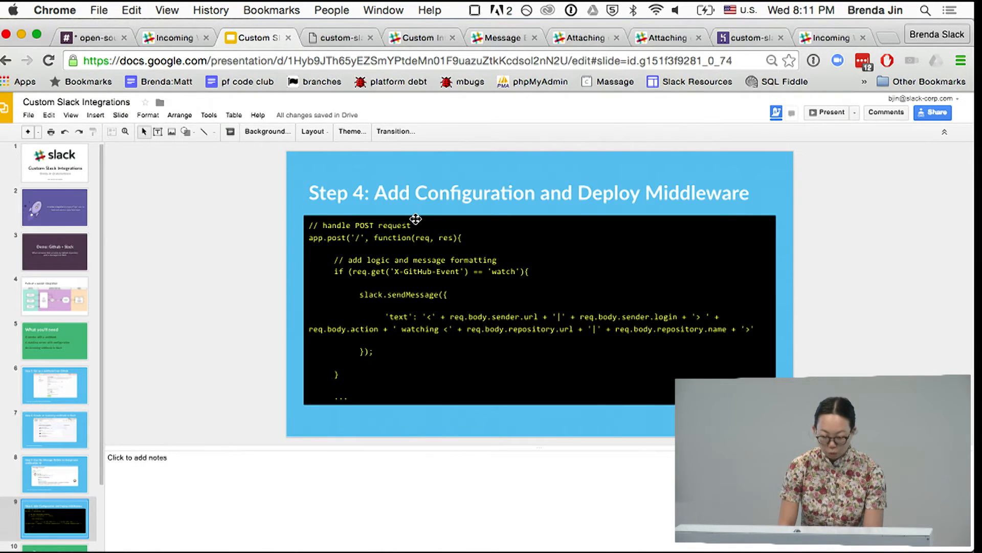
{"action": "mouse_move", "coordinate": [694, 337]}
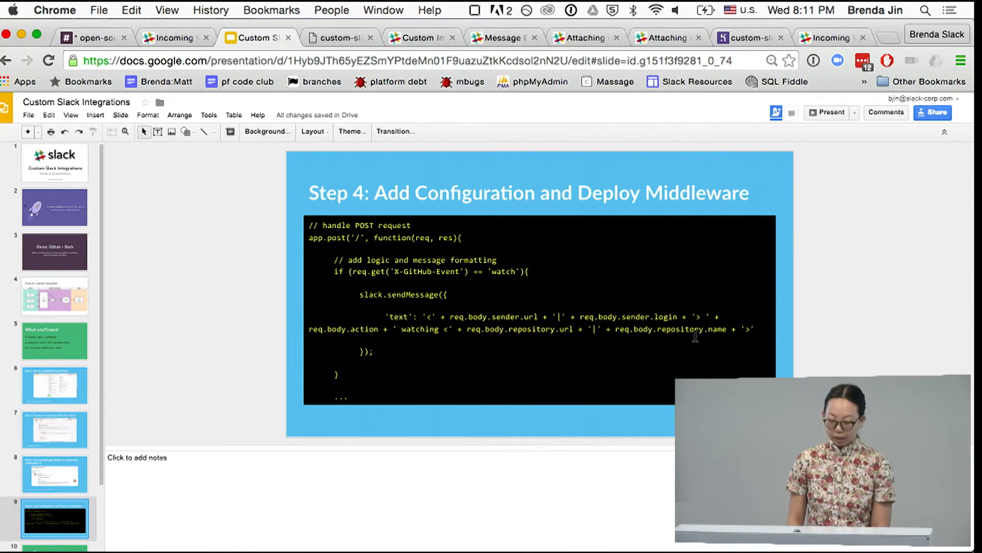
{"action": "key", "text": "cmd+tab"}
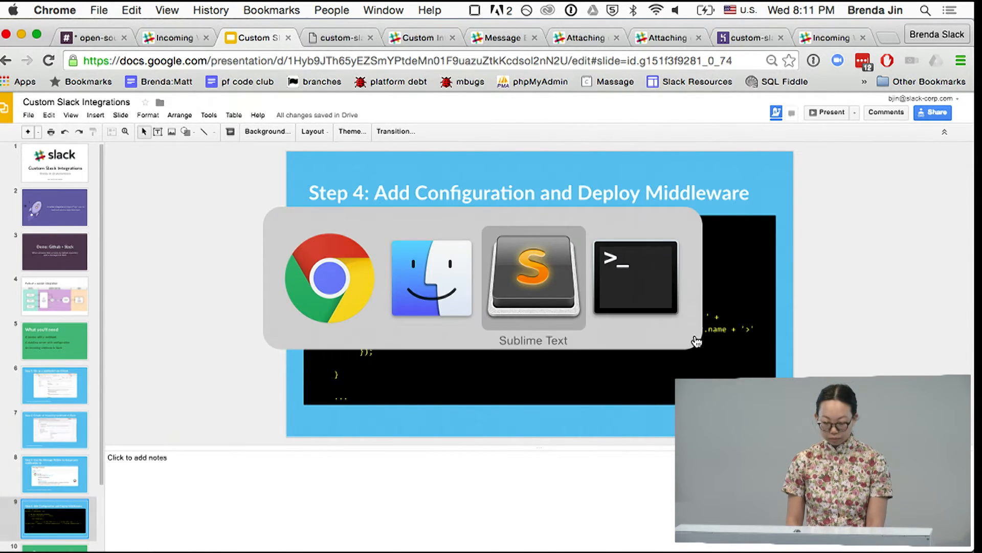
{"action": "left_click", "coordinate": [533, 278]}
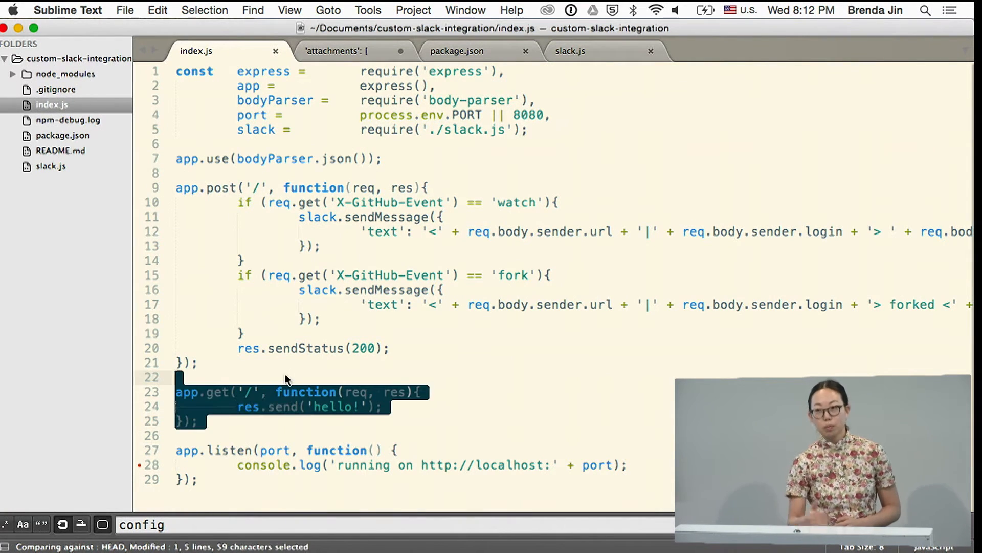
{"action": "mouse_move", "coordinate": [302, 436]}
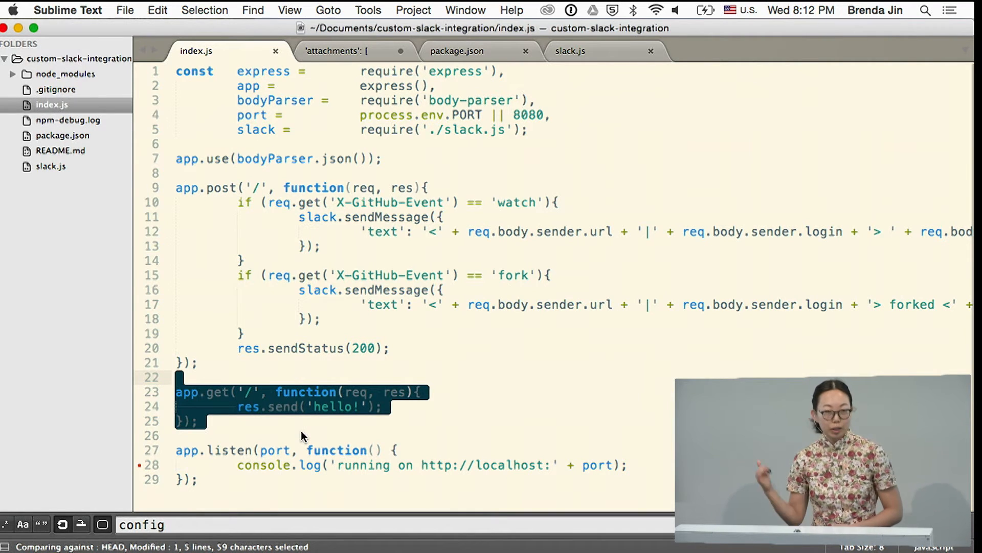
{"action": "mouse_move", "coordinate": [351, 427]}
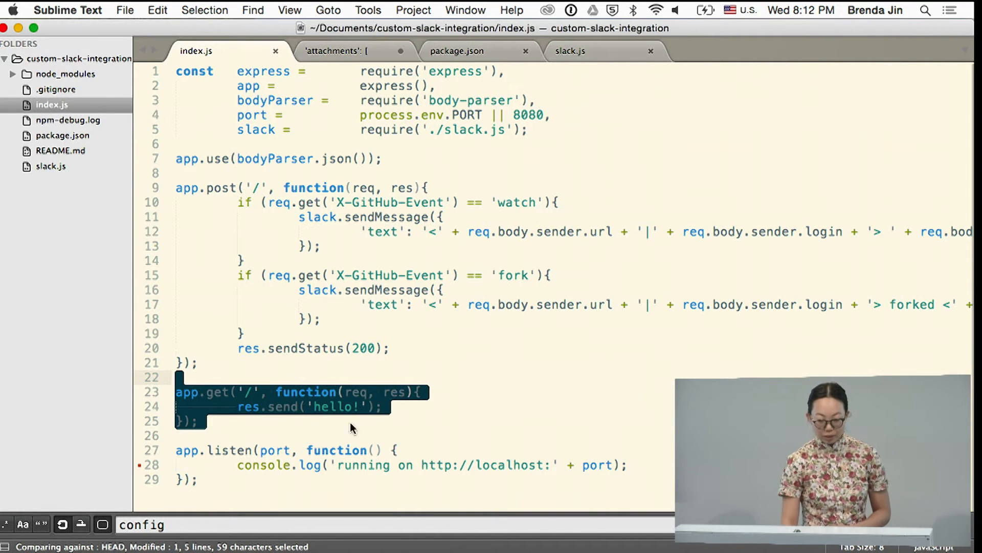
{"action": "left_click", "coordinate": [399, 253]}
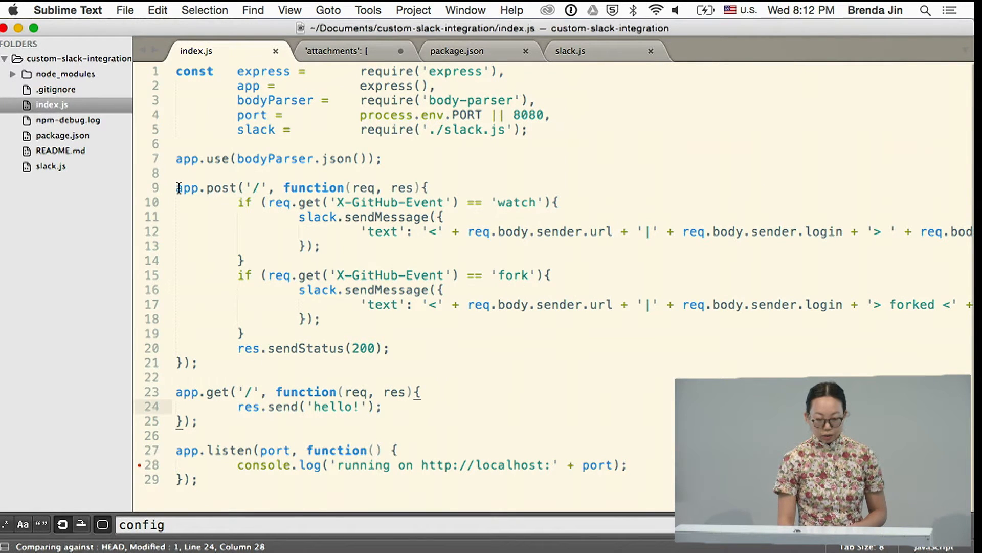
{"action": "left_click", "coordinate": [177, 377]}
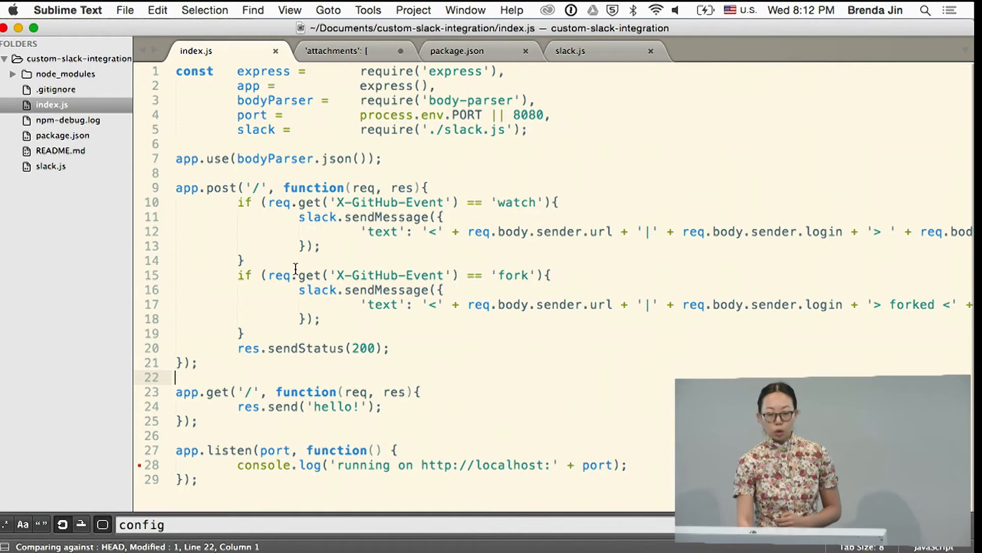
Highlight the watch handler's sendMessage call and scroll right through the message strings.
{"action": "left_click_drag", "start_coordinate": [237, 202], "coordinate": [442, 217]}
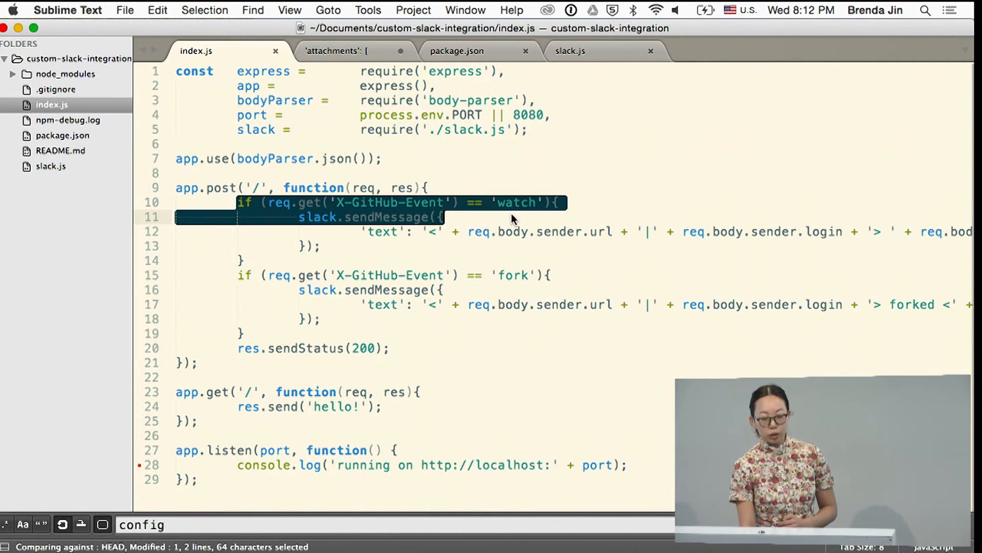
{"action": "mouse_move", "coordinate": [507, 210]}
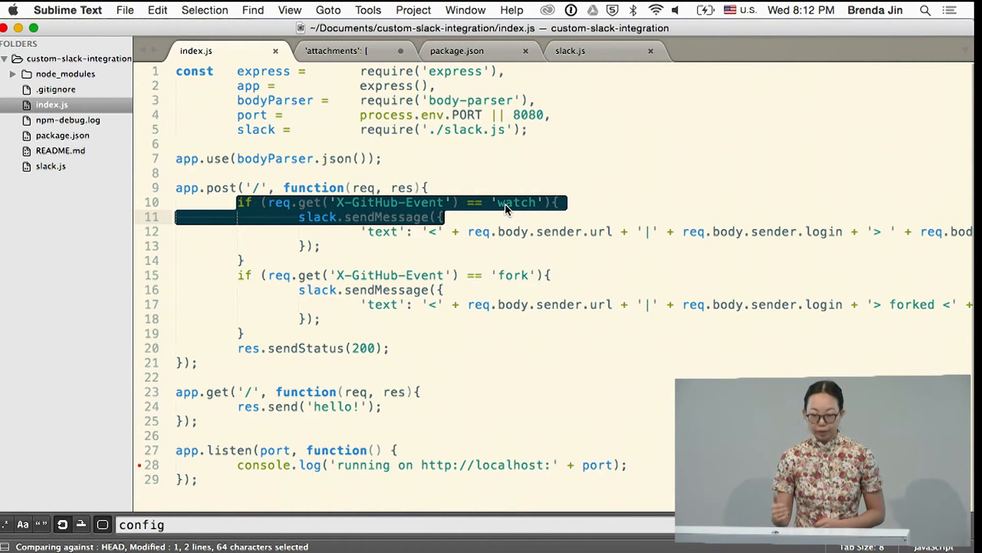
{"action": "left_click", "coordinate": [391, 216]}
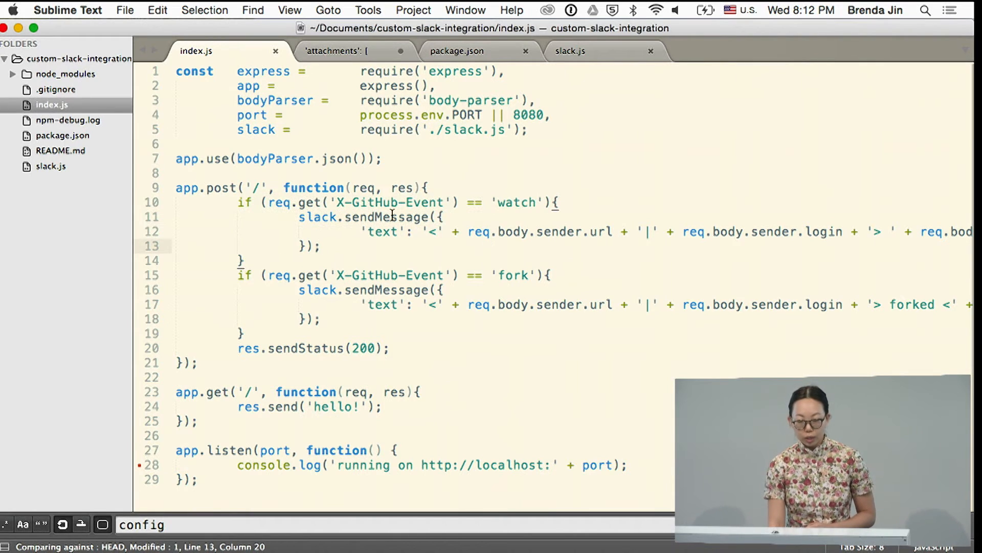
{"action": "scroll", "scroll_direction": "right", "scroll_amount": 3}
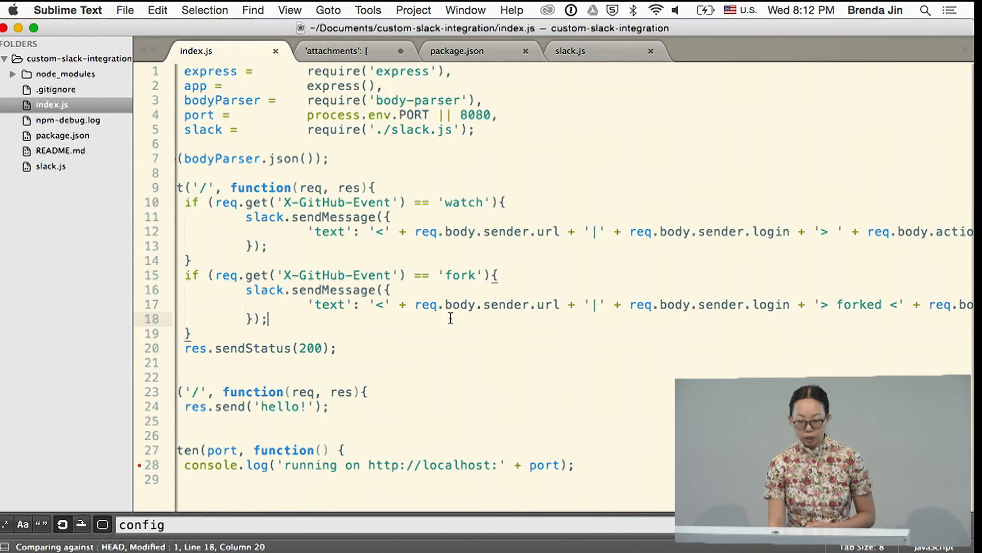
{"action": "scroll", "scroll_direction": "right", "scroll_amount": 3}
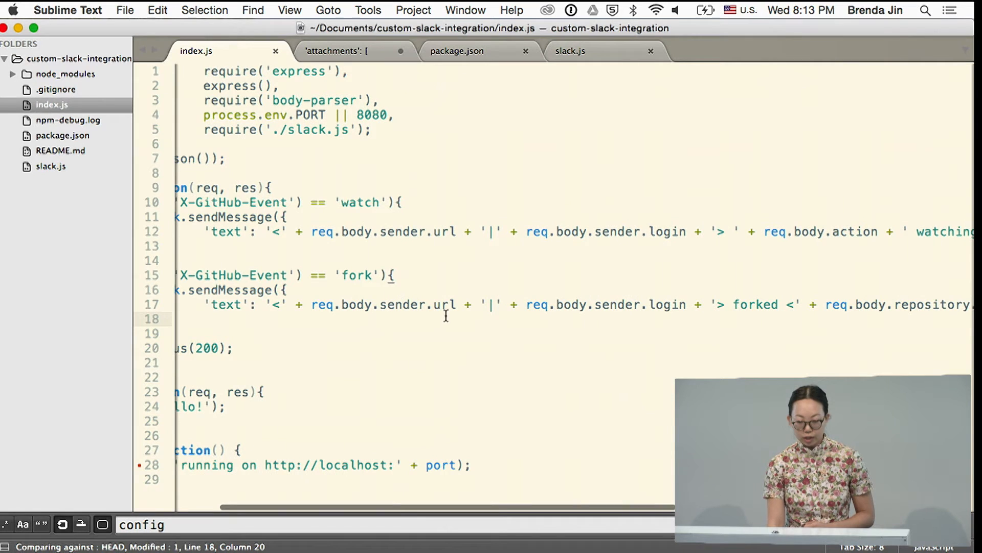
{"action": "scroll", "scroll_direction": "right", "scroll_amount": 3}
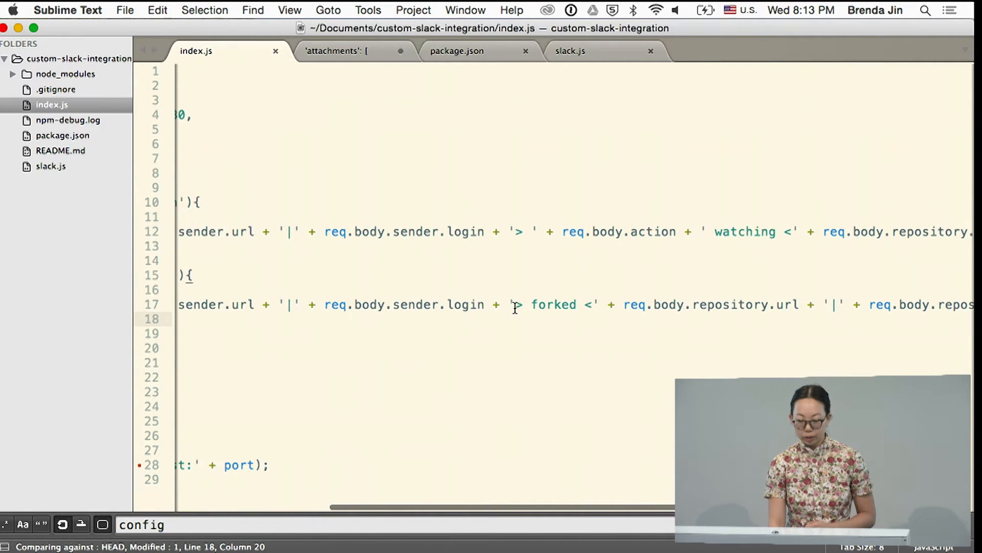
{"action": "scroll", "scroll_direction": "right", "scroll_amount": 3}
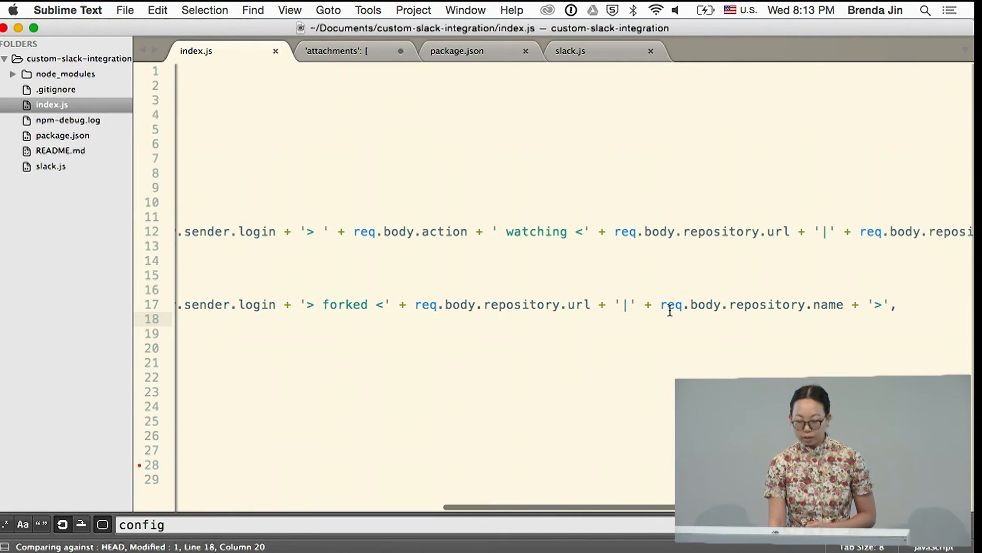
{"action": "mouse_move", "coordinate": [857, 300]}
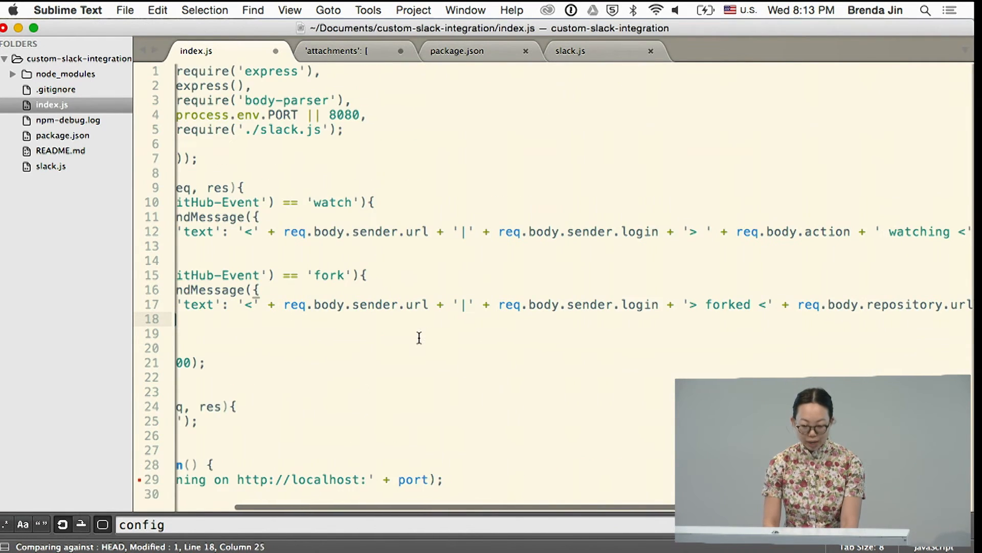
Type the fork attachments array with text, avatar image_url and color #00ffff, tidying brackets.
{"action": "type", "text": "'attachments': ["}
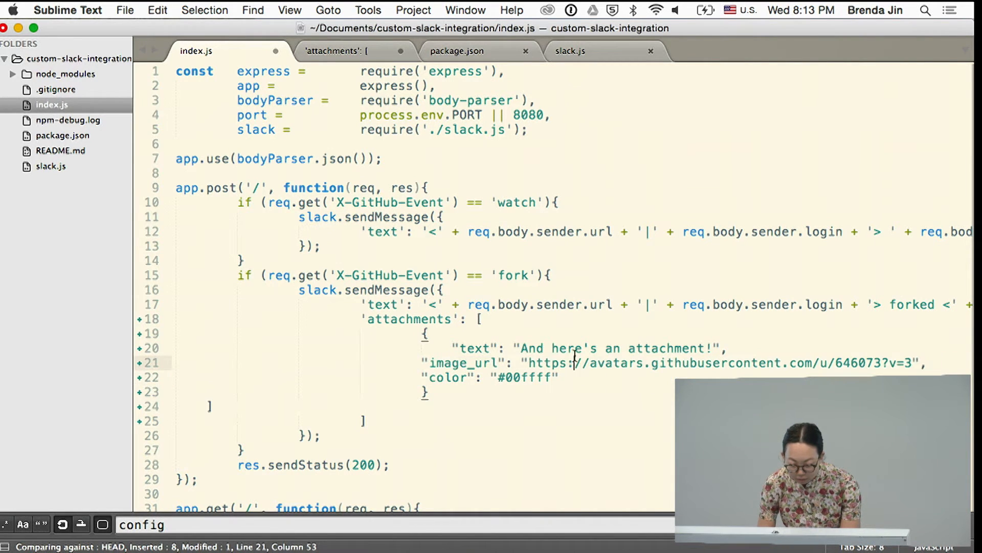
{"action": "left_click", "coordinate": [467, 348]}
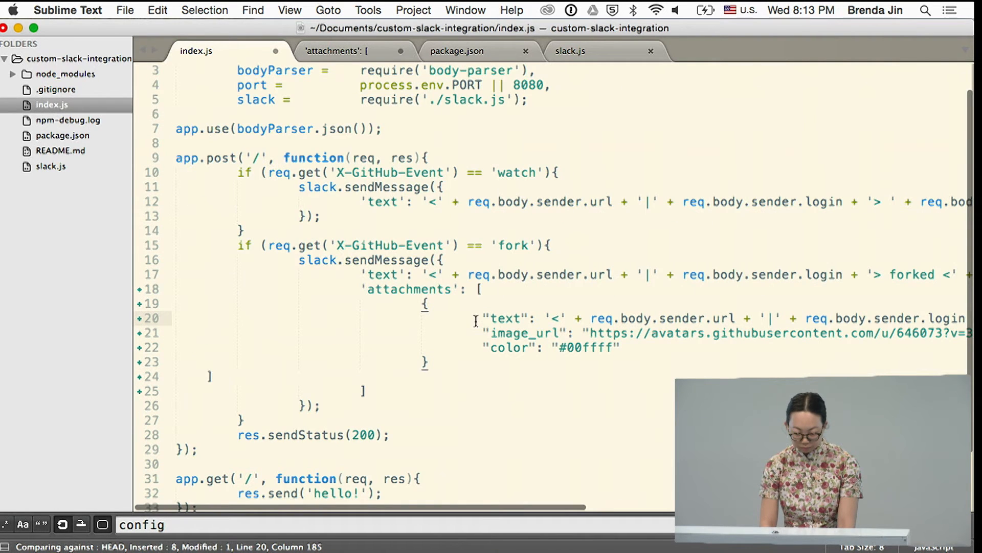
{"action": "left_click", "coordinate": [212, 376]}
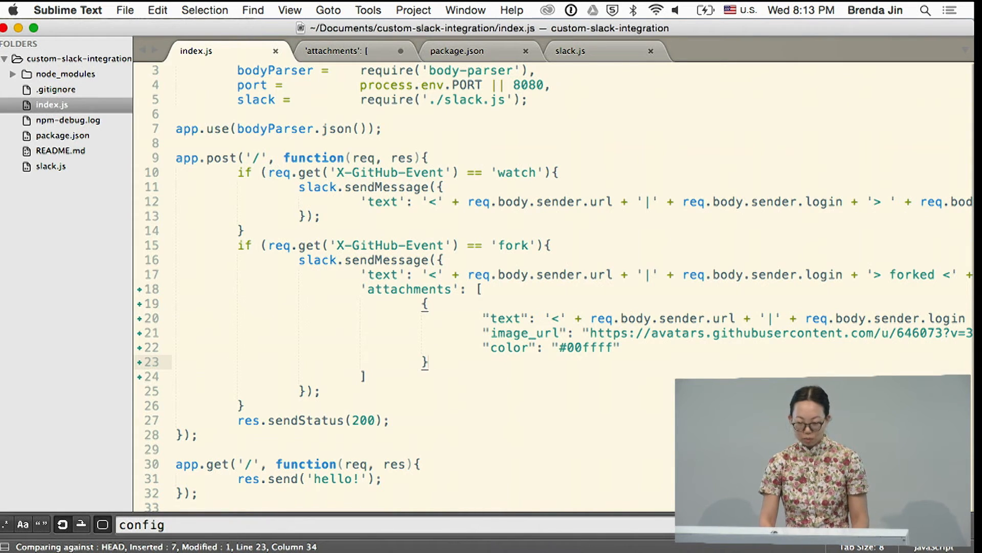
{"action": "left_click", "coordinate": [518, 274]}
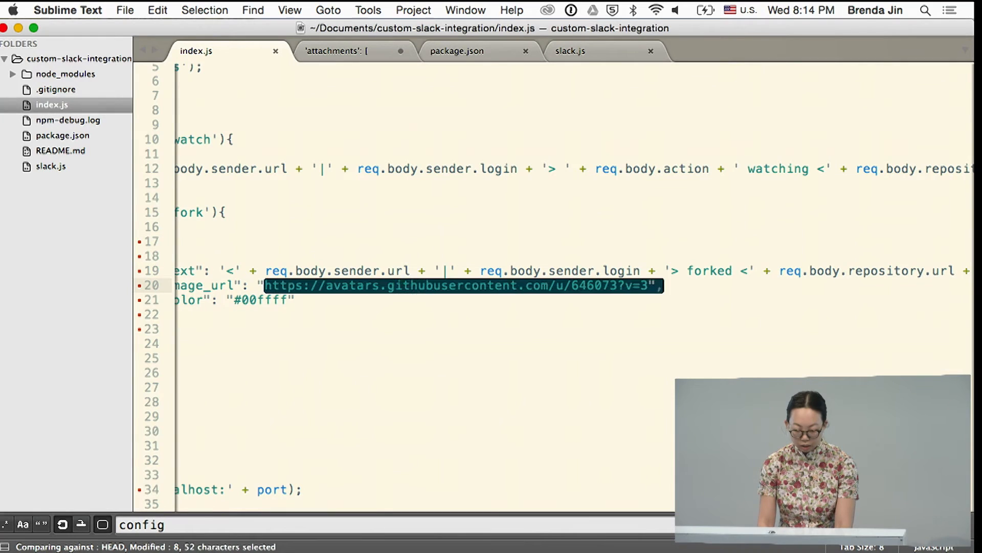
Replace the hardcoded avatar link with req.body.sender.avatar_url.
{"action": "left_click", "coordinate": [655, 285]}
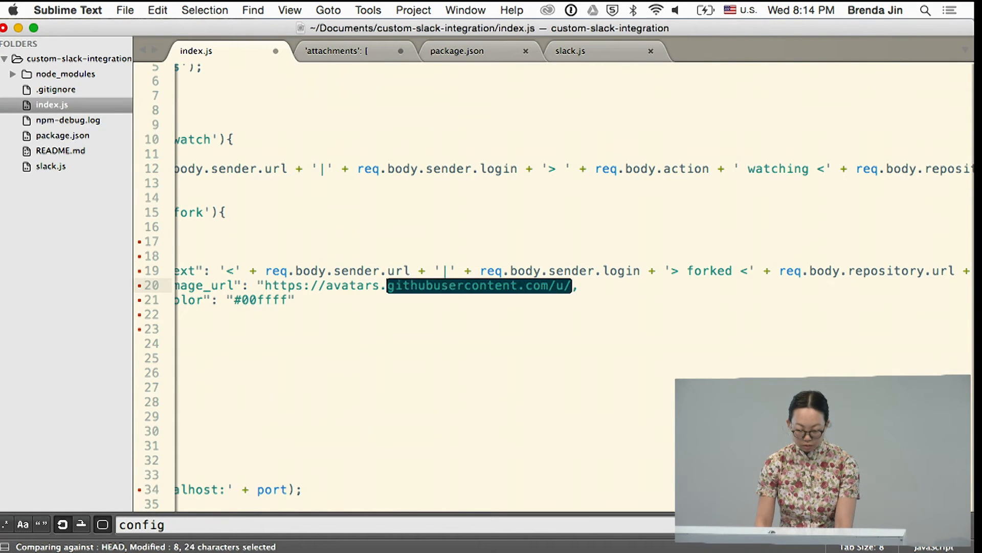
{"action": "key", "text": "Delete"}
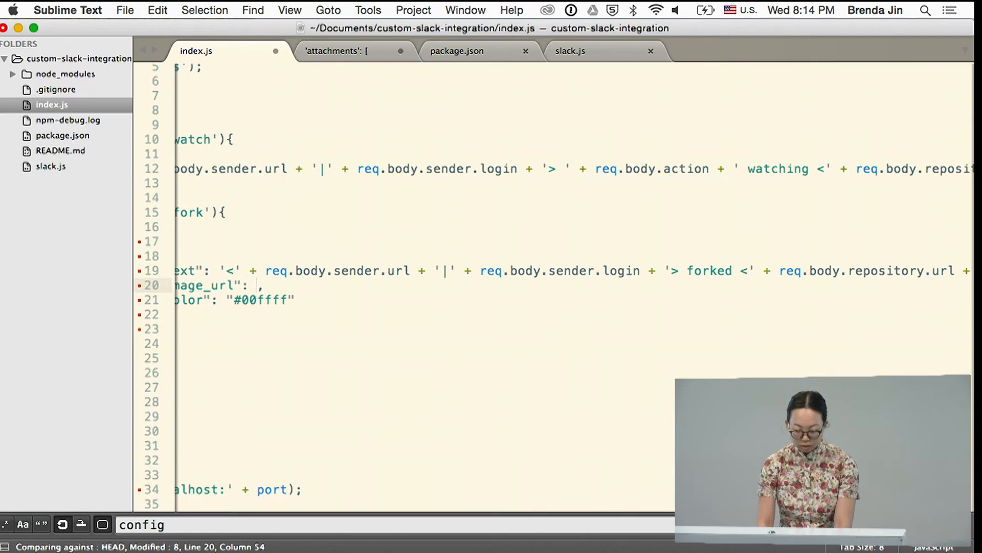
{"action": "type", "text": "req.body."}
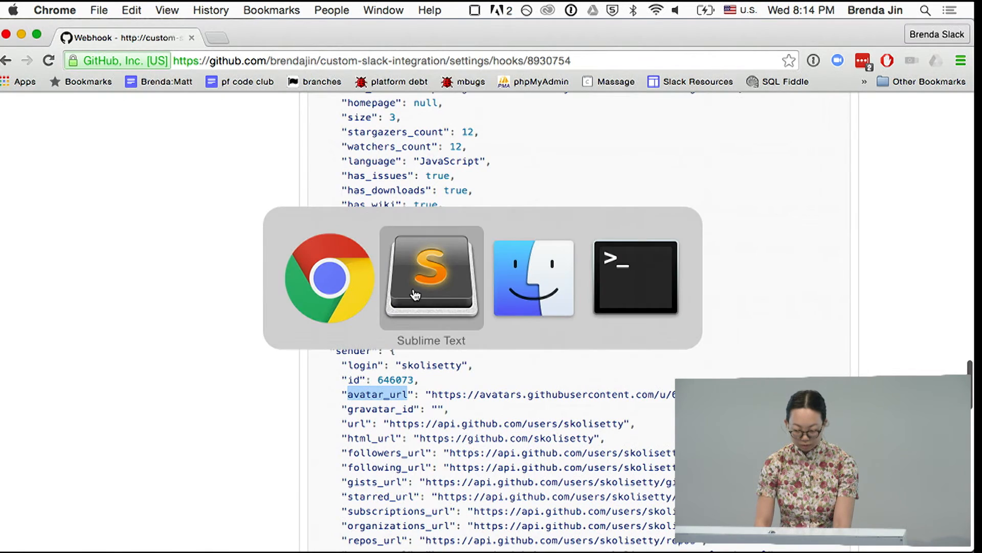
{"action": "left_click", "coordinate": [431, 278]}
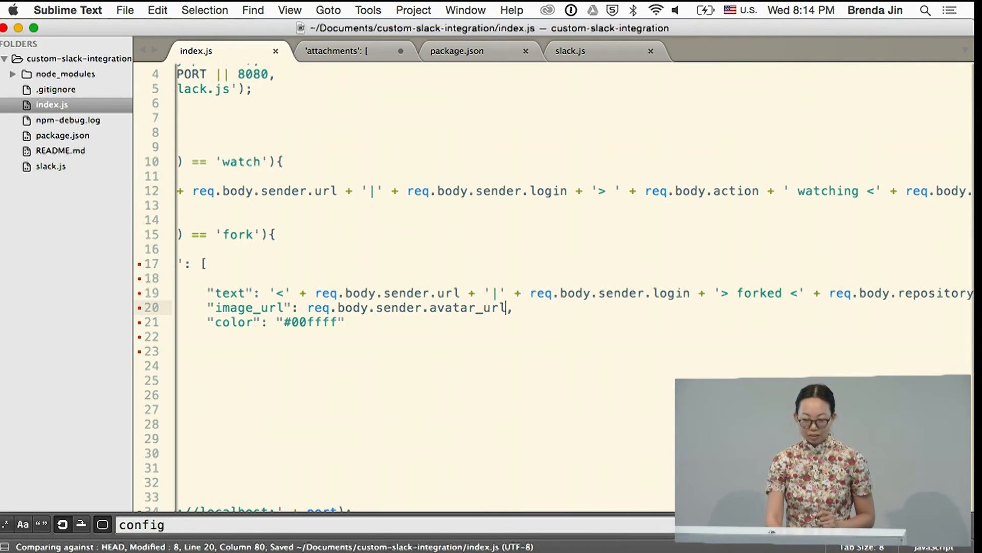
{"action": "scroll", "scroll_direction": "up", "scroll_amount": 3}
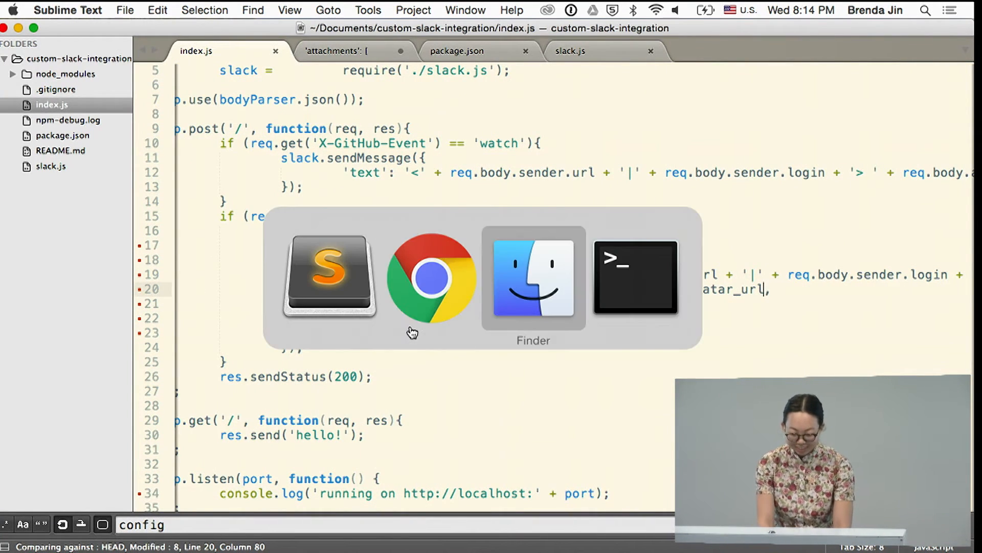
Stage the attachment changes interactively with git add -p in Terminal.
{"action": "left_click", "coordinate": [634, 277]}
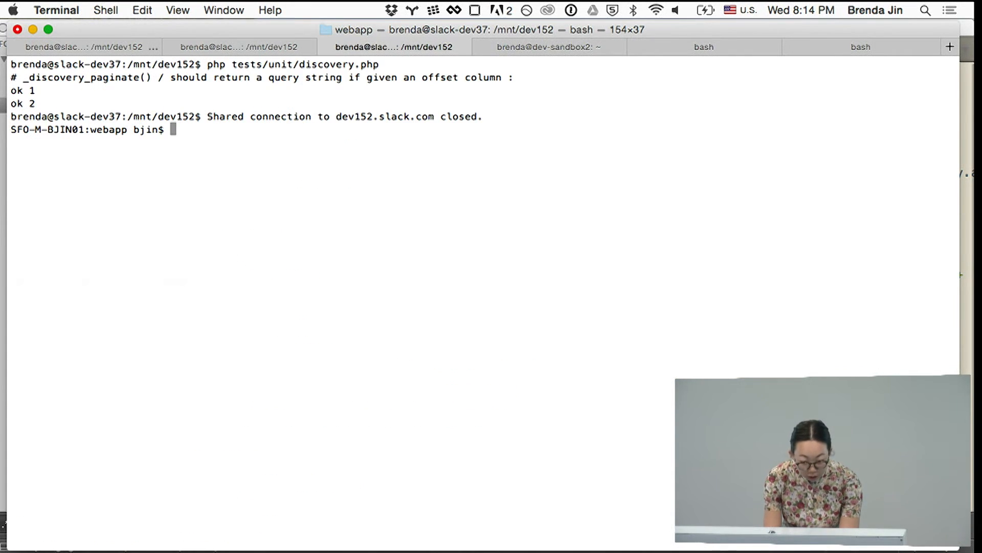
{"action": "left_click", "coordinate": [703, 47]}
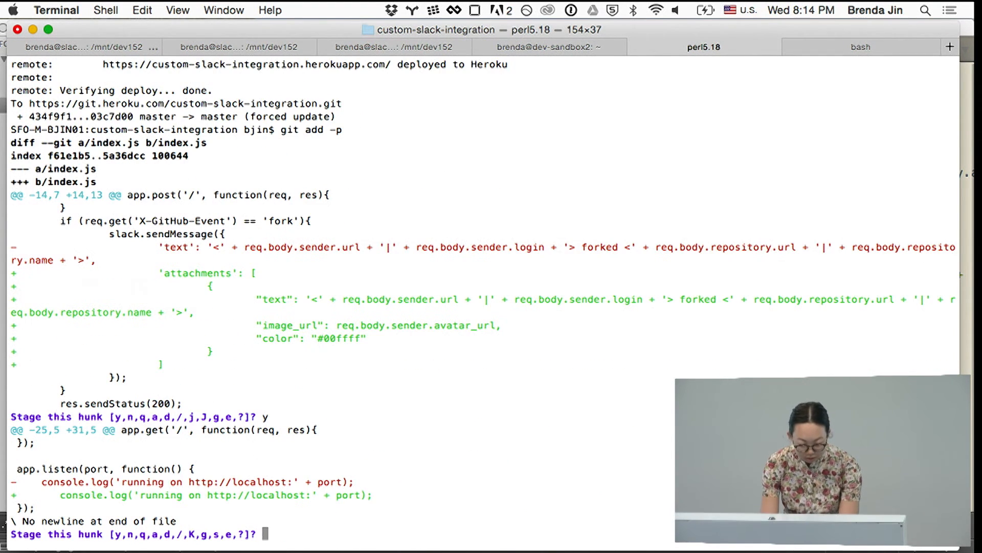
{"action": "type", "text": "n"}
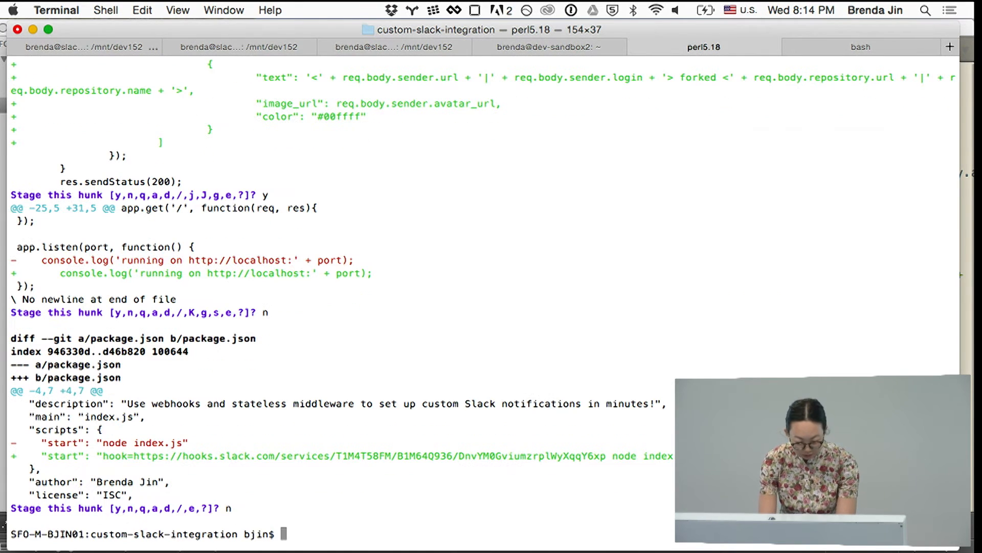
Commit as 'customizing attachments for the sf html5 demo' and push to heroku master.
{"action": "type", "text": "git"}
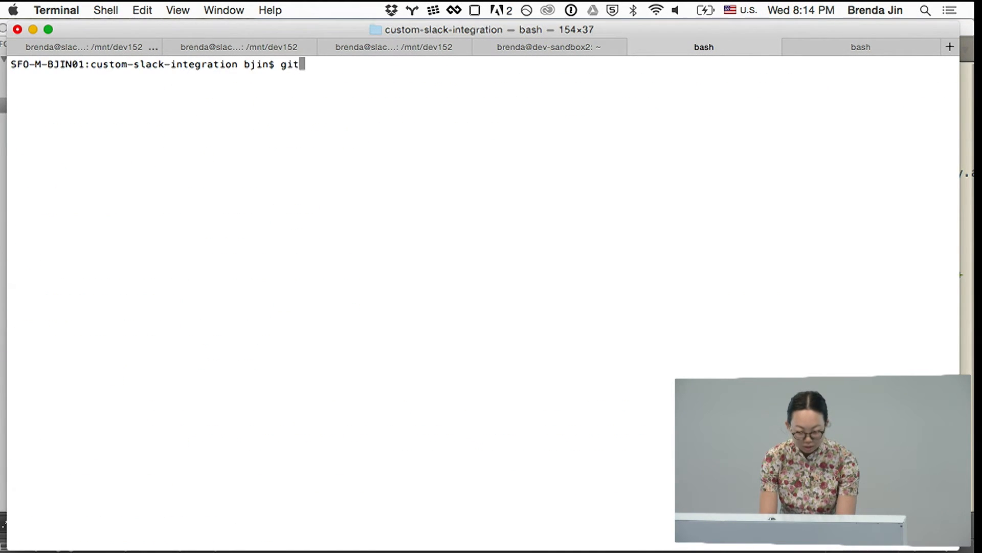
{"action": "type", "text": "commit -m \""}
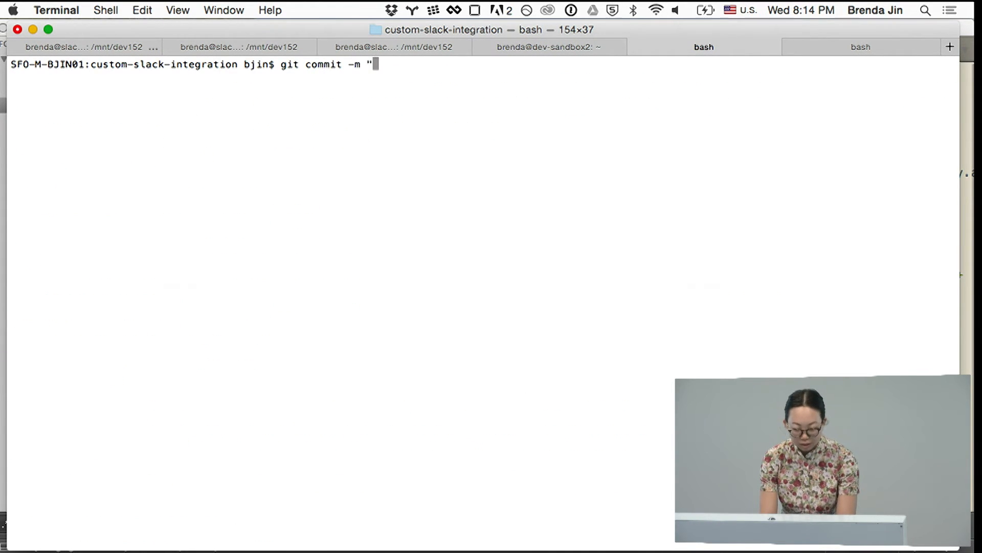
{"action": "type", "text": "customizing attach"}
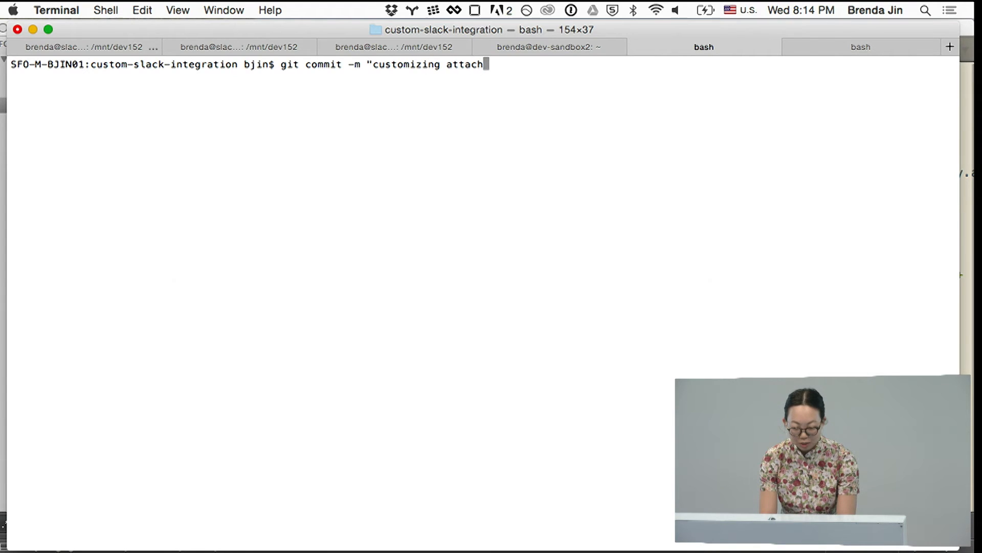
{"action": "type", "text": "ments for the sf"}
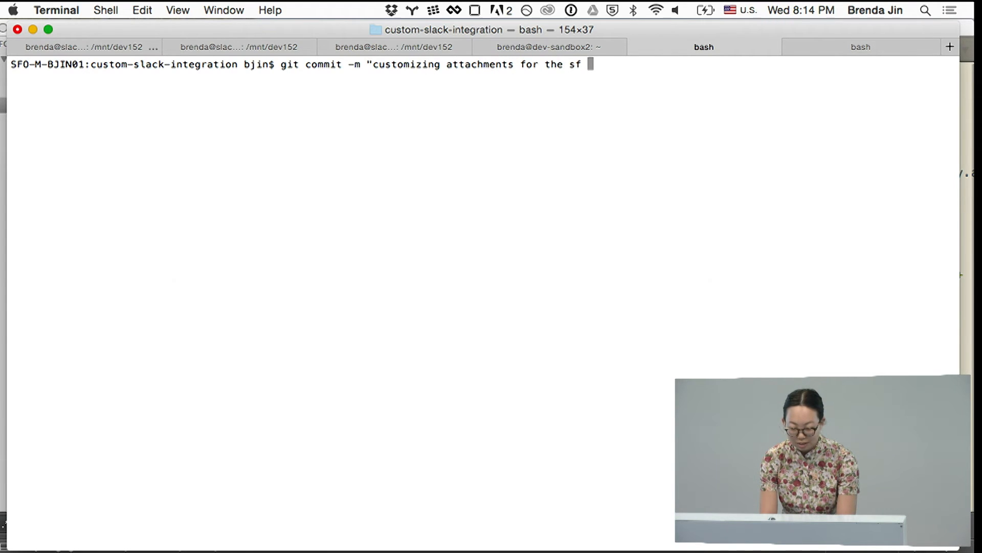
{"action": "key", "text": "Return"}
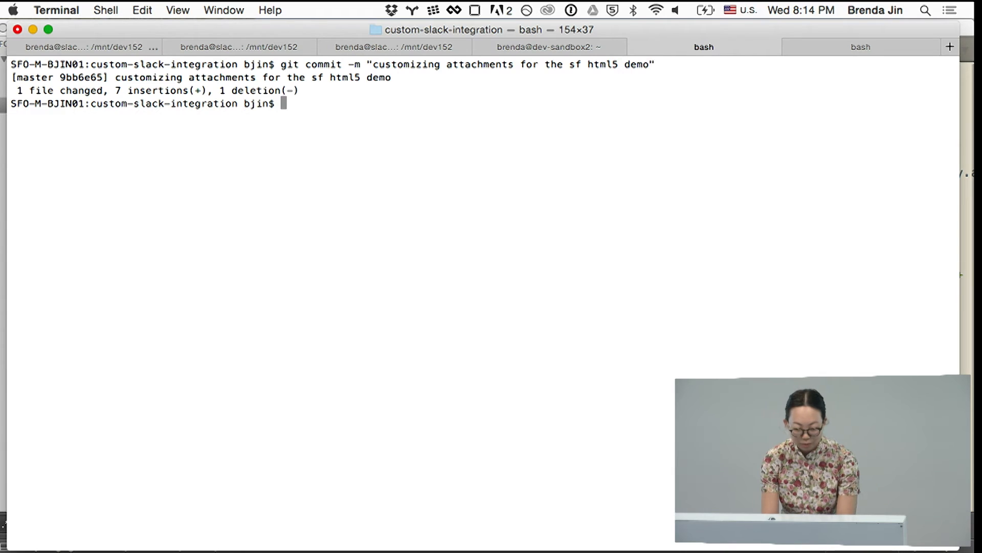
{"action": "type", "text": "git push heroku master"}
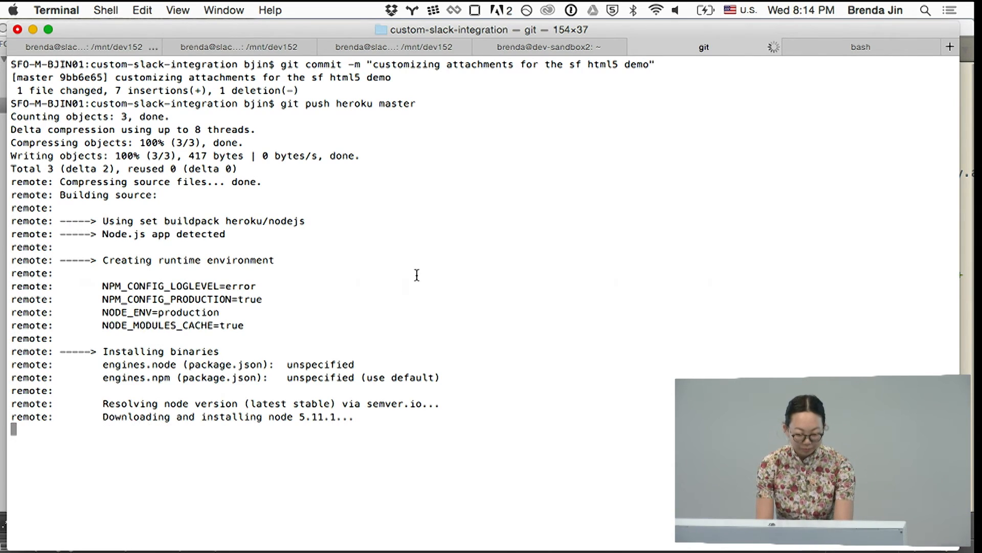
{"action": "scroll", "scroll_direction": "down", "scroll_amount": 3}
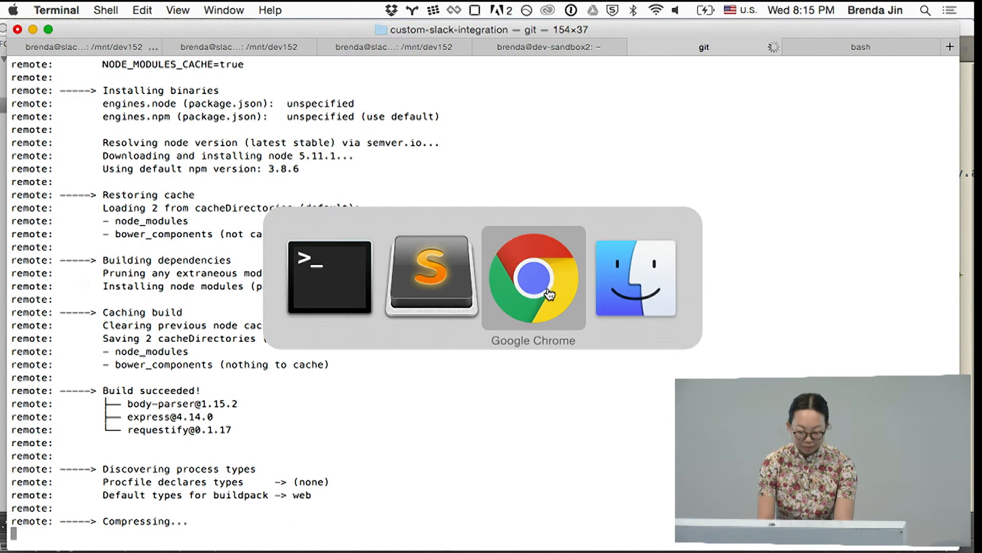
Show Slack's #open-source channel beside GitHub and star the repository, raising its count to 13.
{"action": "left_click", "coordinate": [533, 278]}
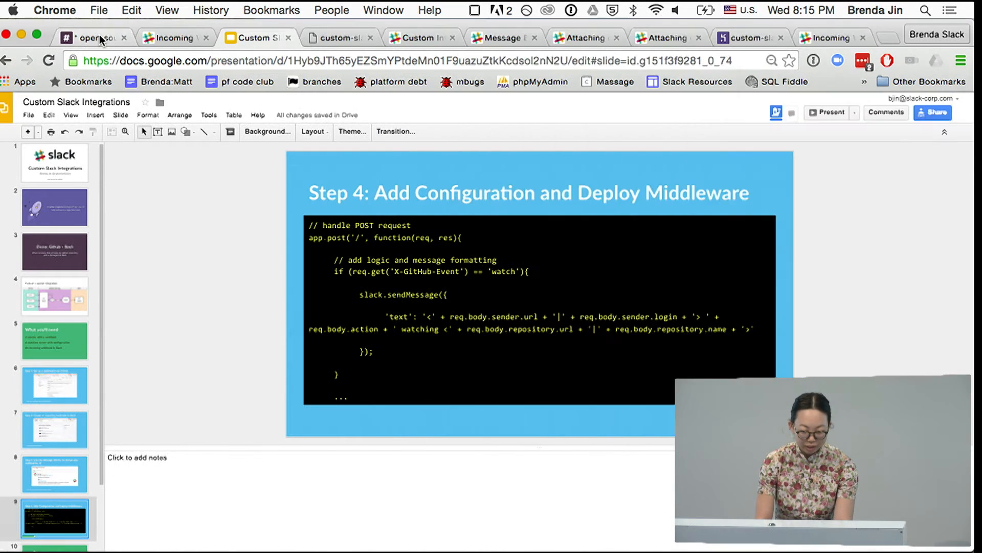
{"action": "left_click", "coordinate": [93, 37]}
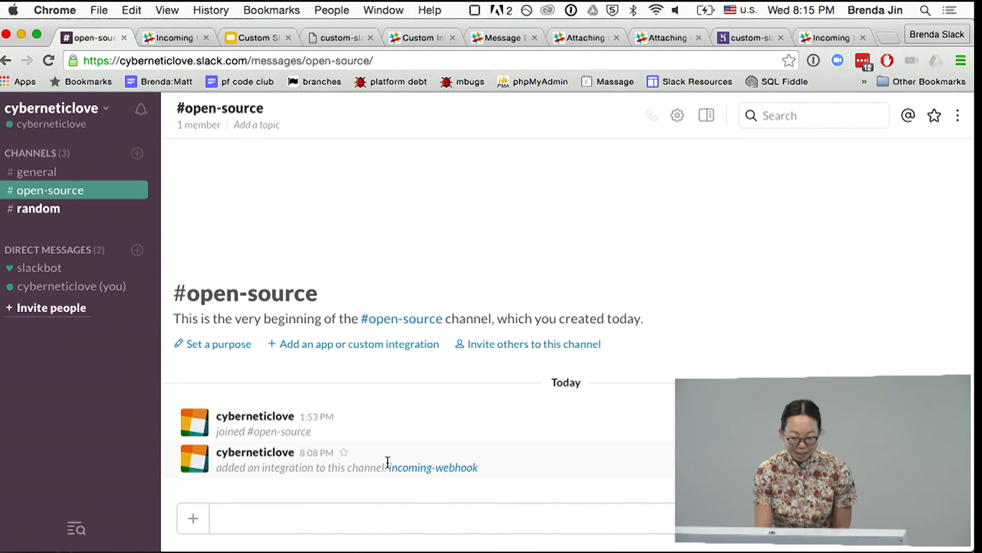
{"action": "mouse_move", "coordinate": [497, 151]}
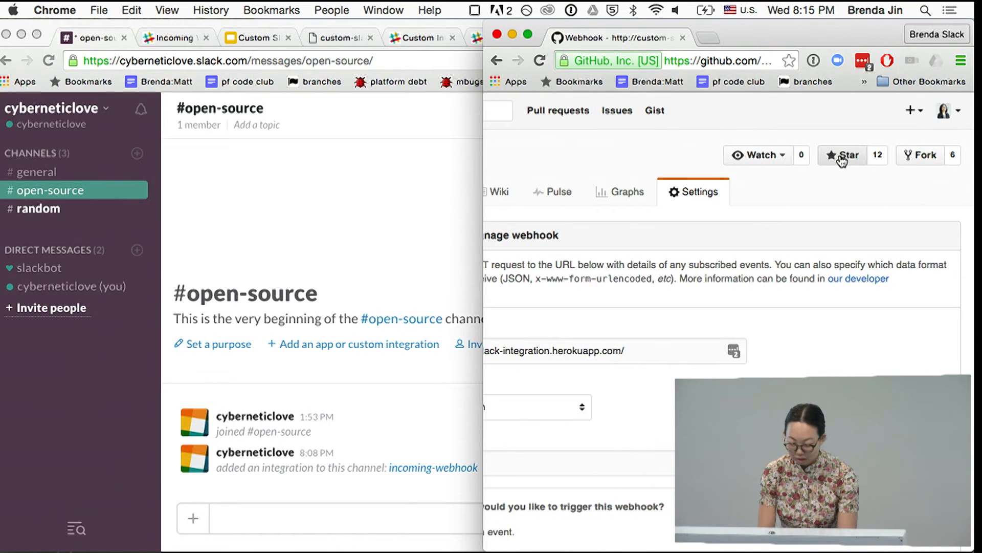
{"action": "left_click", "coordinate": [848, 155]}
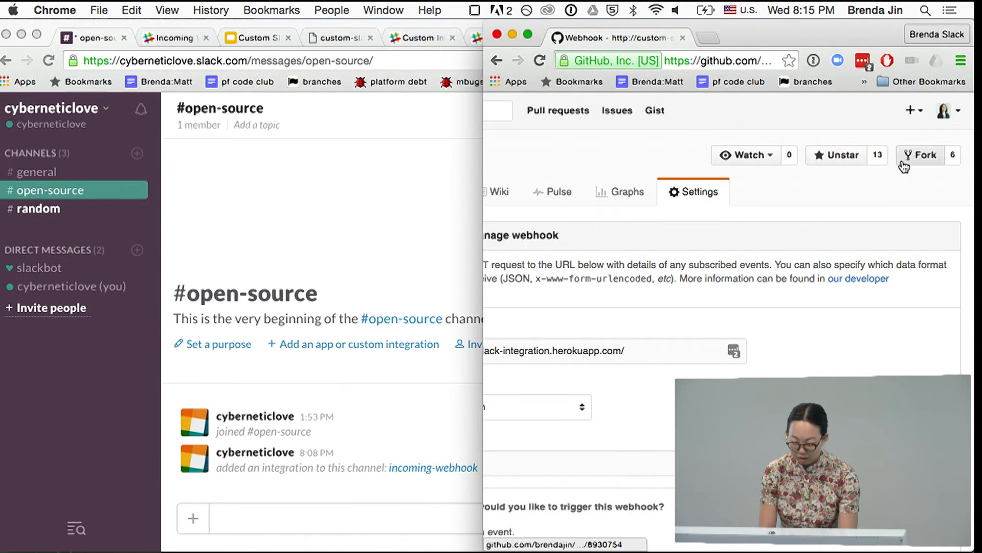
{"action": "mouse_move", "coordinate": [925, 154]}
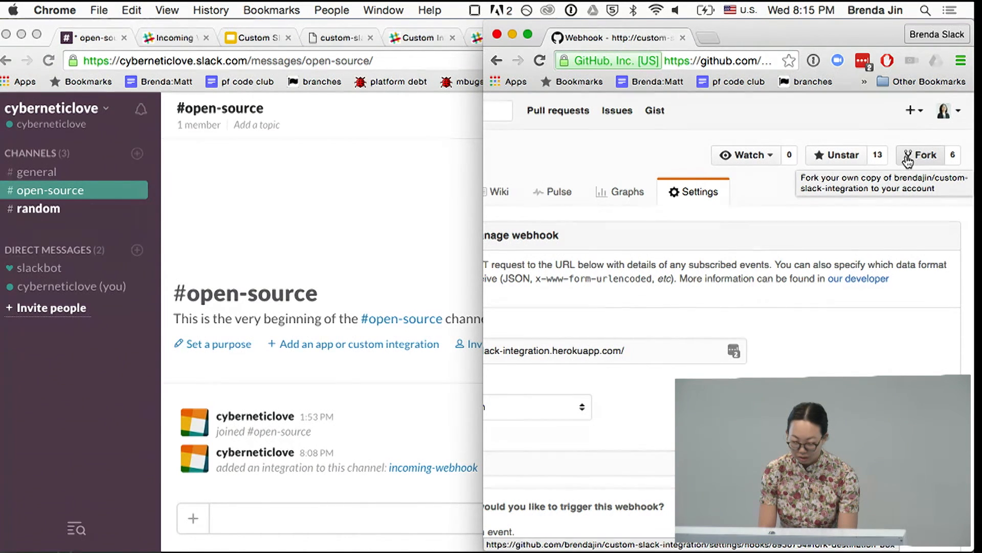
Fork the repository into an account and bring up the latest webhook delivery.
{"action": "left_click", "coordinate": [921, 154]}
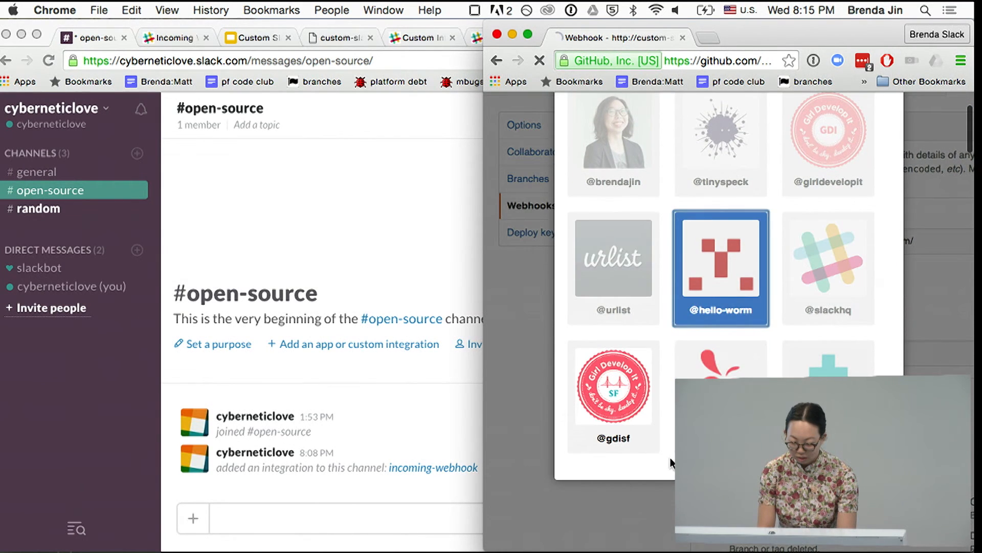
{"action": "left_click", "coordinate": [720, 266]}
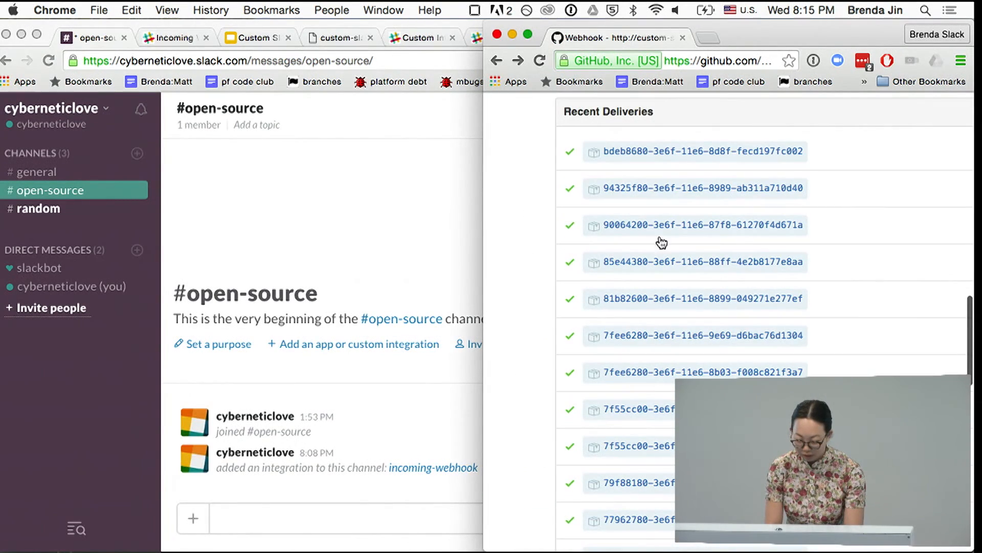
{"action": "left_click", "coordinate": [695, 151]}
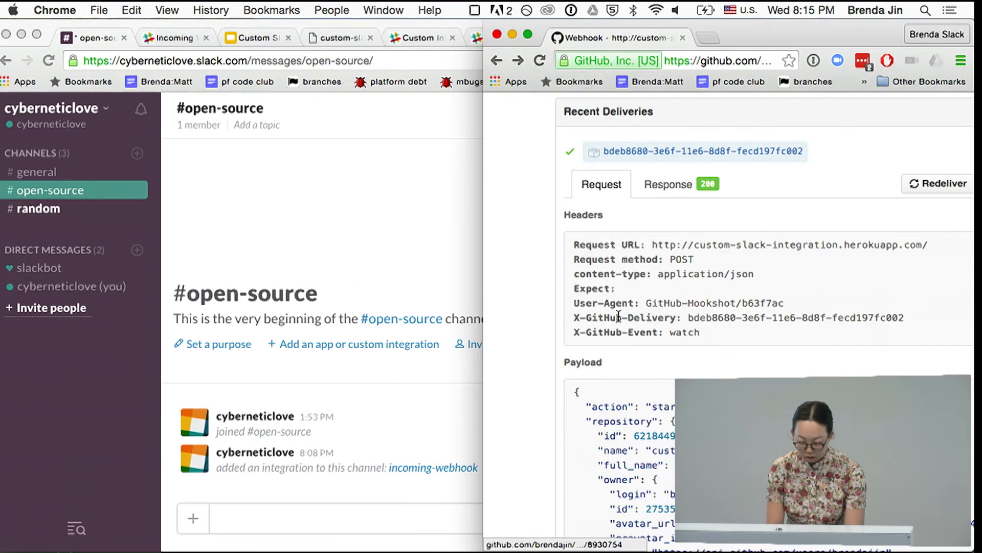
{"action": "scroll", "scroll_direction": "down", "scroll_amount": 3}
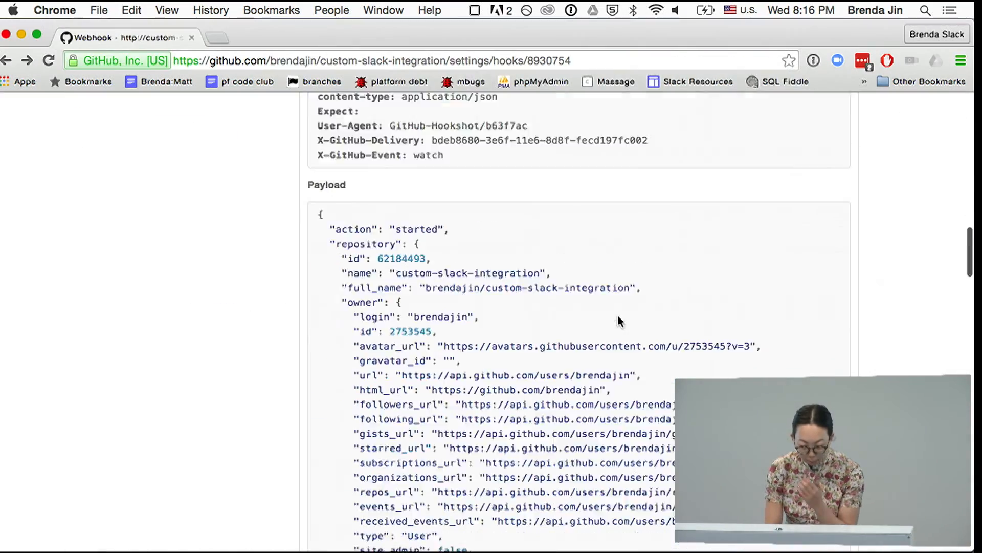
{"action": "scroll", "scroll_direction": "down", "scroll_amount": 3}
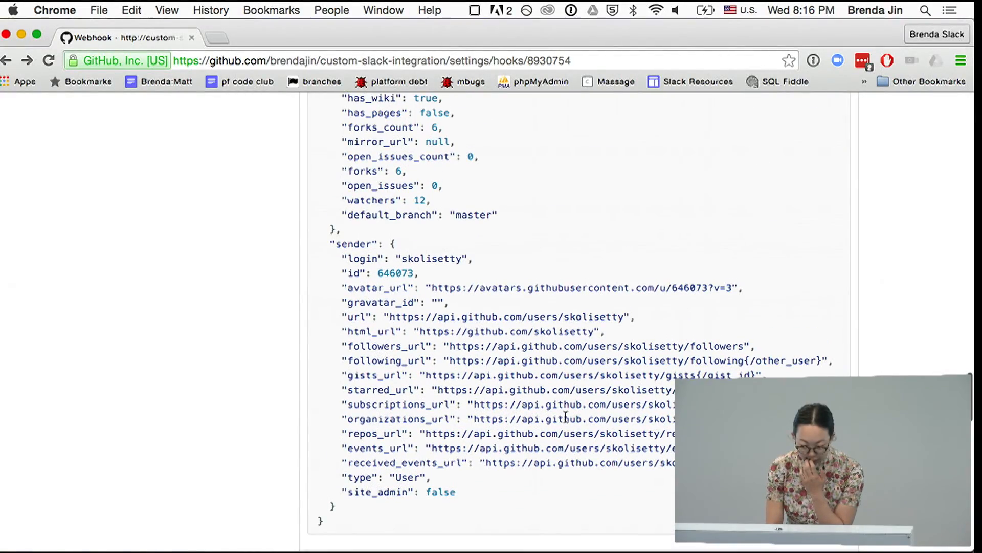
{"action": "scroll", "scroll_direction": "up", "scroll_amount": 3}
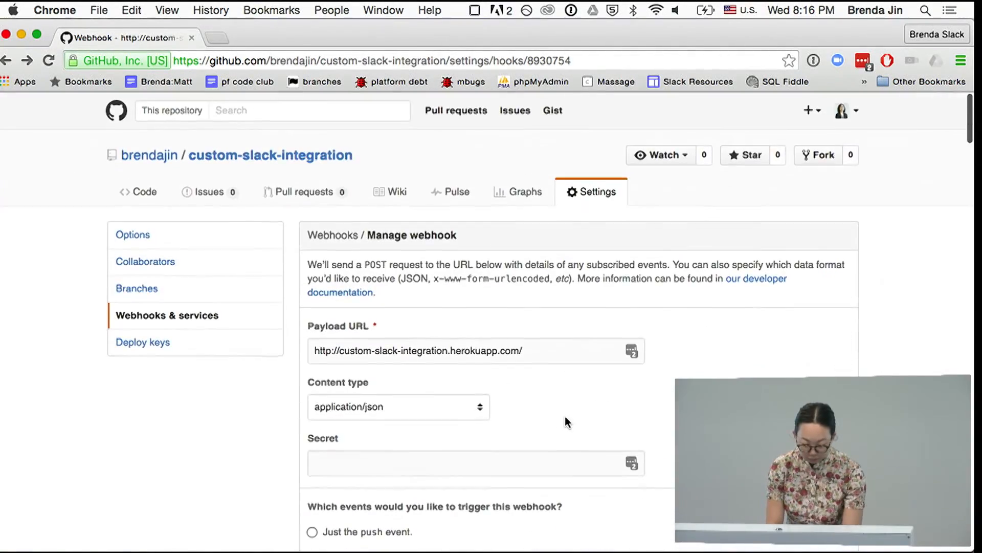
{"action": "scroll", "scroll_direction": "down", "scroll_amount": 3}
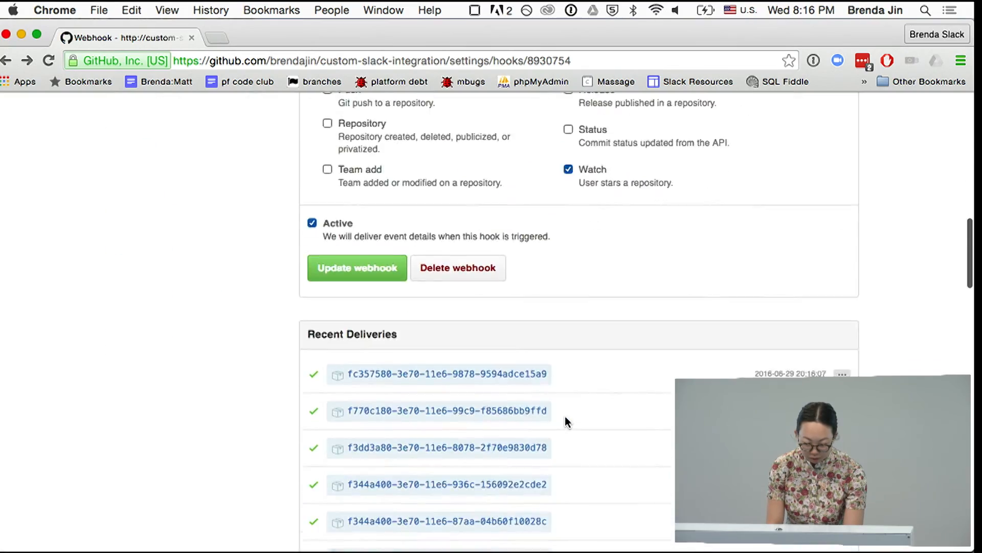
Expand the newest delivery and review its request headers and watch-event JSON payload.
{"action": "left_click", "coordinate": [447, 374]}
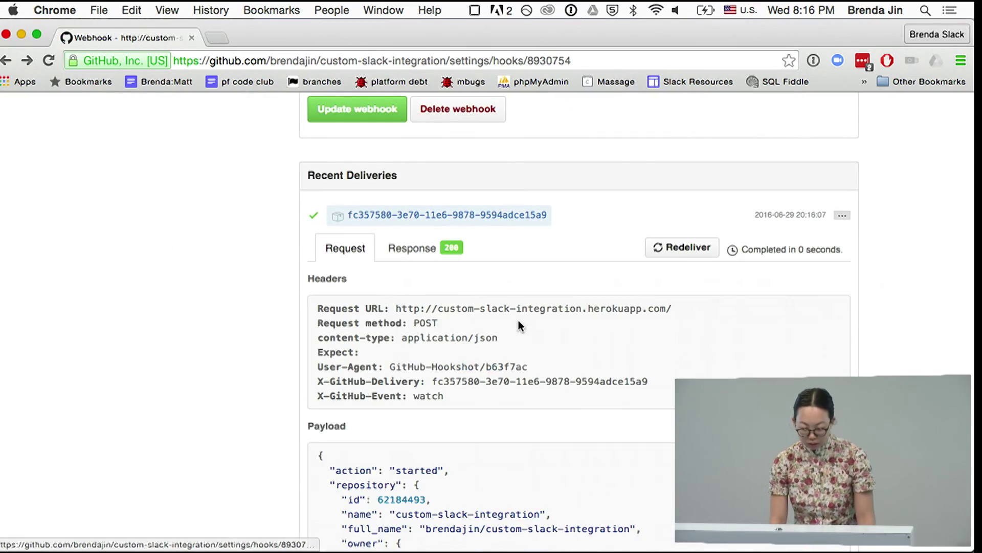
{"action": "scroll", "scroll_direction": "down", "scroll_amount": 3}
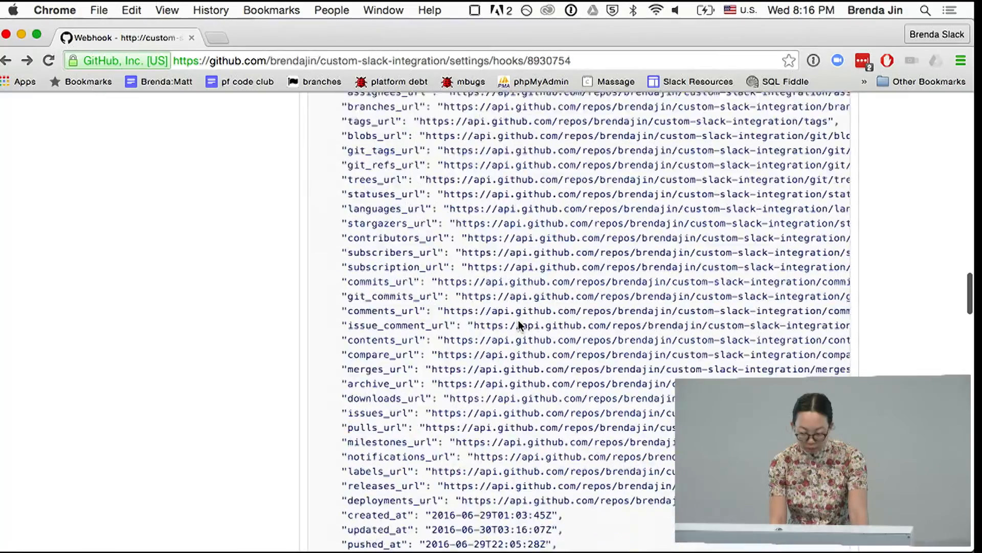
{"action": "scroll", "scroll_direction": "down", "scroll_amount": 3}
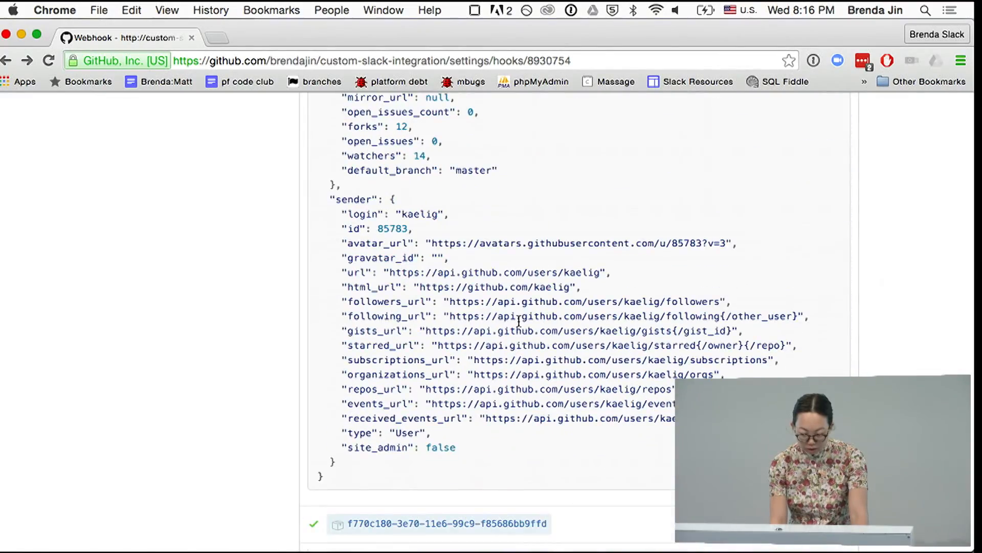
{"action": "scroll", "scroll_direction": "up", "scroll_amount": 3}
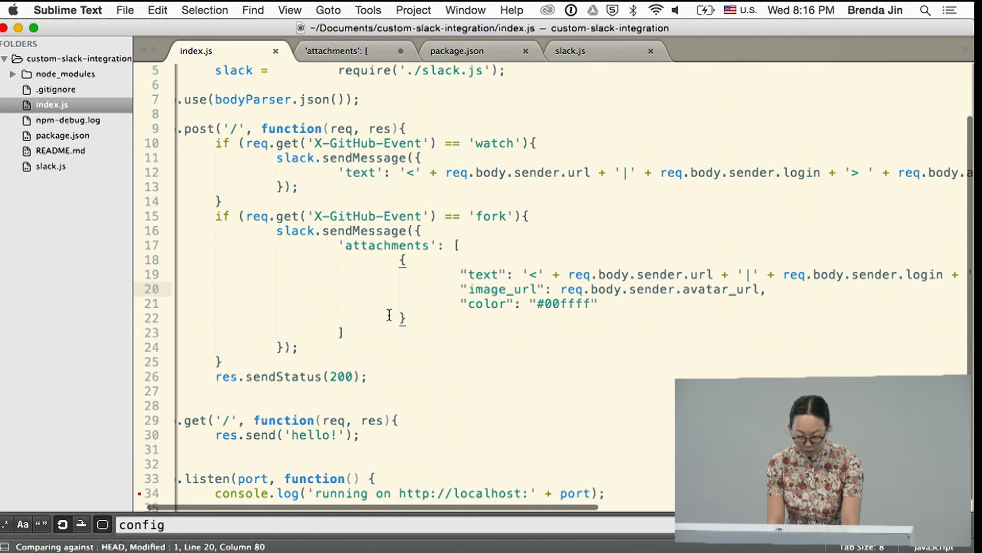
{"action": "scroll", "scroll_direction": "right", "scroll_amount": 3}
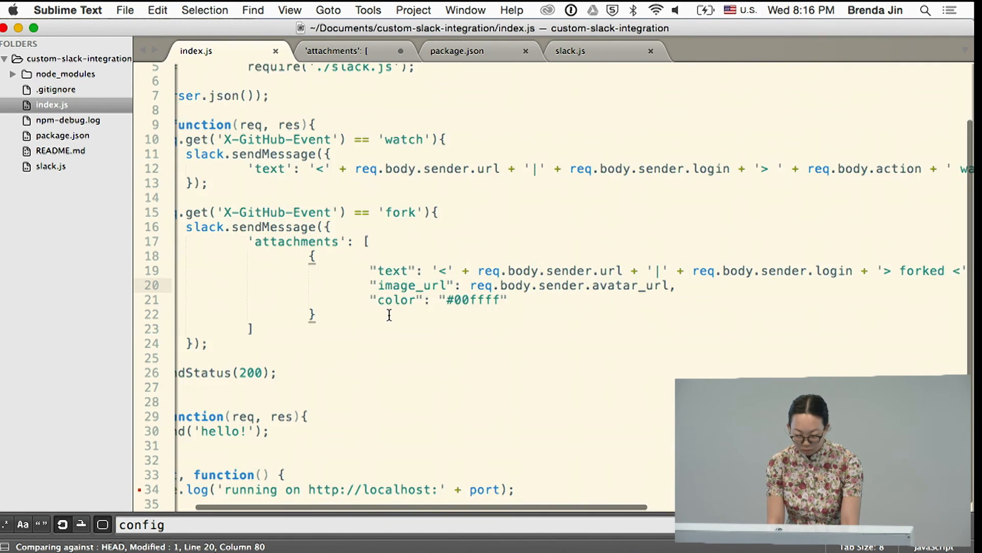
{"action": "scroll", "scroll_direction": "left", "scroll_amount": 3}
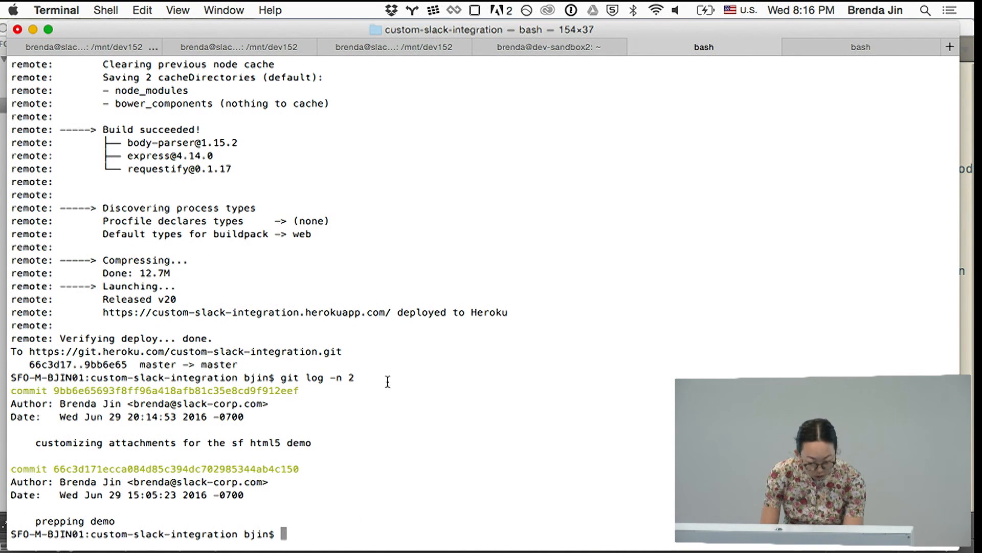
List the last three commits and hard-reset to the 'Merge branch master' commit d53ab34.
{"action": "type", "text": "git log"}
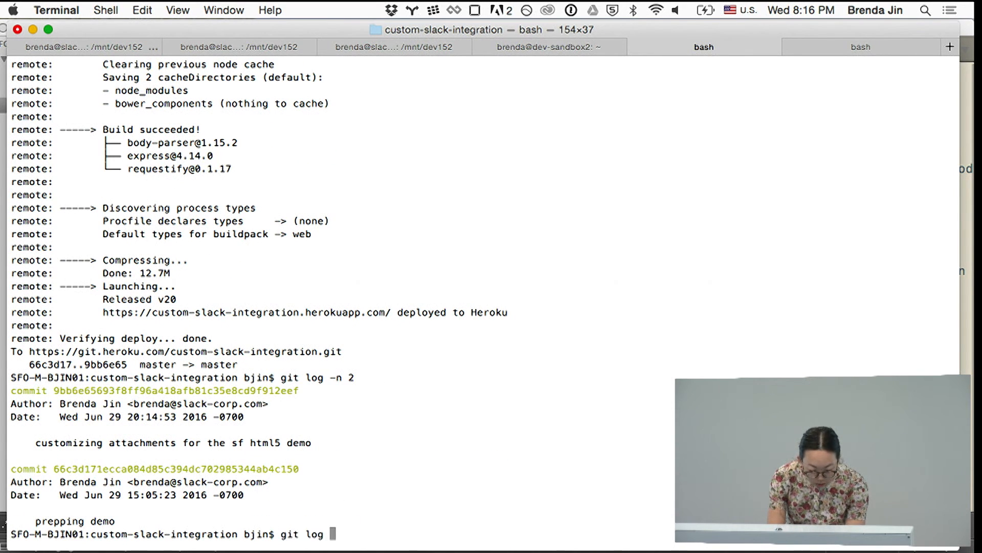
{"action": "key", "text": "Return"}
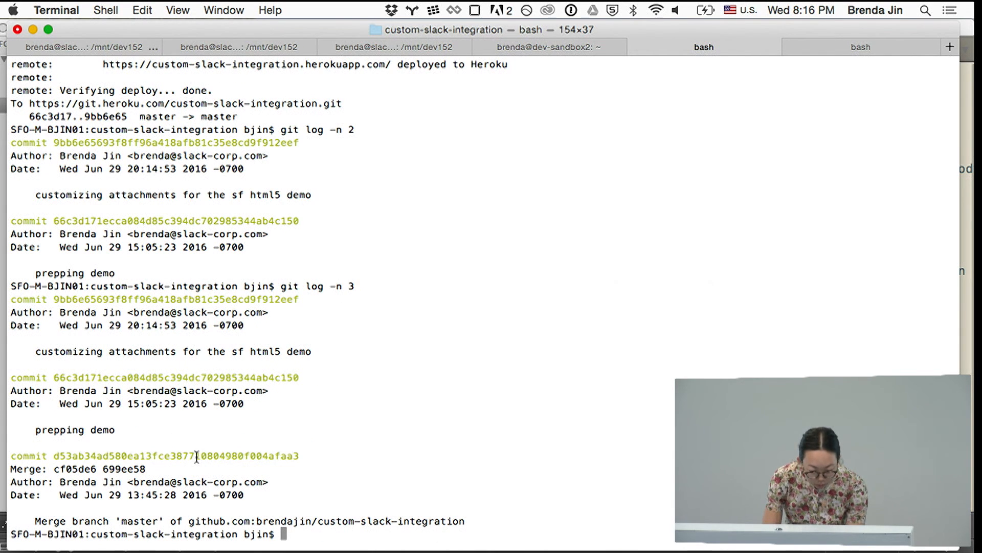
{"action": "double_click", "coordinate": [176, 455]}
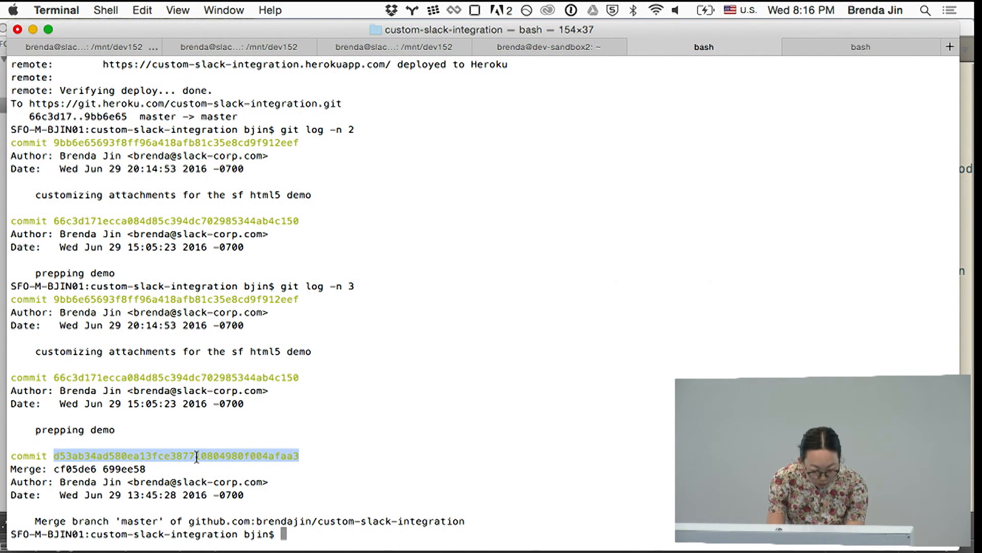
{"action": "type", "text": "git reset --hard"}
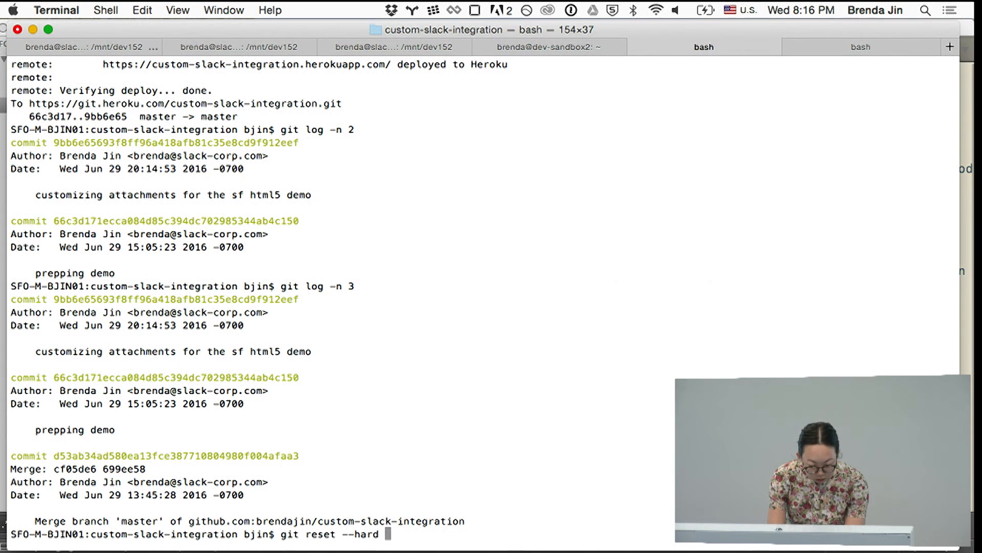
{"action": "key", "text": "Return"}
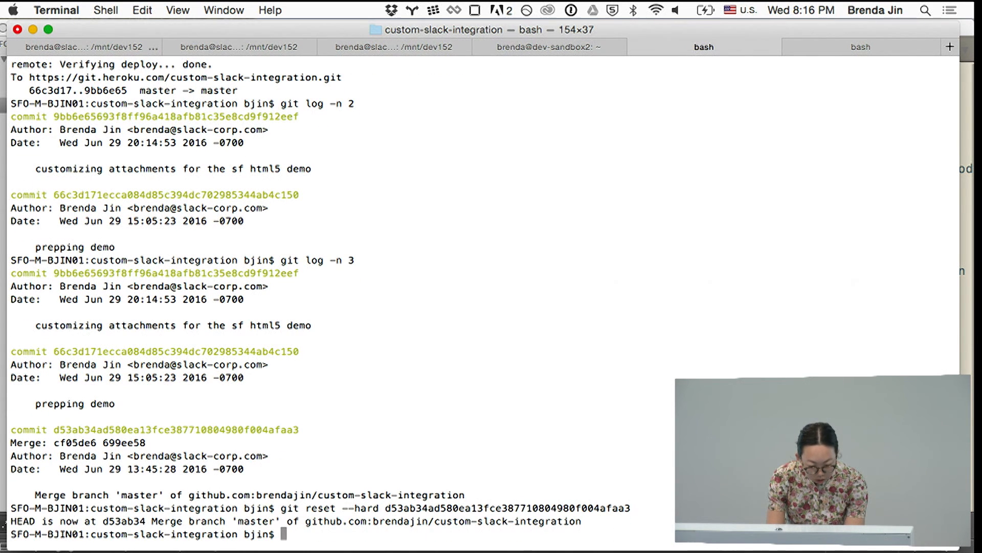
Push the rolled-back code to Heroku master with a successful build.
{"action": "type", "text": "git push her"}
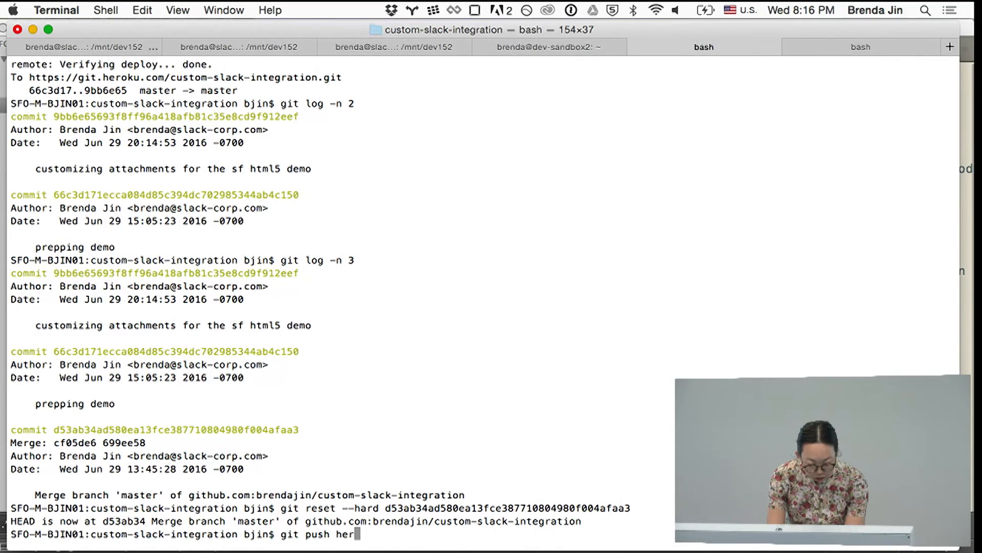
{"action": "key", "text": "Return"}
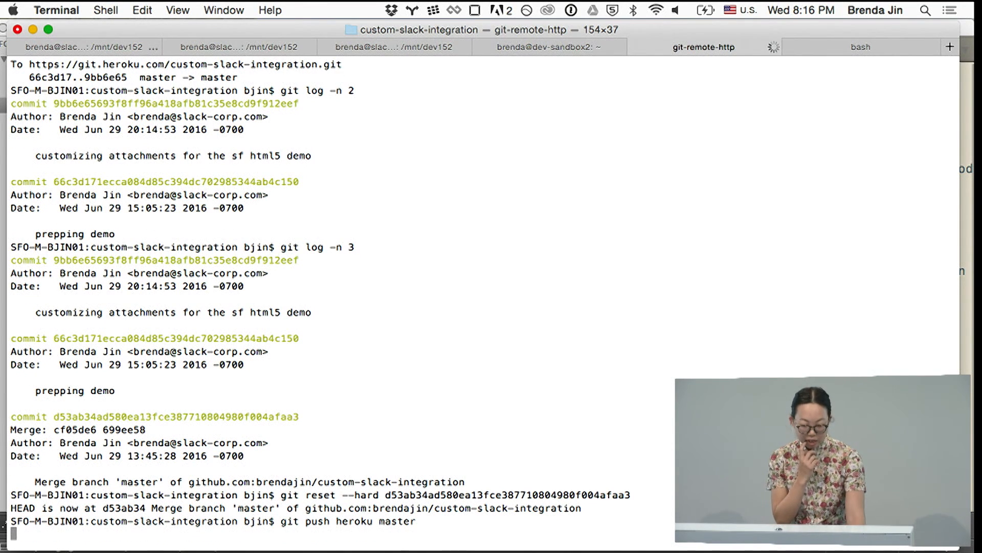
{"action": "key", "text": "Return"}
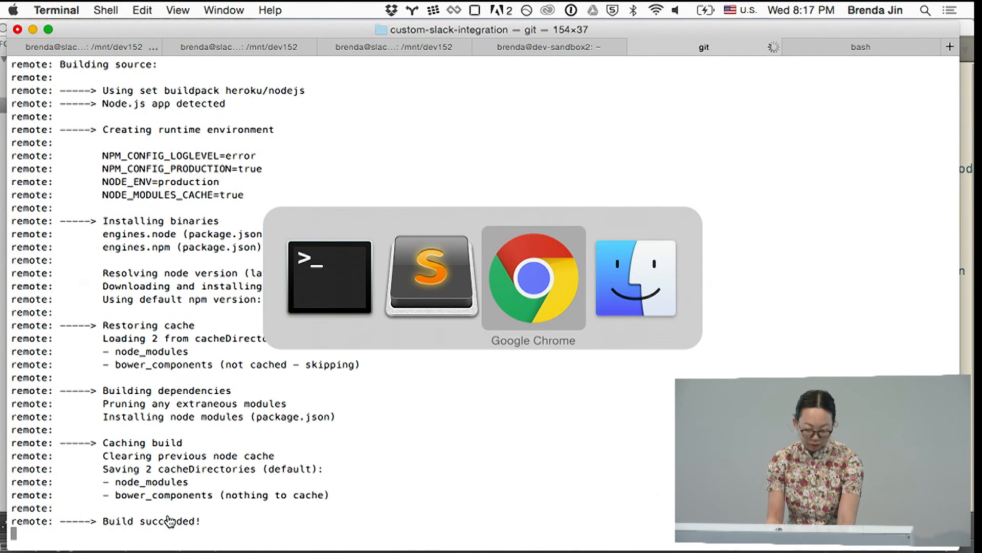
Redeliver an earlier webhook and see the 'gdisf forked custom-slack-integration' message in #random.
{"action": "left_click", "coordinate": [533, 278]}
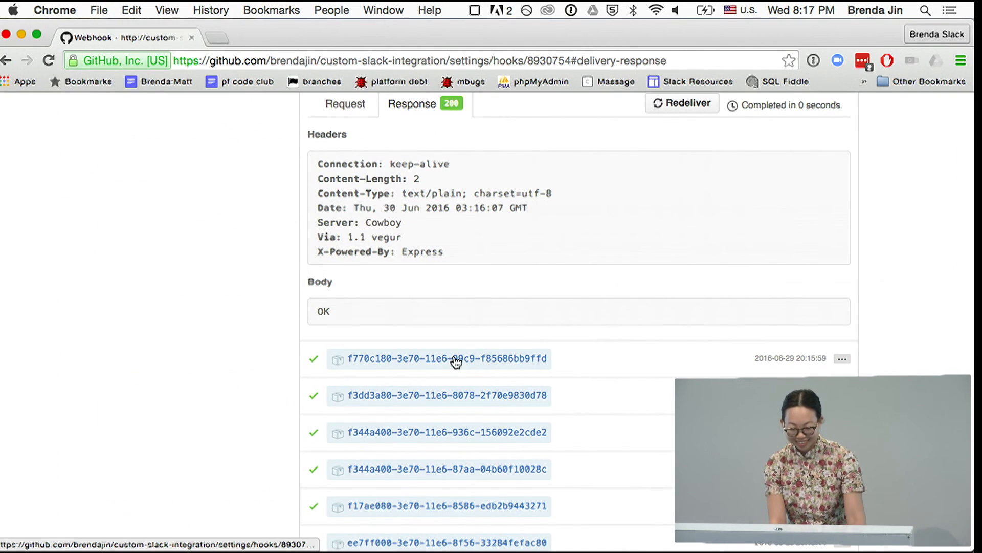
{"action": "left_click", "coordinate": [438, 358]}
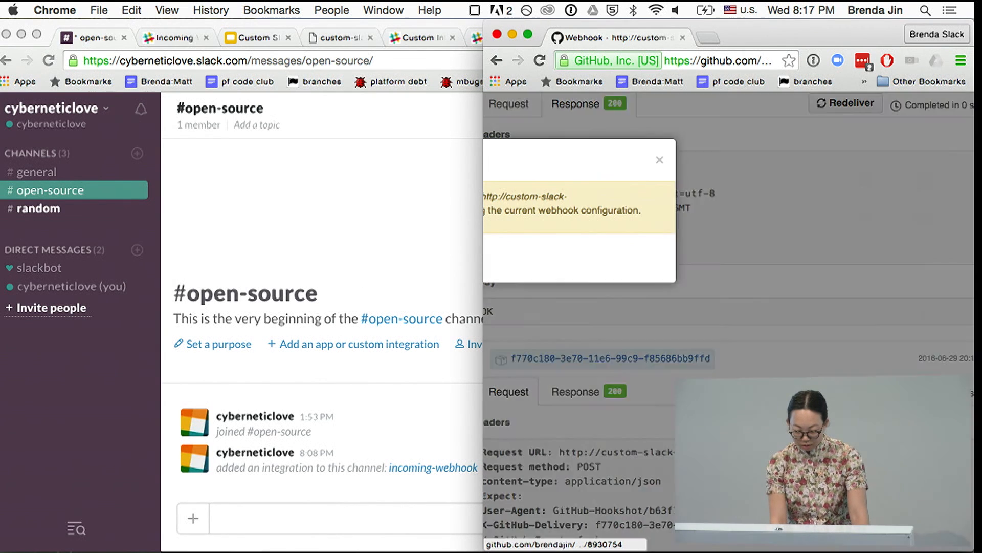
{"action": "left_click", "coordinate": [845, 103]}
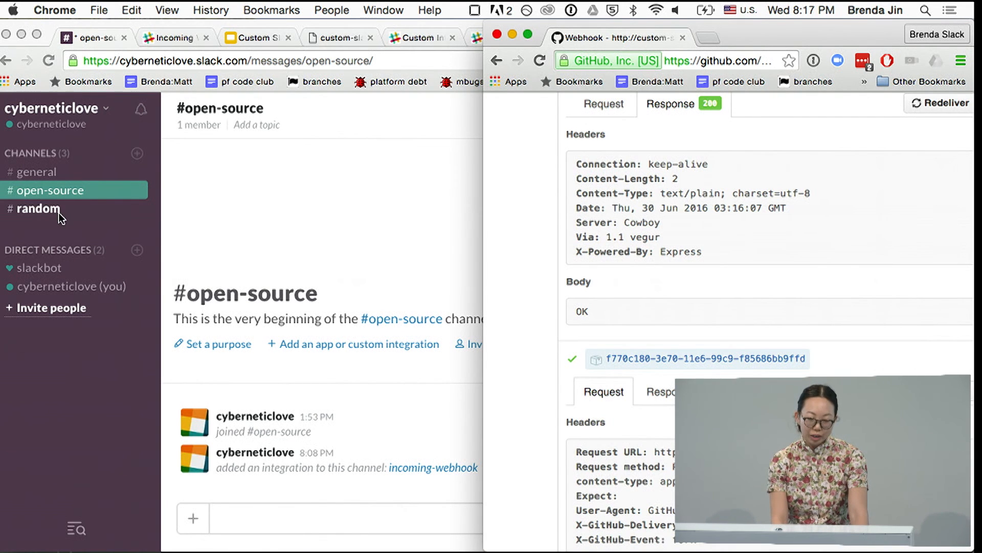
{"action": "left_click", "coordinate": [39, 208]}
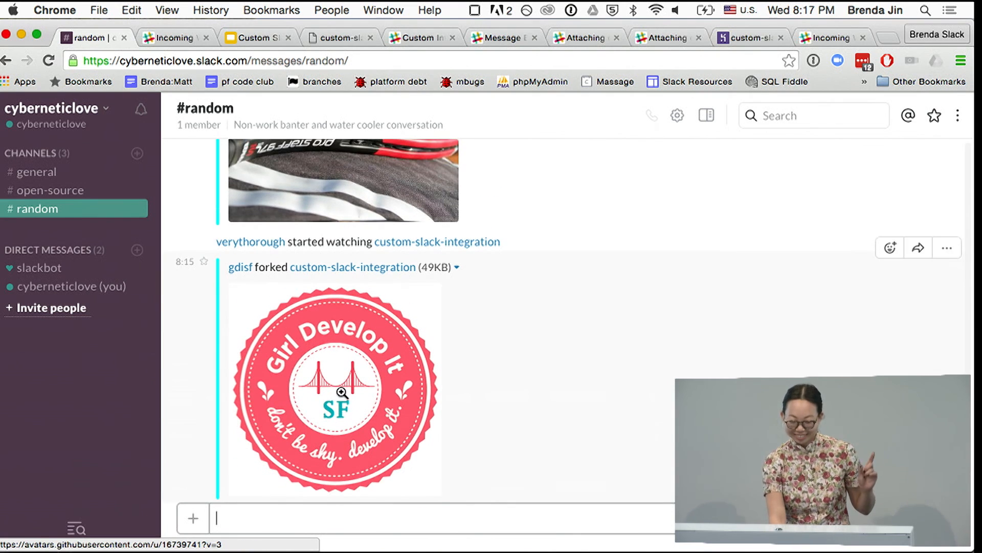
{"action": "scroll", "scroll_direction": "up", "scroll_amount": 3}
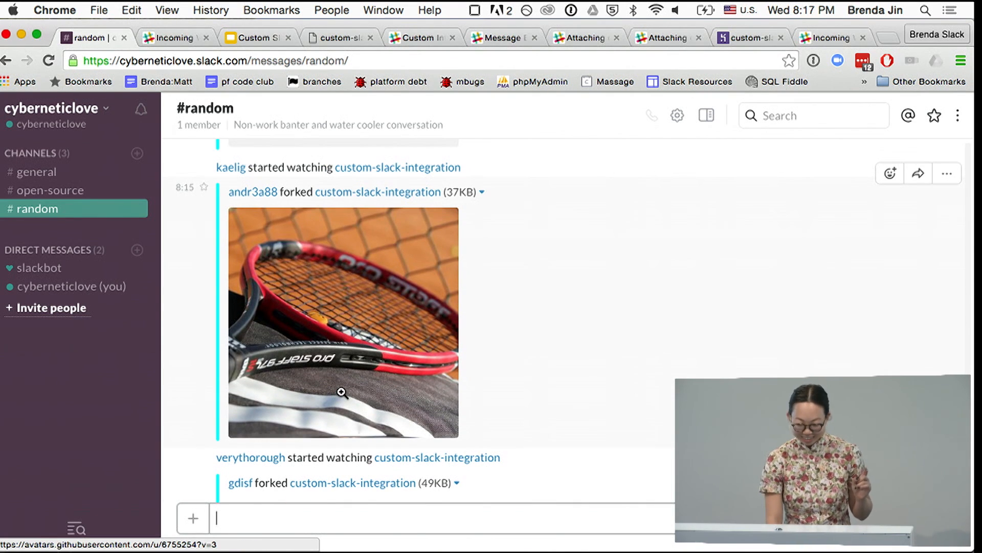
{"action": "scroll", "scroll_direction": "down", "scroll_amount": 3}
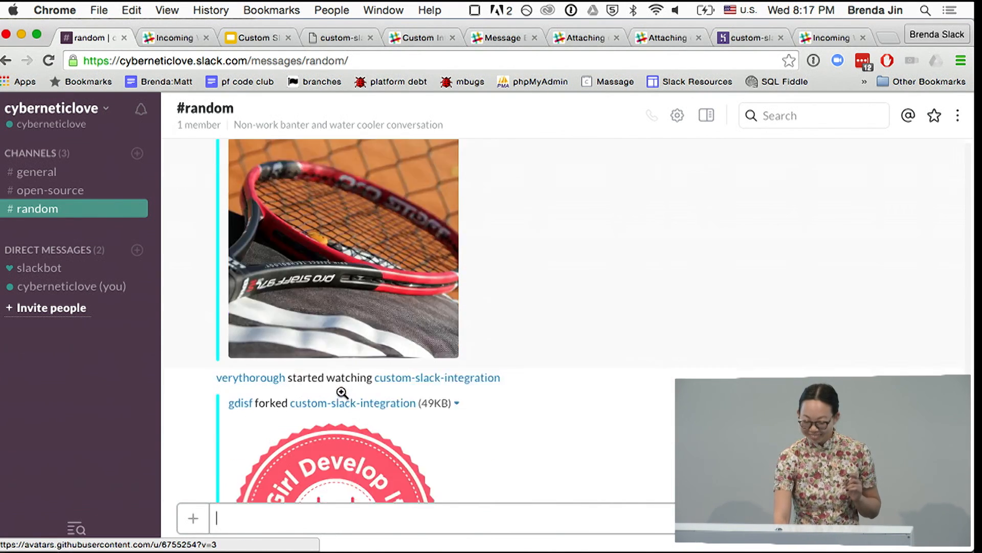
{"action": "scroll", "scroll_direction": "down", "scroll_amount": 3}
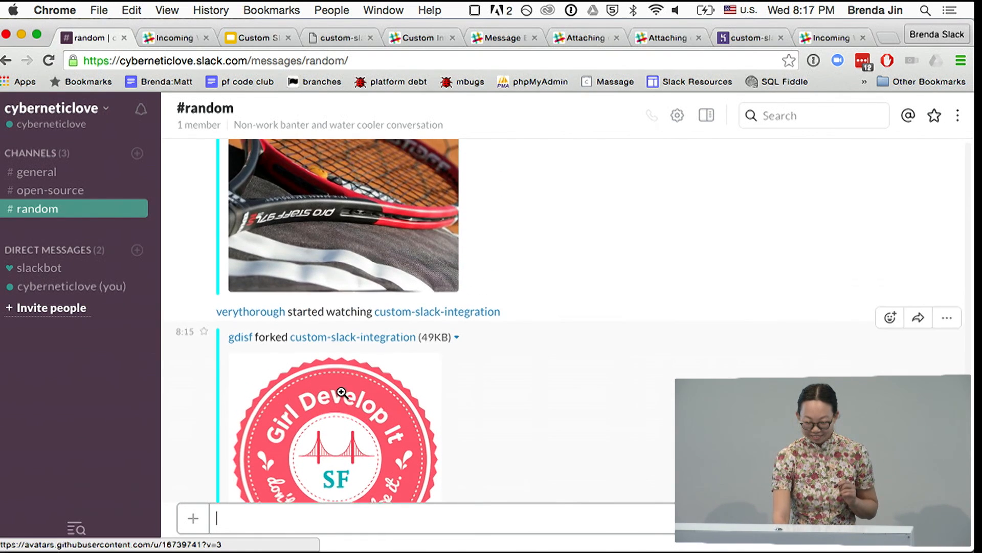
{"action": "scroll", "scroll_direction": "down", "scroll_amount": 3}
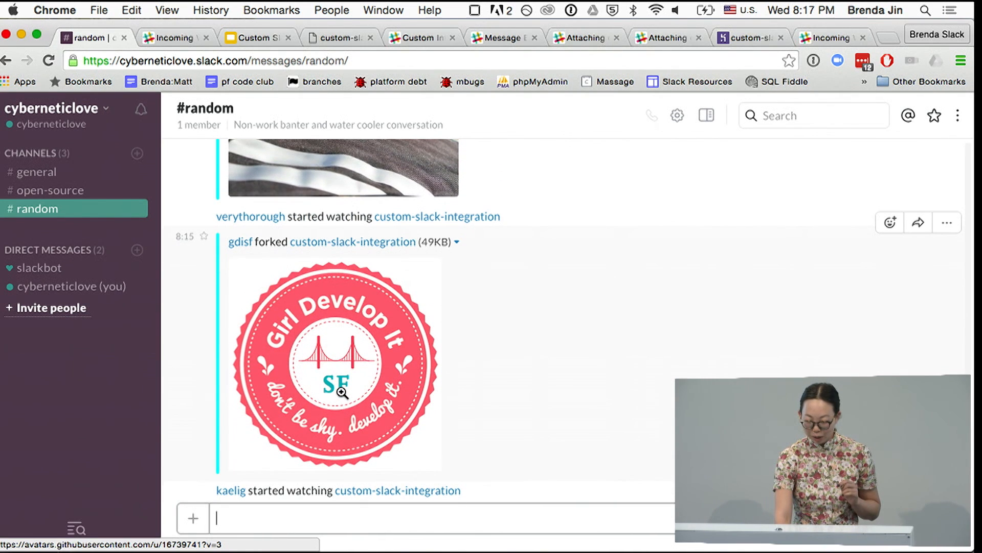
{"action": "mouse_move", "coordinate": [517, 338]}
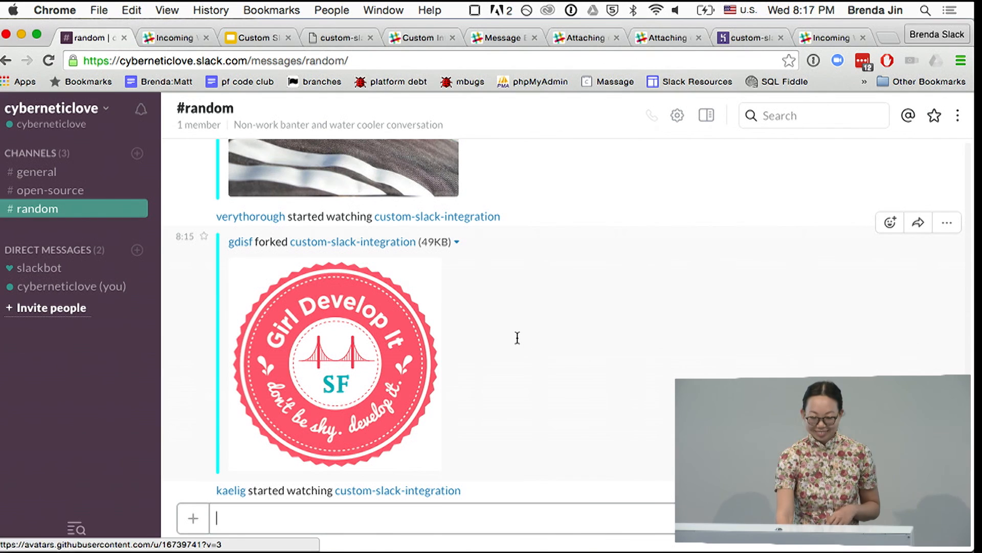
{"action": "mouse_move", "coordinate": [505, 368]}
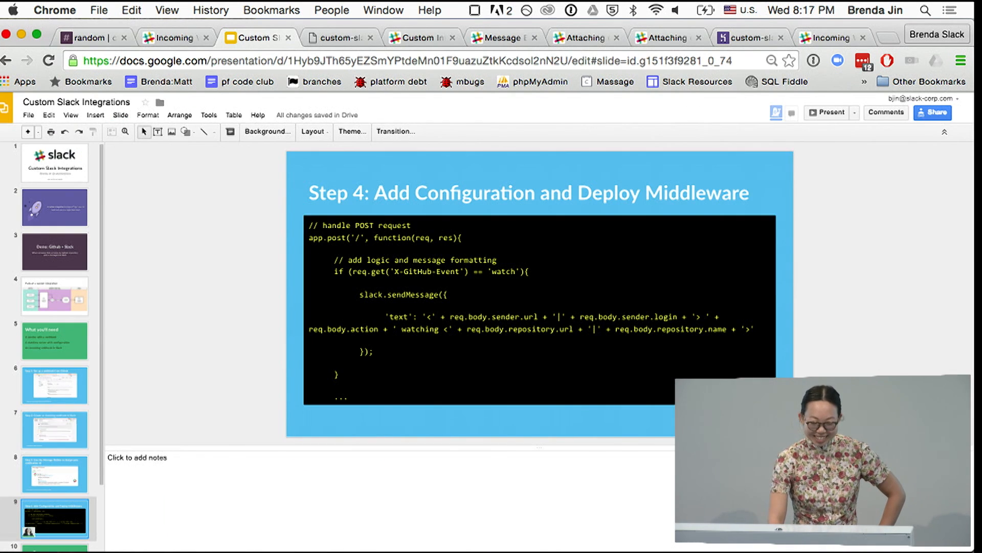
Go to slide 10 (Resources), then on to slide 11 (Thanks!).
{"action": "scroll", "scroll_direction": "down", "scroll_amount": 3}
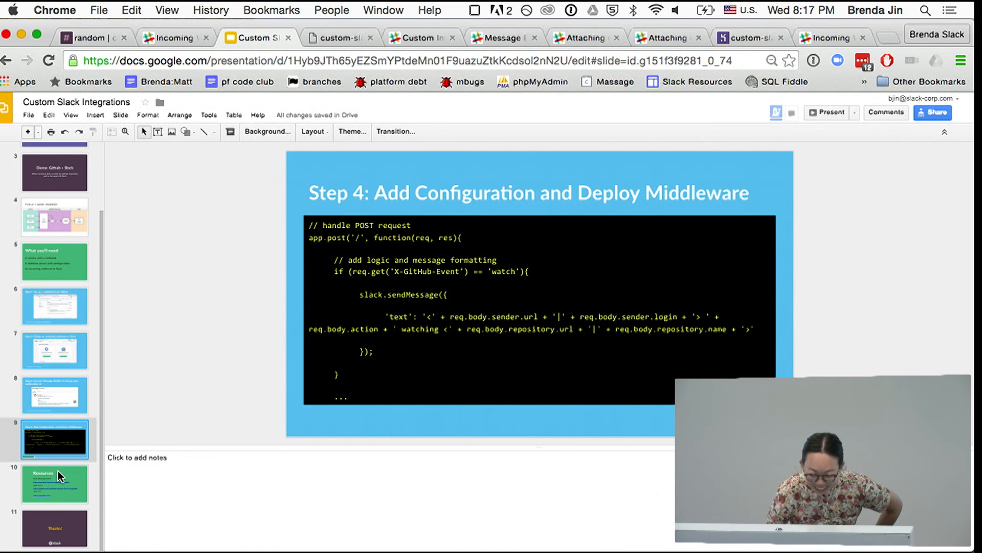
{"action": "left_click", "coordinate": [55, 483]}
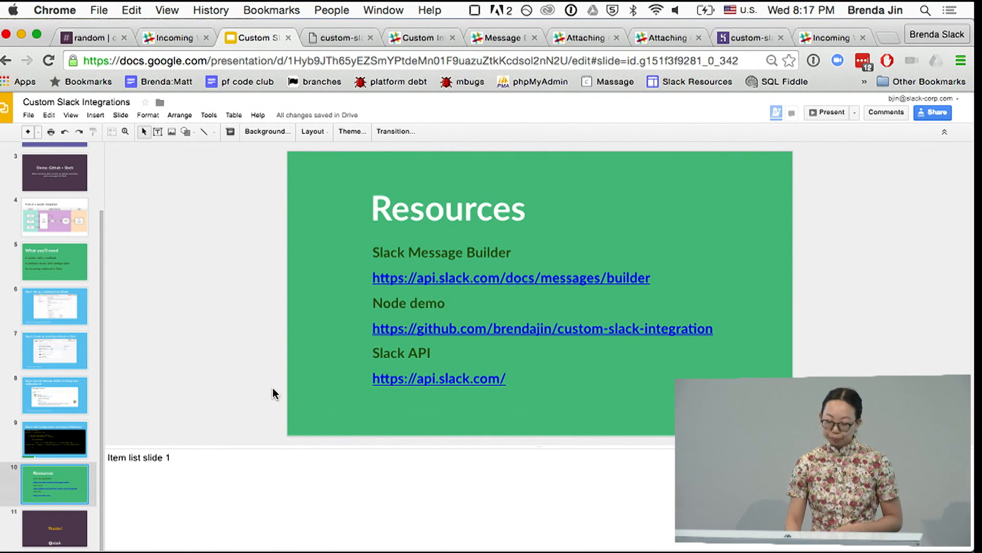
{"action": "mouse_move", "coordinate": [158, 445]}
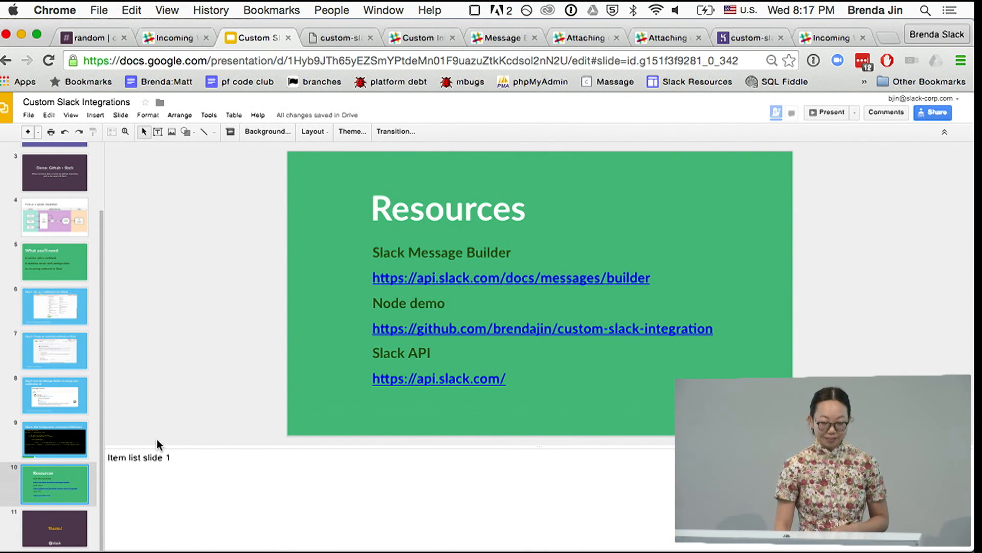
{"action": "left_click", "coordinate": [55, 527]}
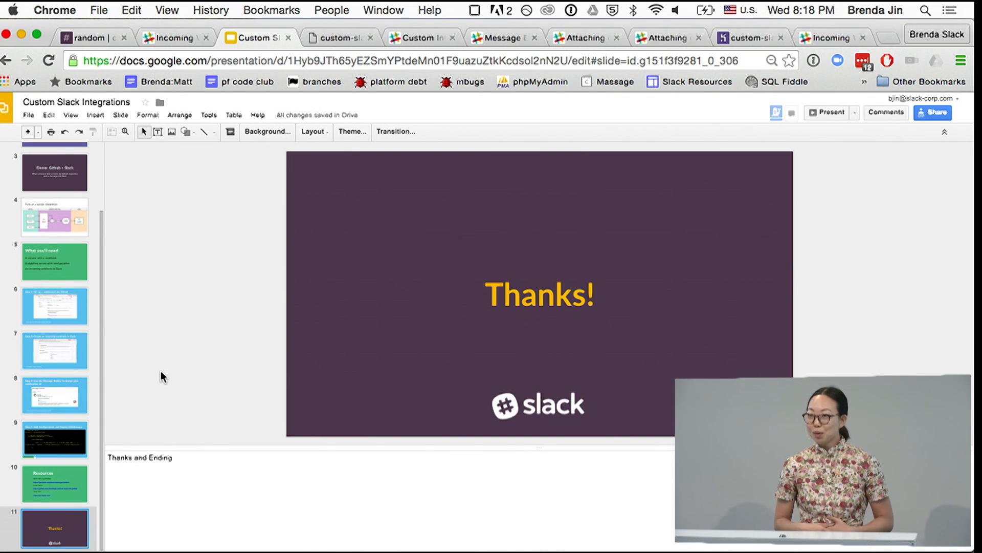